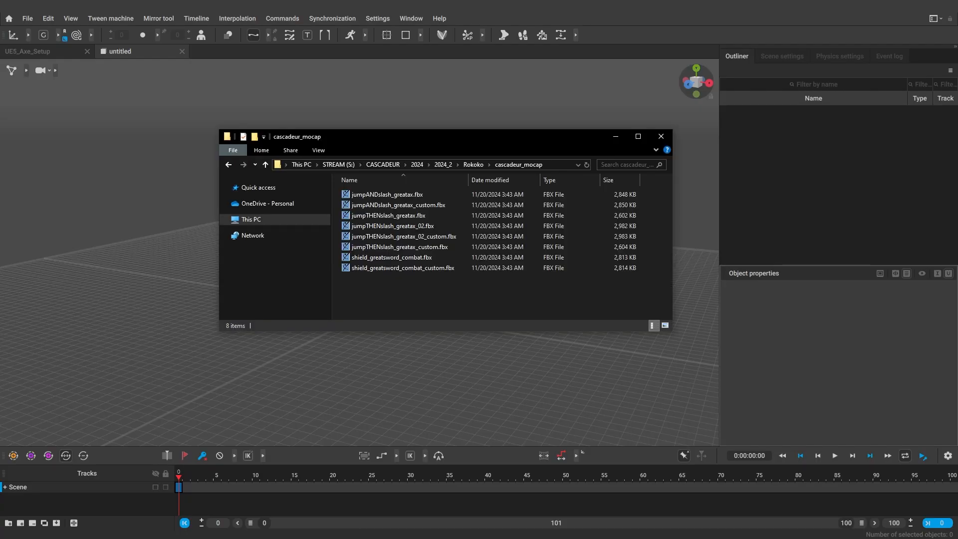
mouse_move(379, 311)
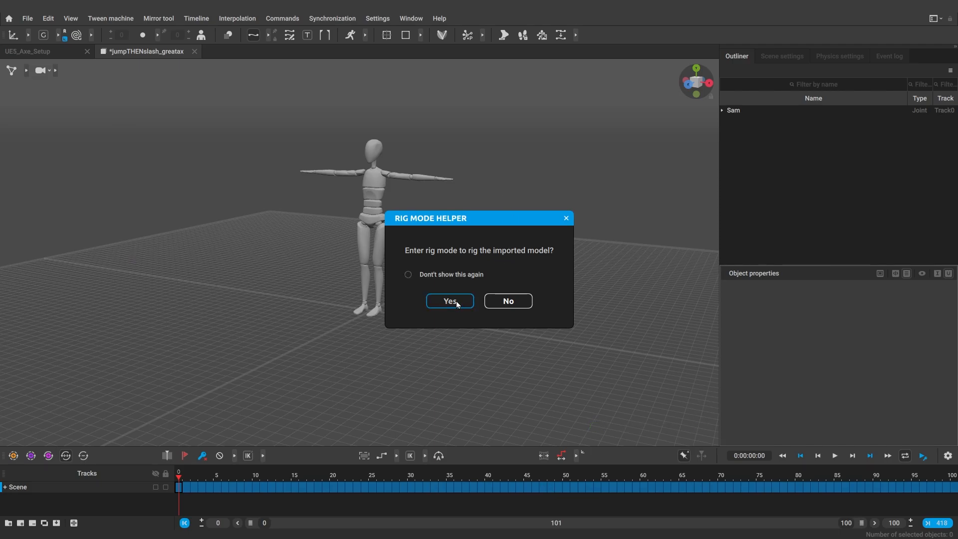
Enter rig mode, review the Quick Rigging Tool's Body mapping and add rig elements to the character.
click(449, 301)
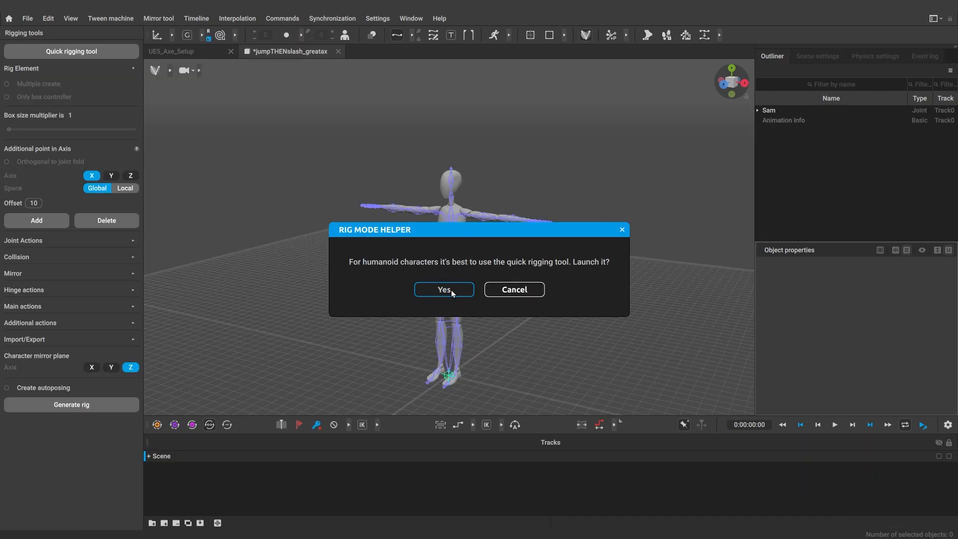
click(443, 290)
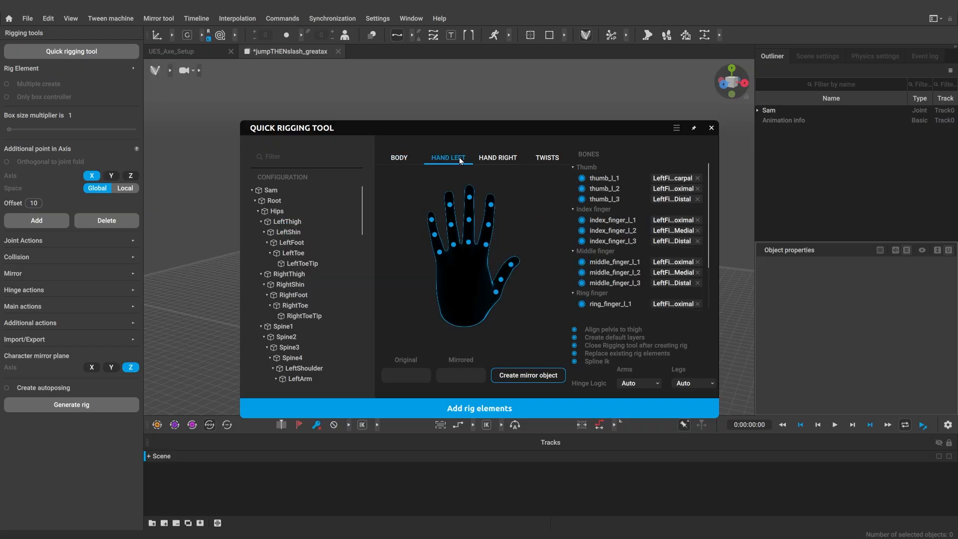
click(398, 157)
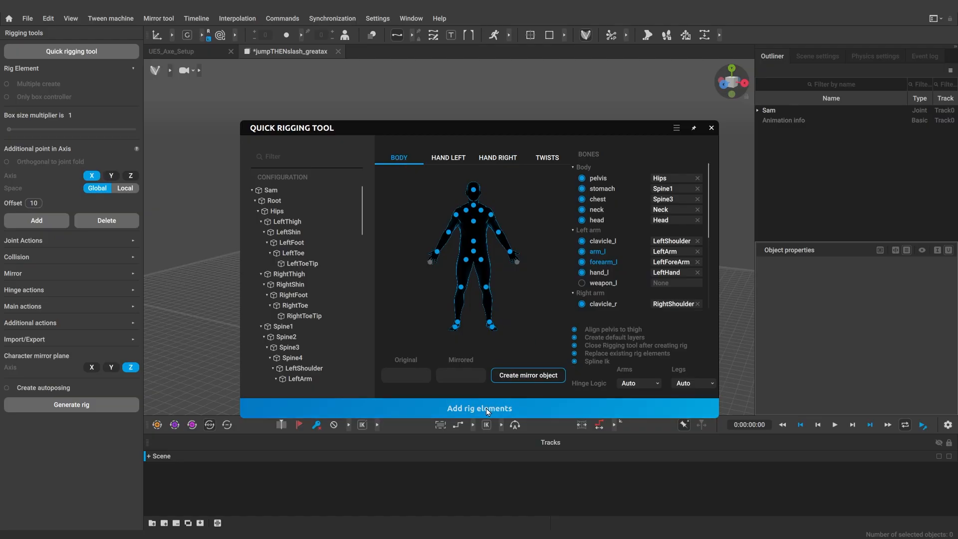
click(479, 409)
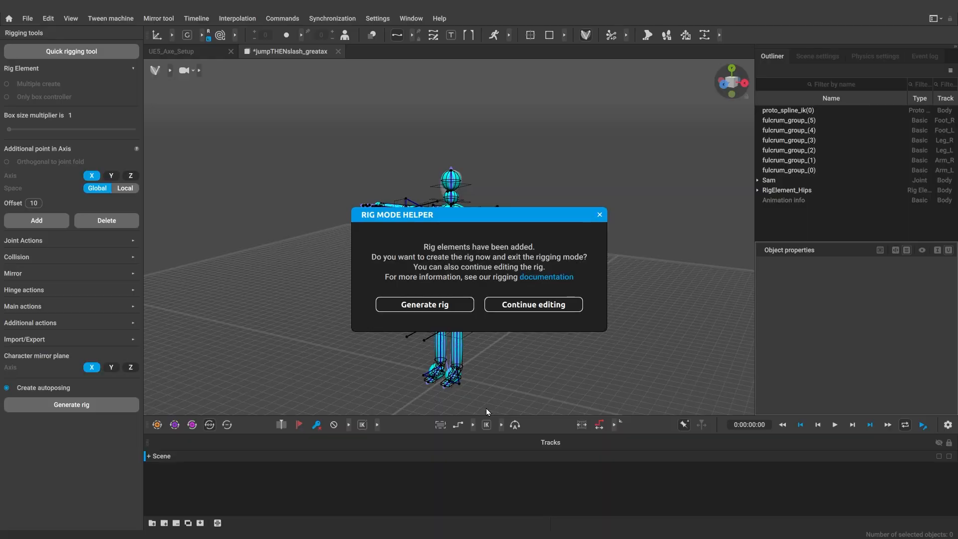
mouse_move(425, 308)
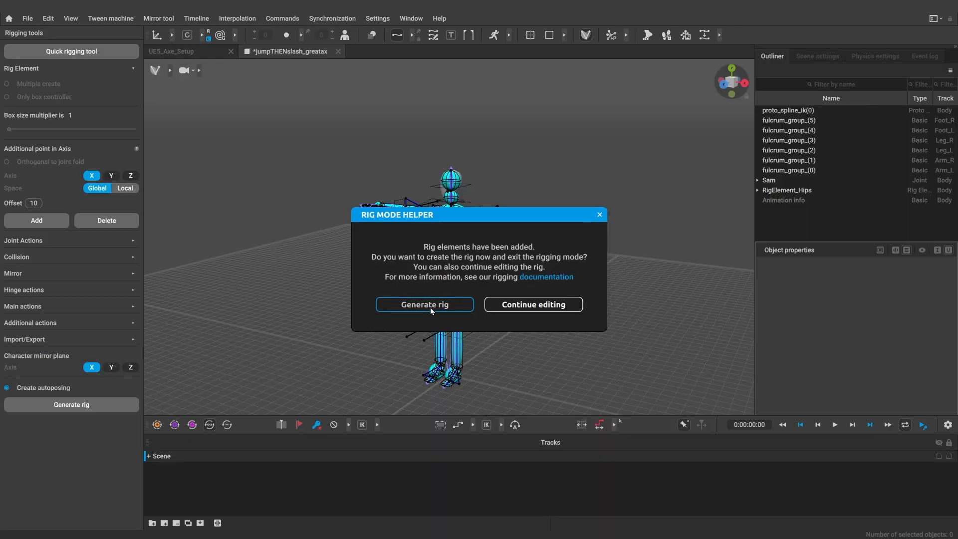
mouse_move(571, 375)
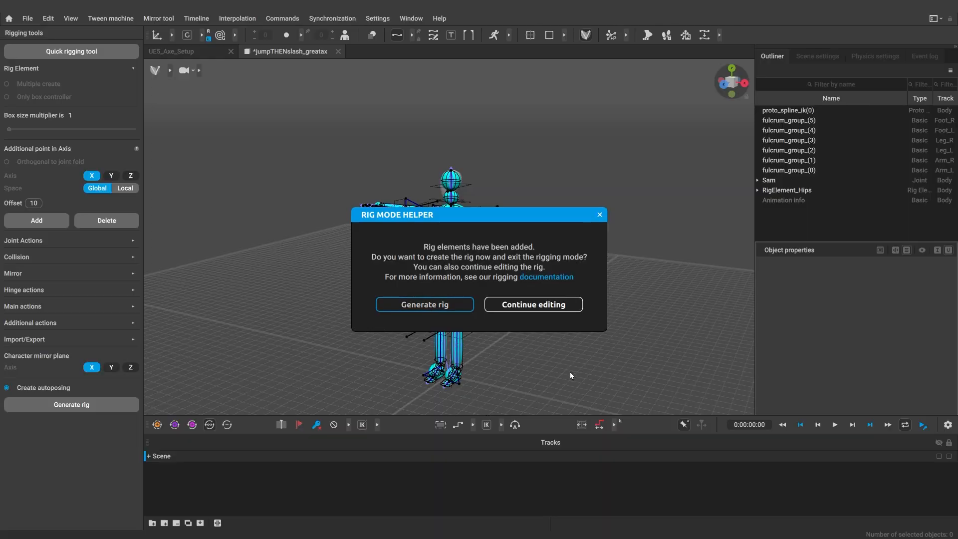
Generate the rig, extend the timeline to frame 418 and play the mocap back once.
click(424, 305)
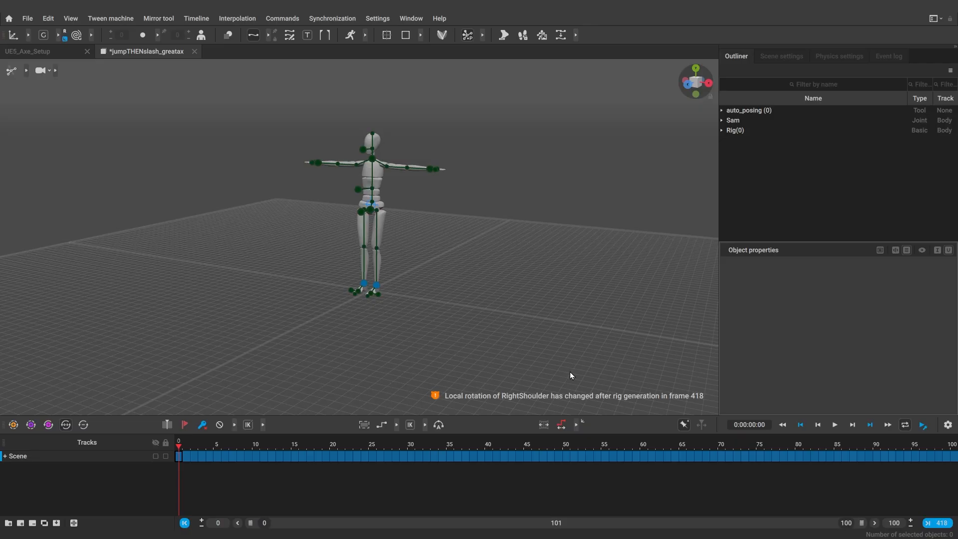
click(940, 523)
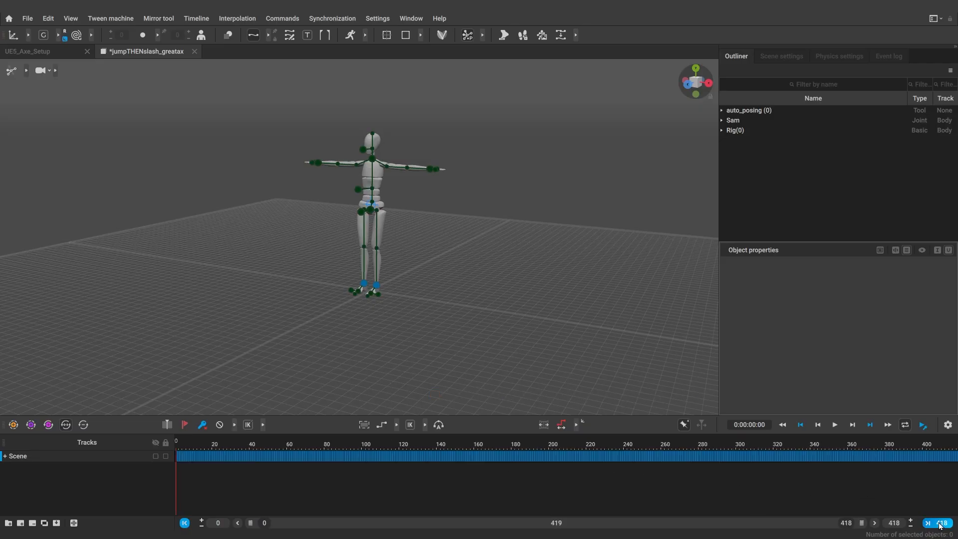
click(833, 425)
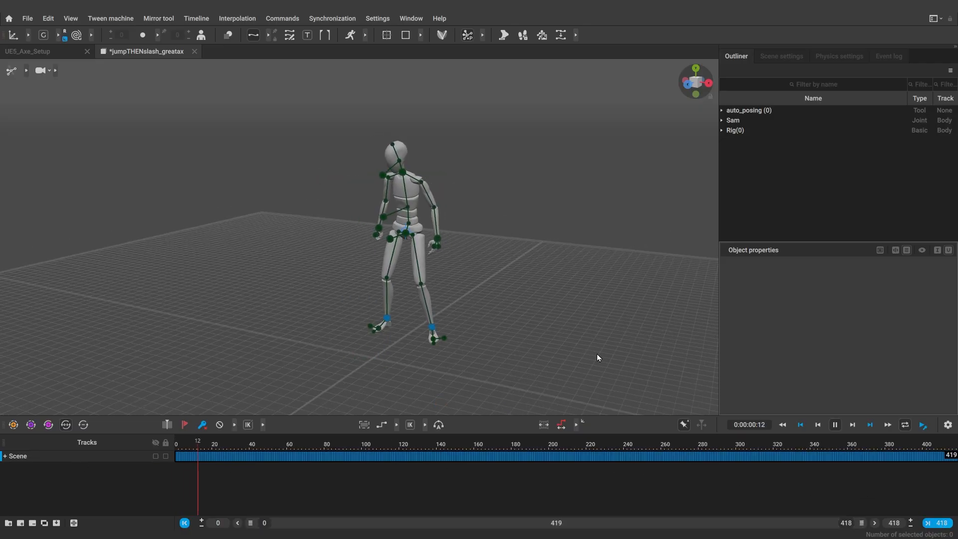
click(339, 456)
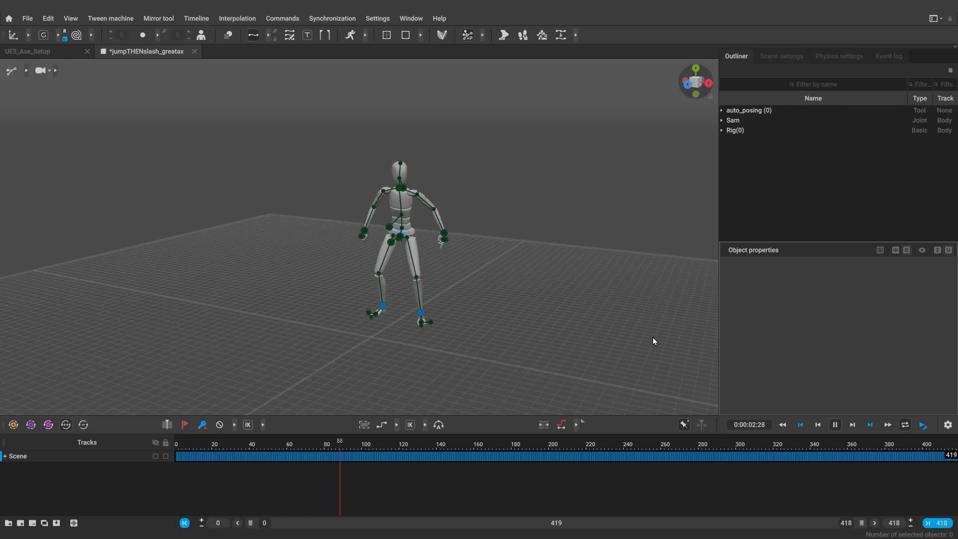
click(817, 425)
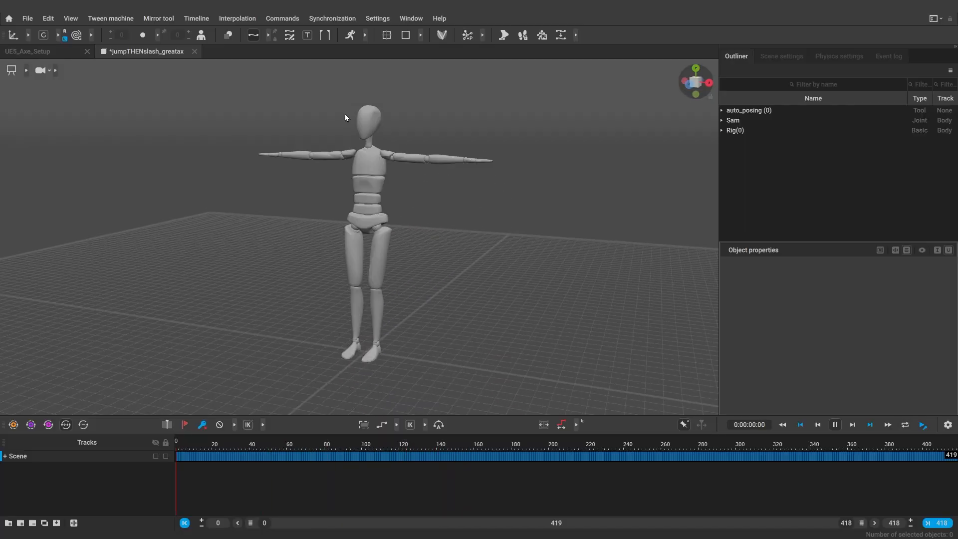
mouse_move(9, 18)
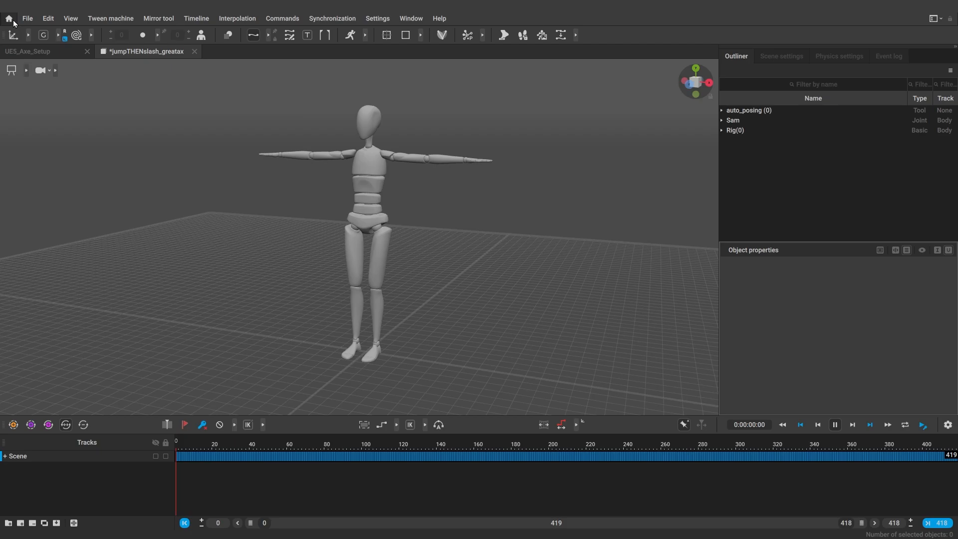
Open the Rokoko sample model from Home > Models, then bring up the jumpTHENslash_greatax tab's options.
click(9, 18)
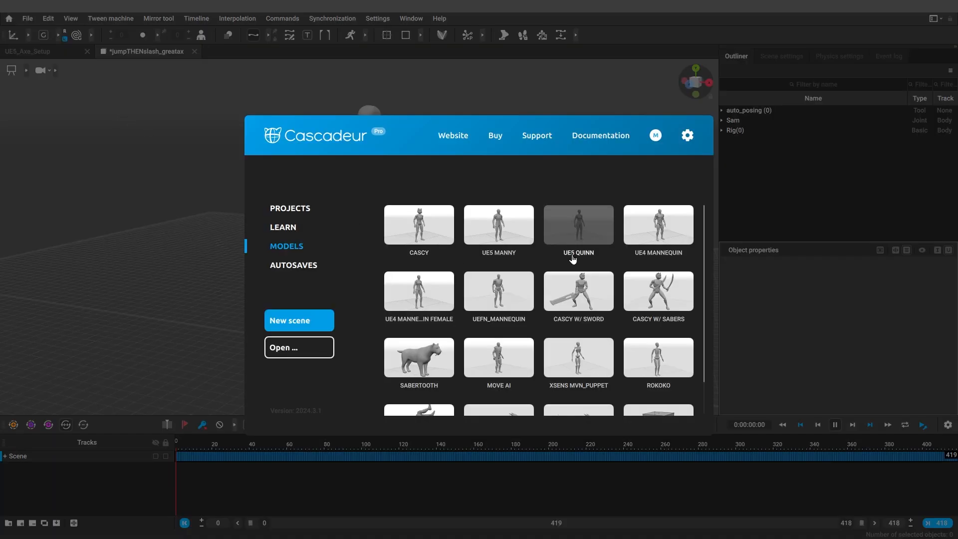
scroll(down, 3)
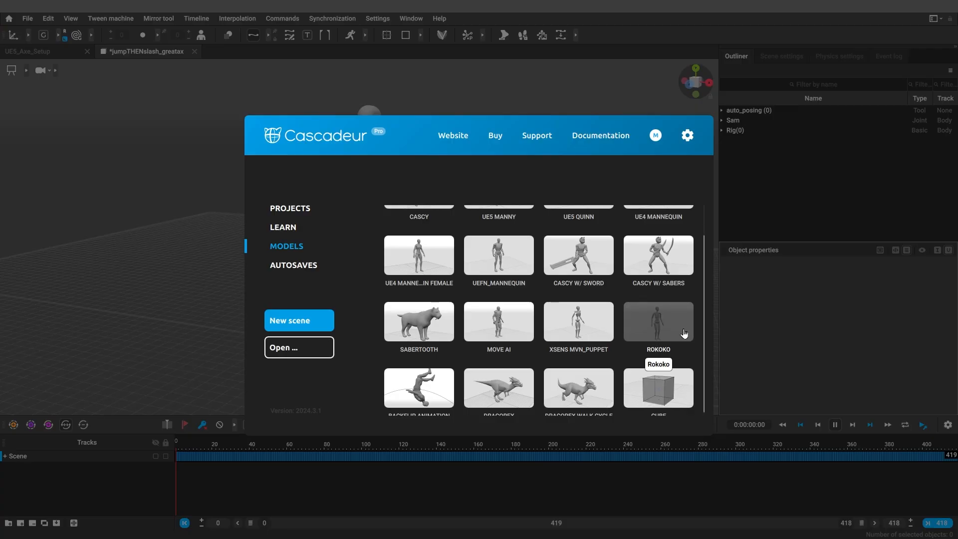
click(298, 321)
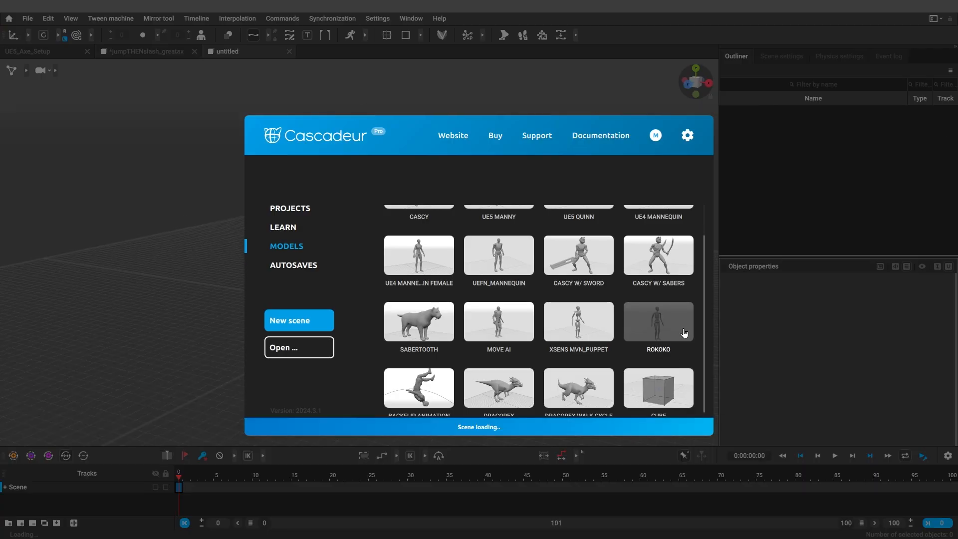
double_click(658, 323)
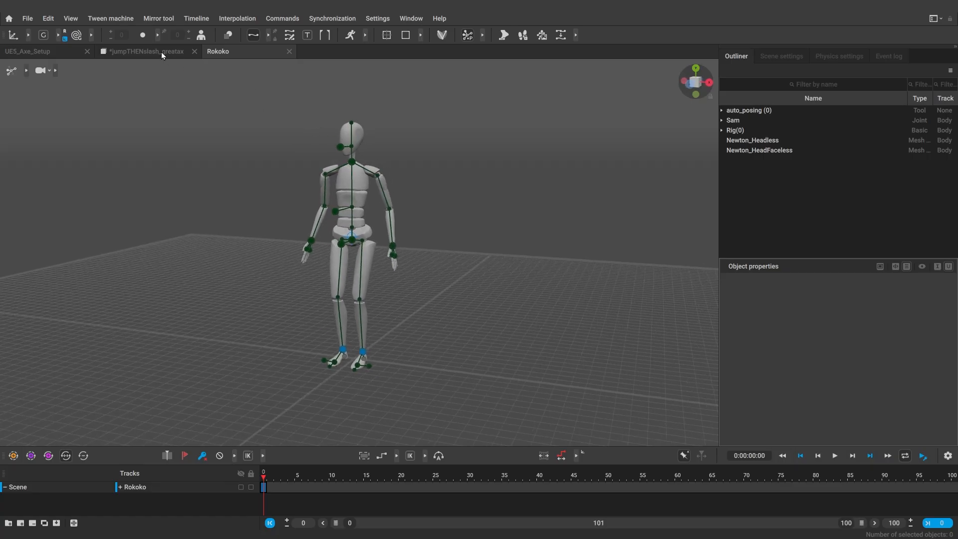
right_click(217, 51)
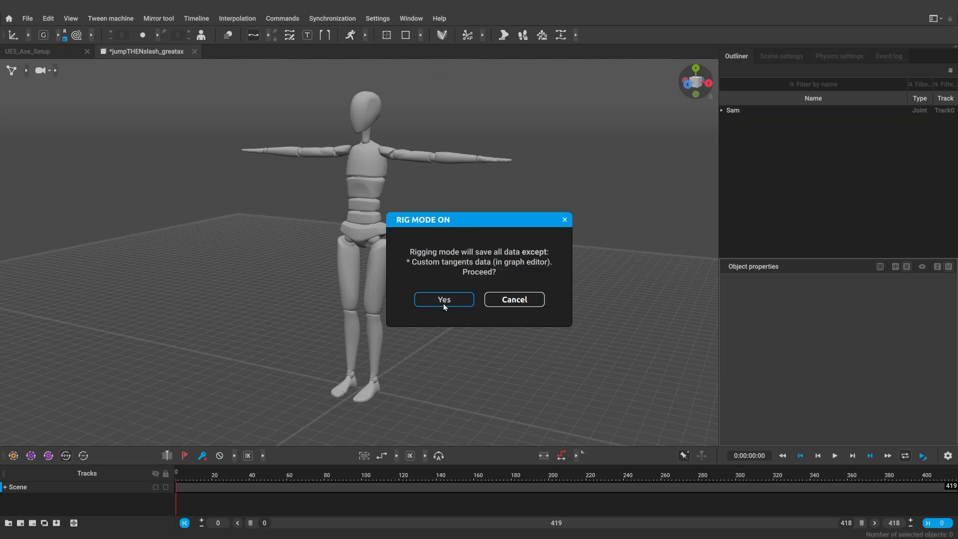
Confirm rig mode and generate the rig, leaving the rigged Rokoko_Template with 418 frames.
click(443, 300)
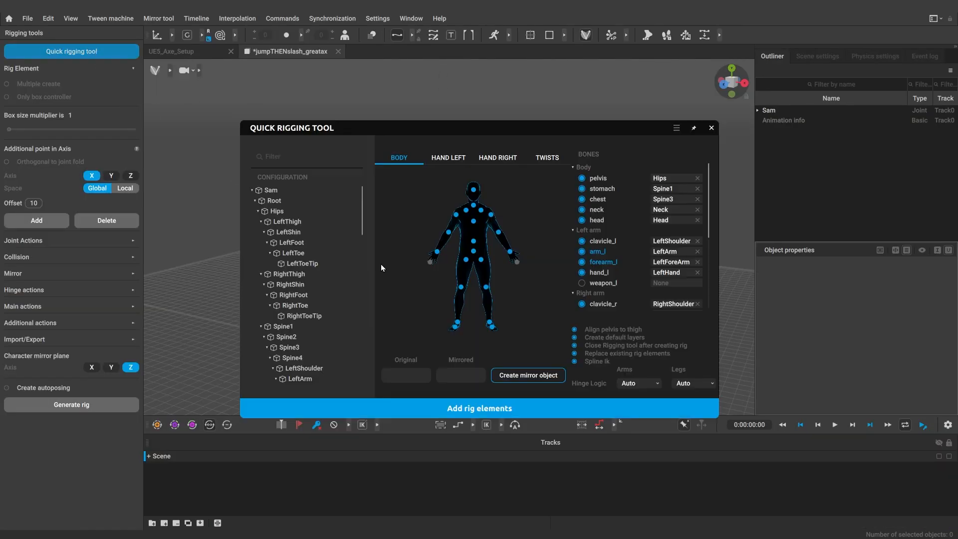
mouse_move(632, 455)
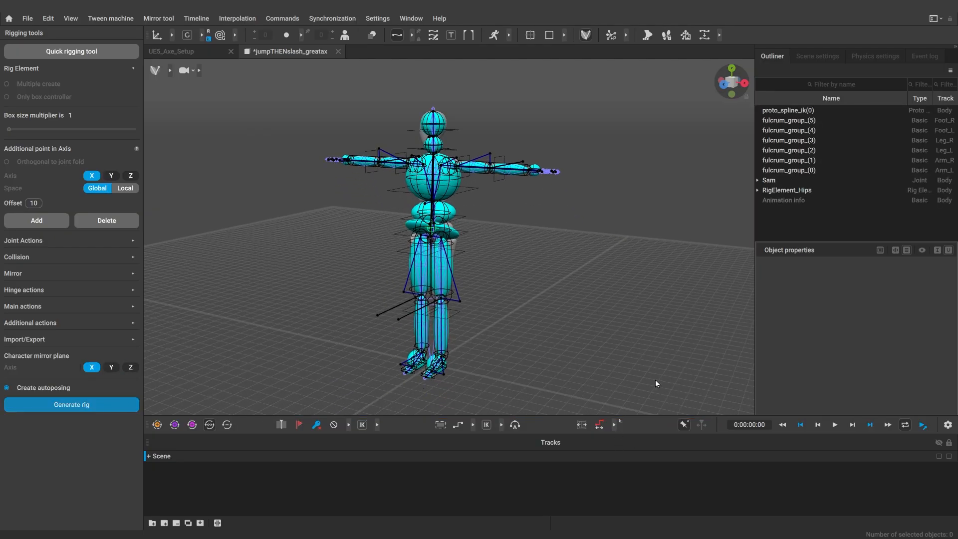
click(130, 51)
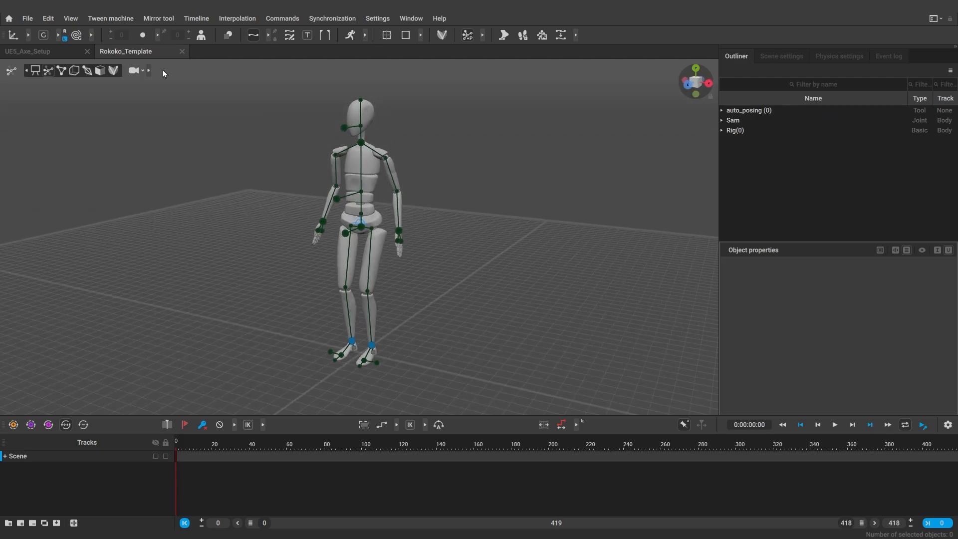
click(27, 18)
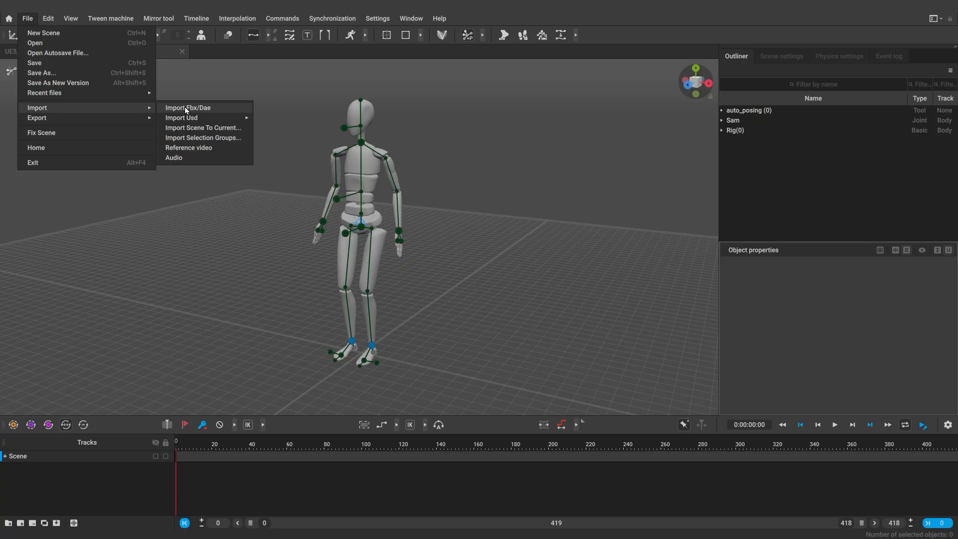
click(188, 108)
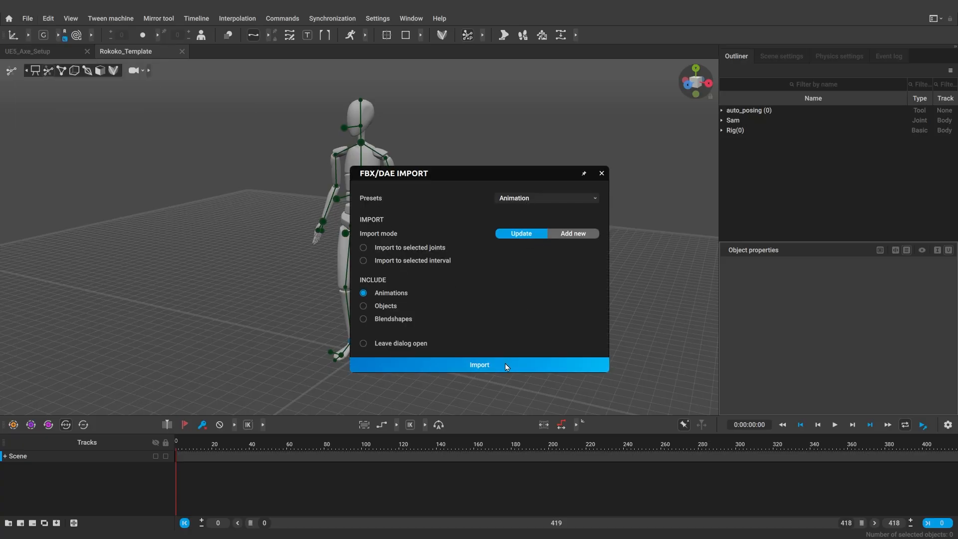
click(479, 365)
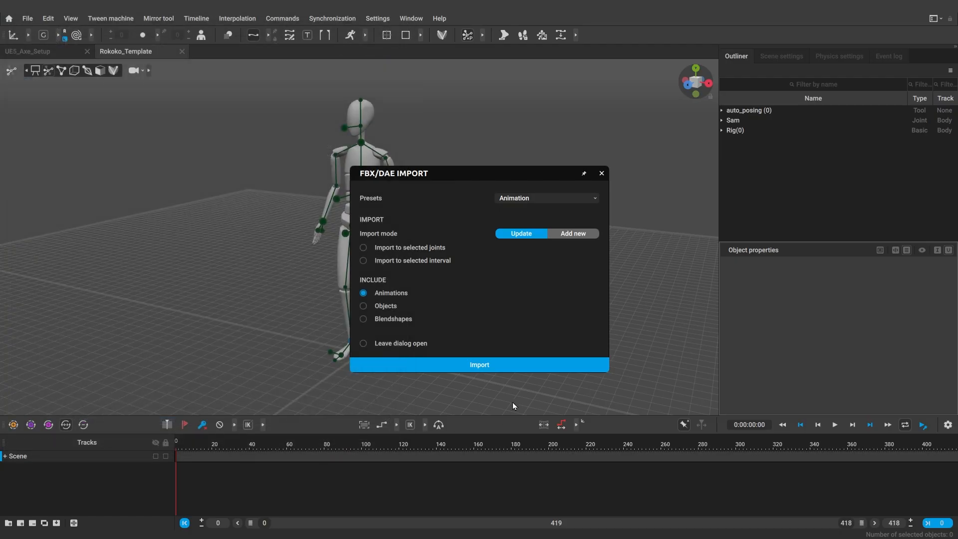
click(479, 364)
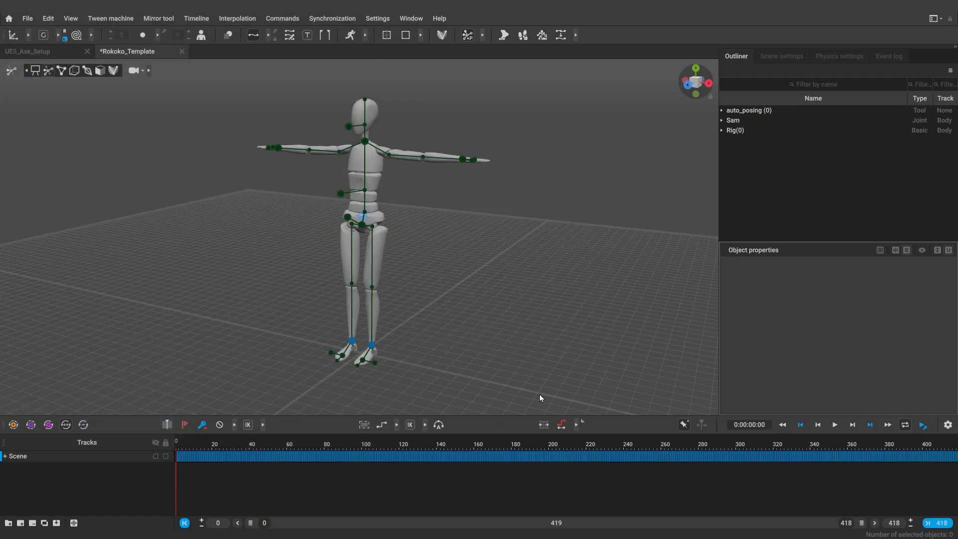
click(834, 425)
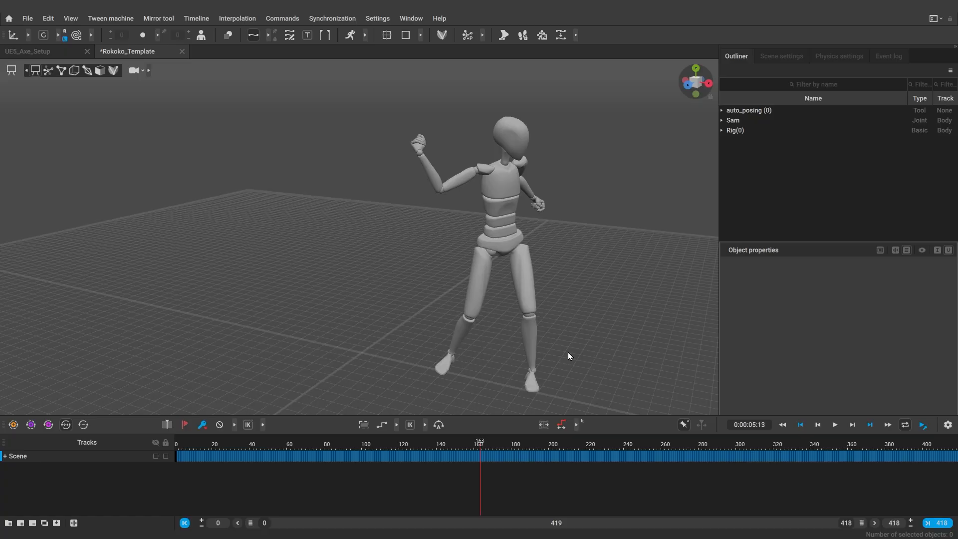
mouse_move(294, 194)
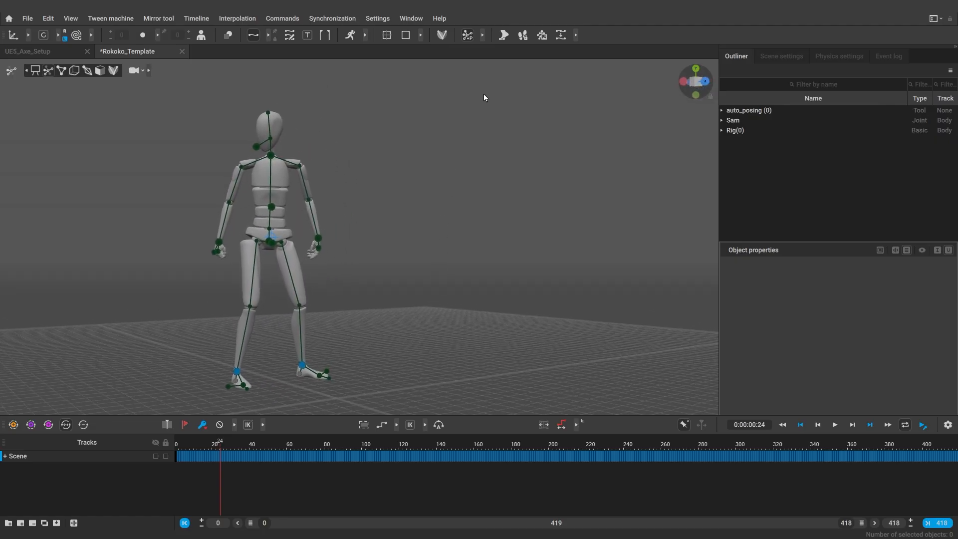
mouse_move(503, 35)
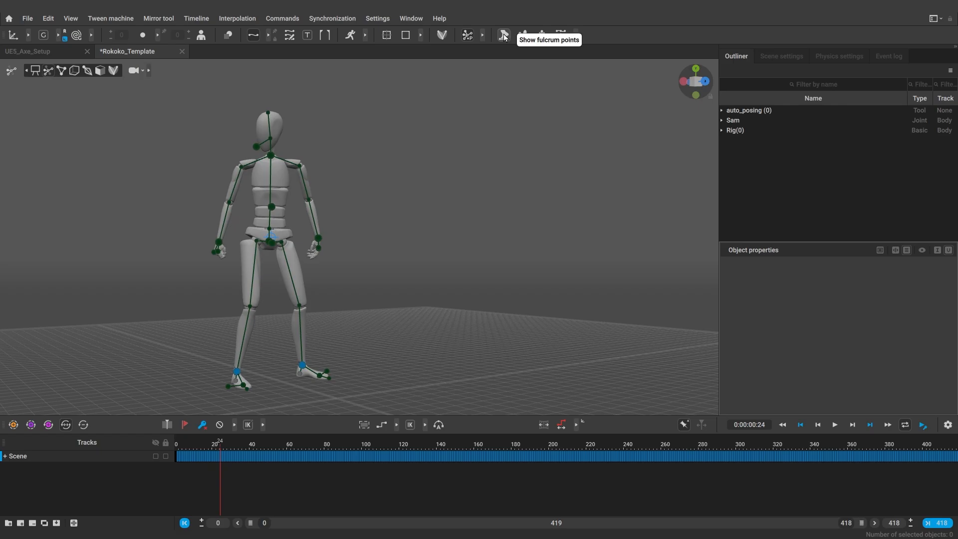
Show fulcrum points and play the animation, stopping near frame 160 on the stepping part.
click(502, 35)
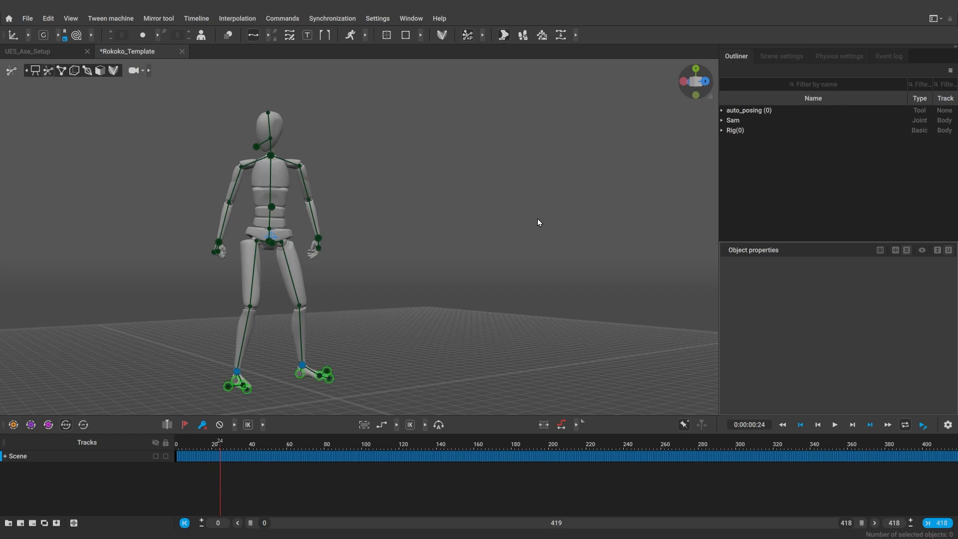
click(835, 425)
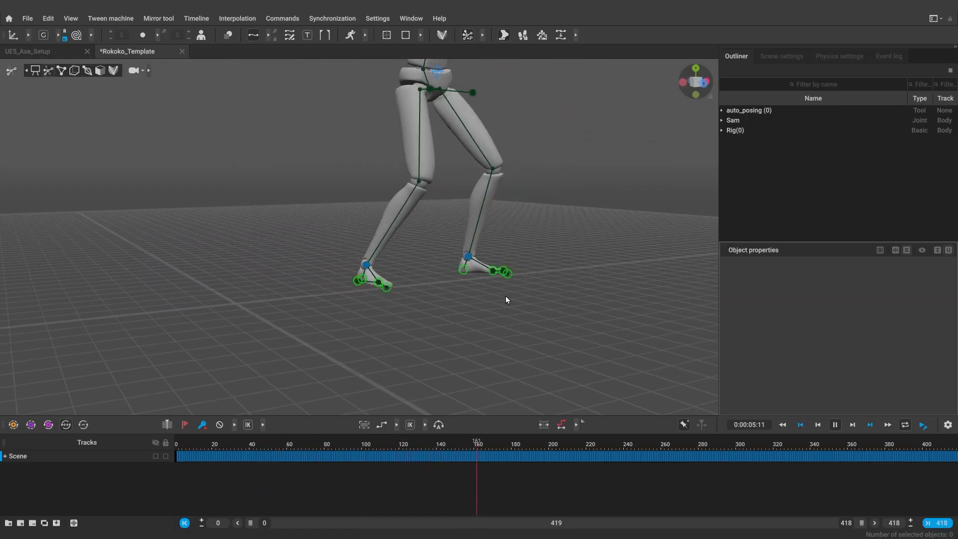
click(428, 444)
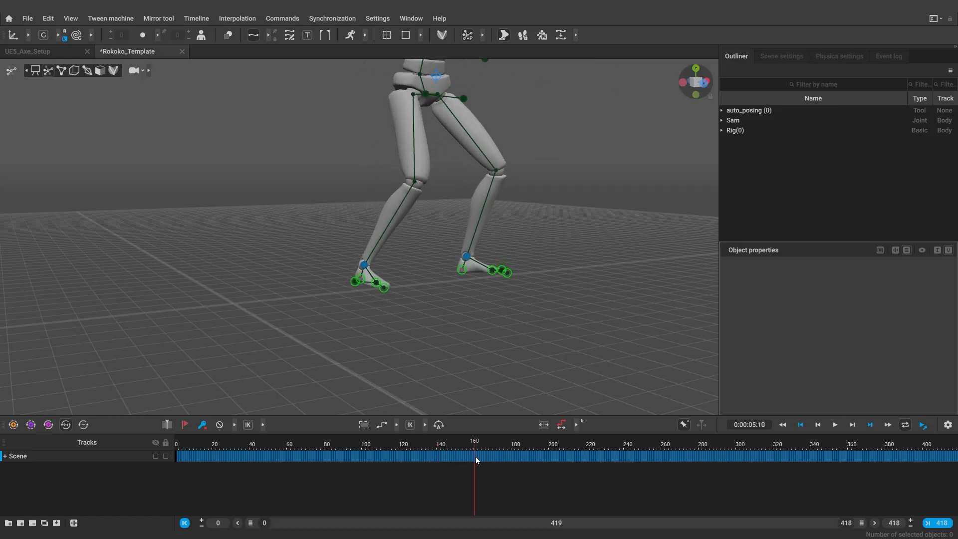
click(484, 455)
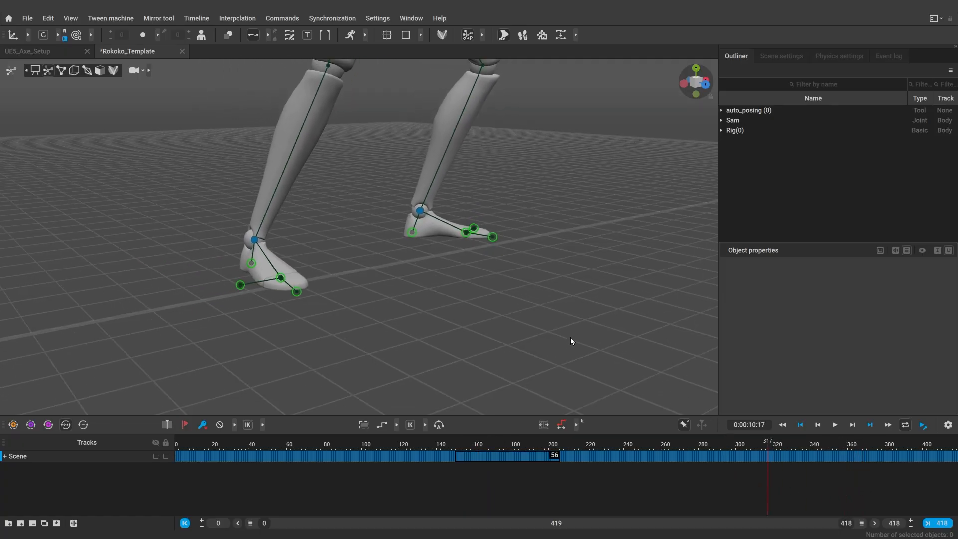
Select foot_l and expand its Fulcrum point settings in Object properties.
click(420, 210)
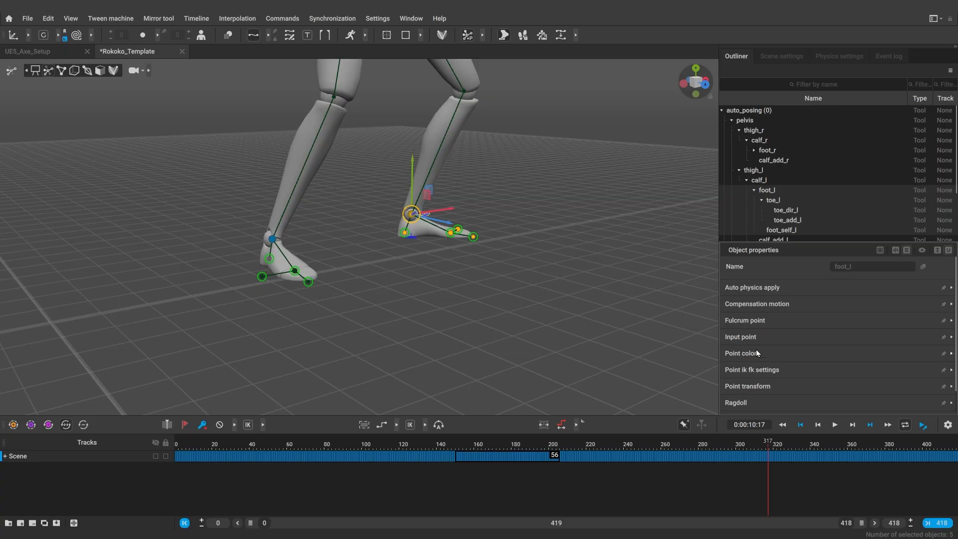
click(744, 320)
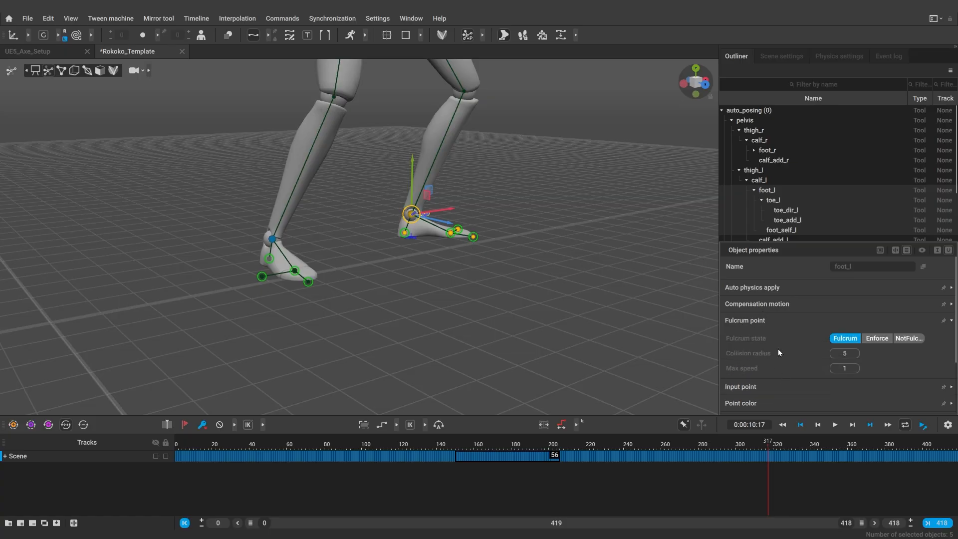
click(540, 270)
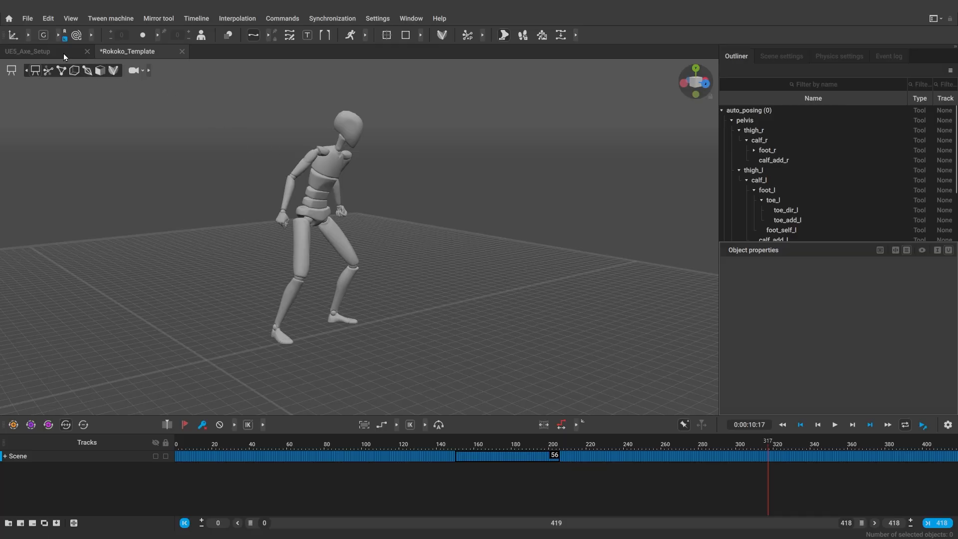
Inspect props_Axe_00_MainPoint in UE5_Axe_Setup, then return to the Rokoko_Template tab.
click(28, 51)
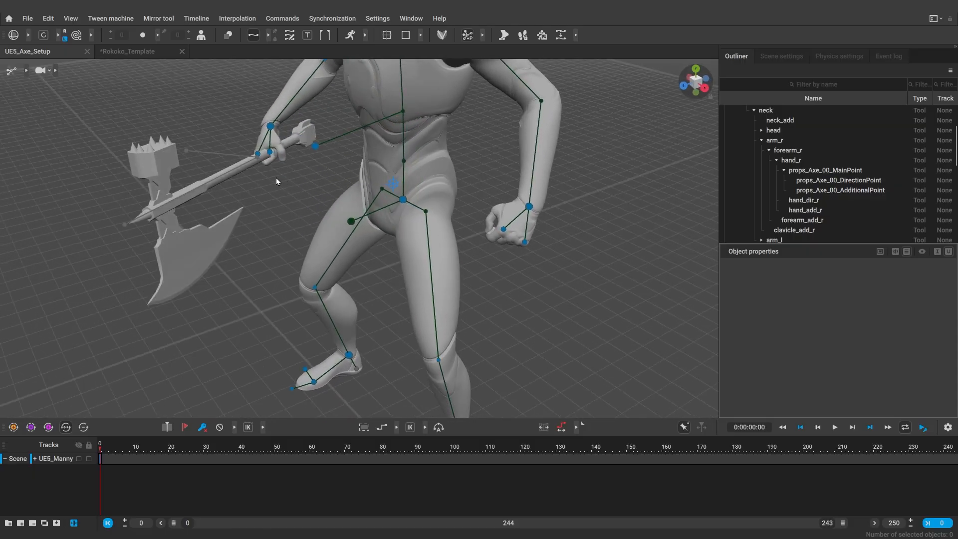
click(257, 157)
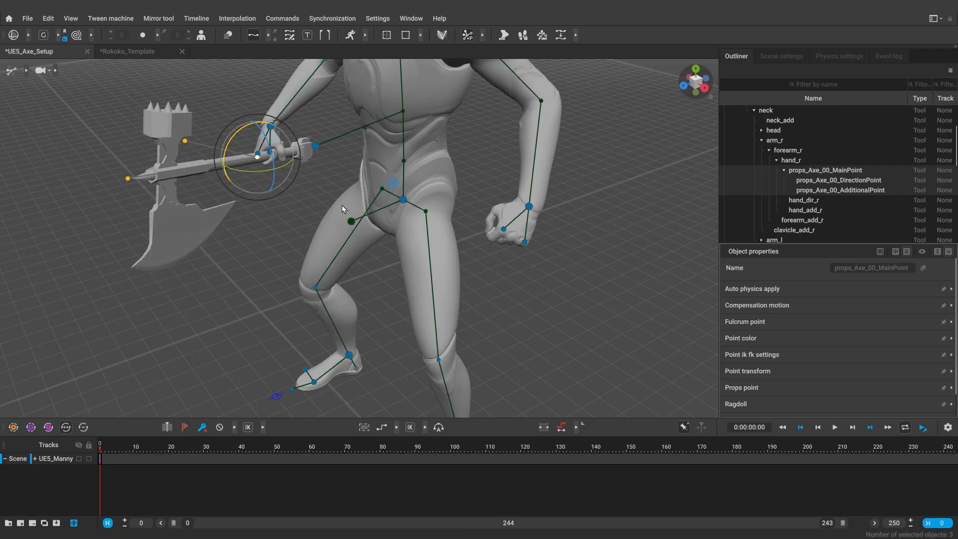
click(127, 50)
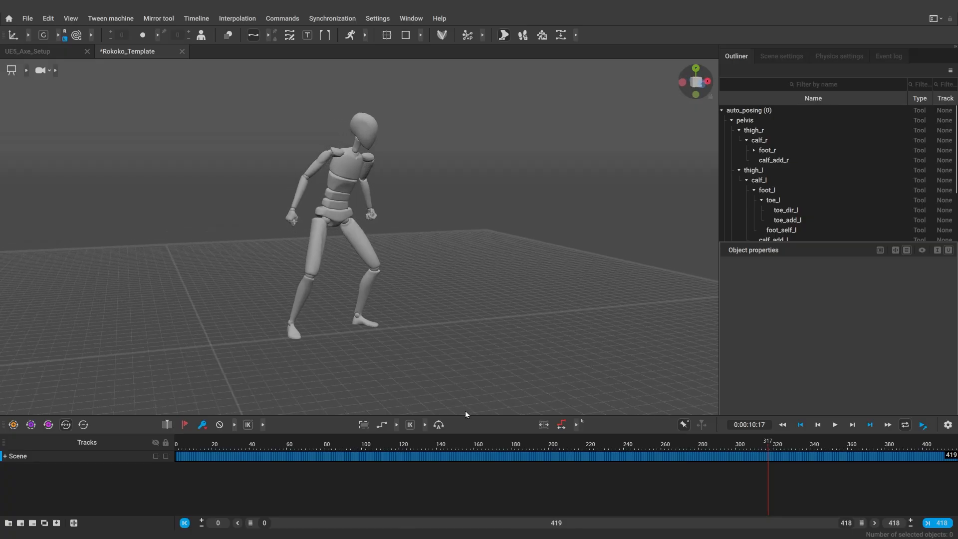
mouse_move(214, 492)
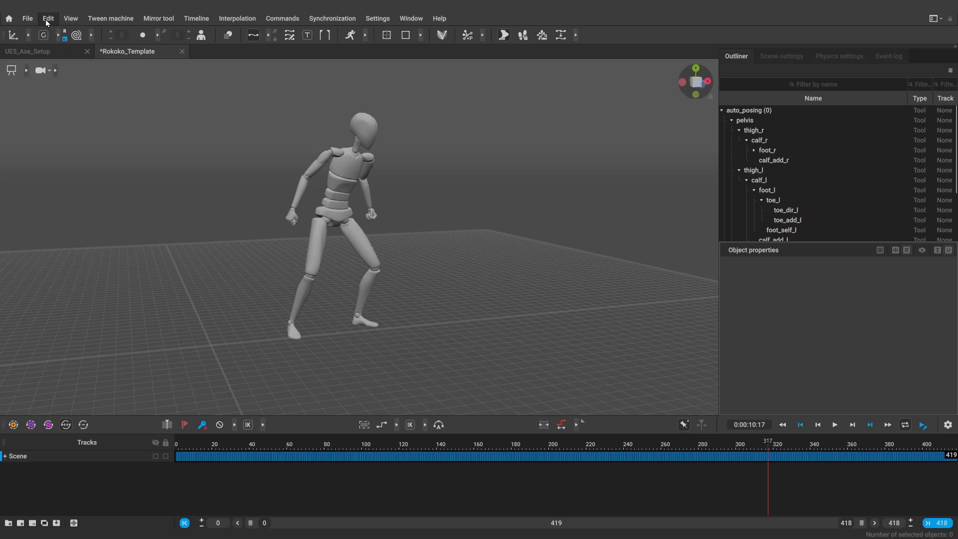
Retargeting Copy the Rokoko animation and Retargeting Paste it onto Manny from frame 1.
click(47, 18)
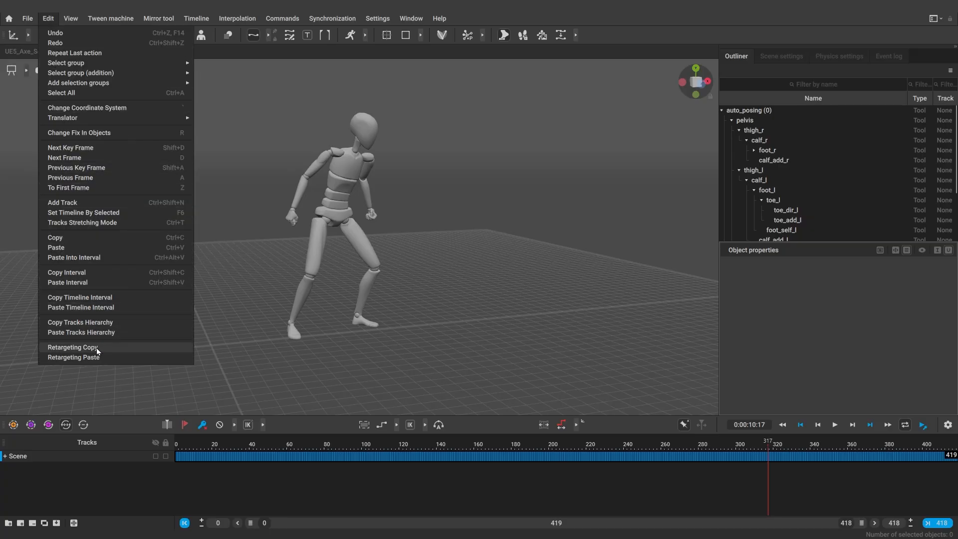
click(73, 347)
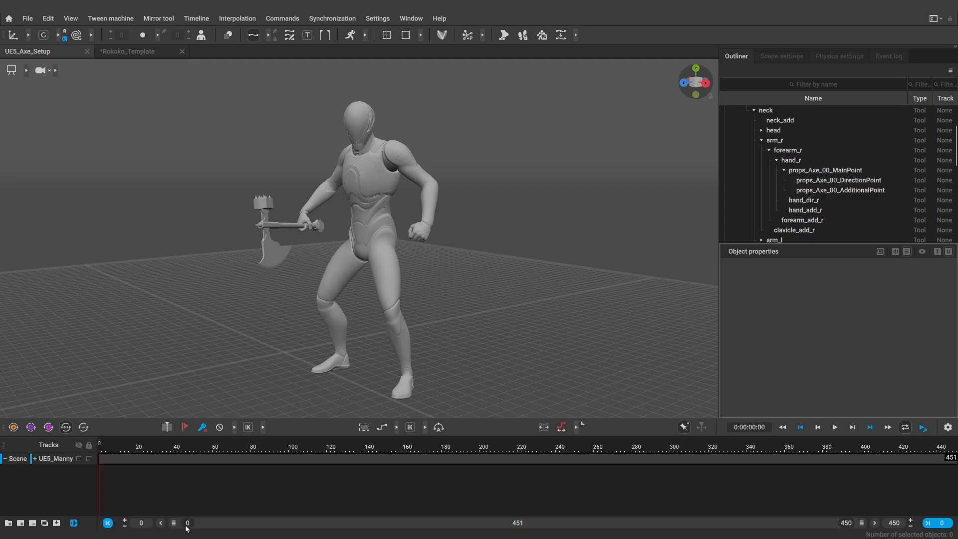
click(187, 522)
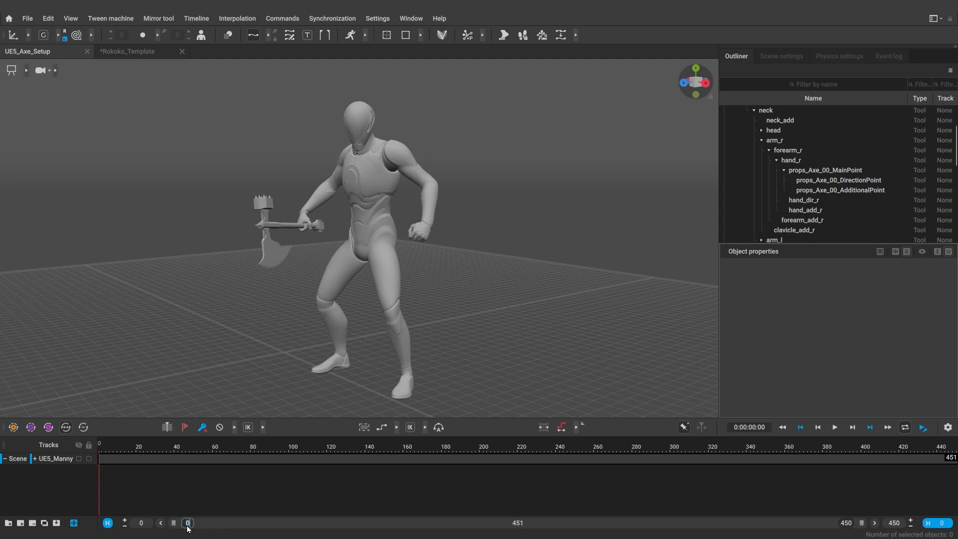
click(174, 522)
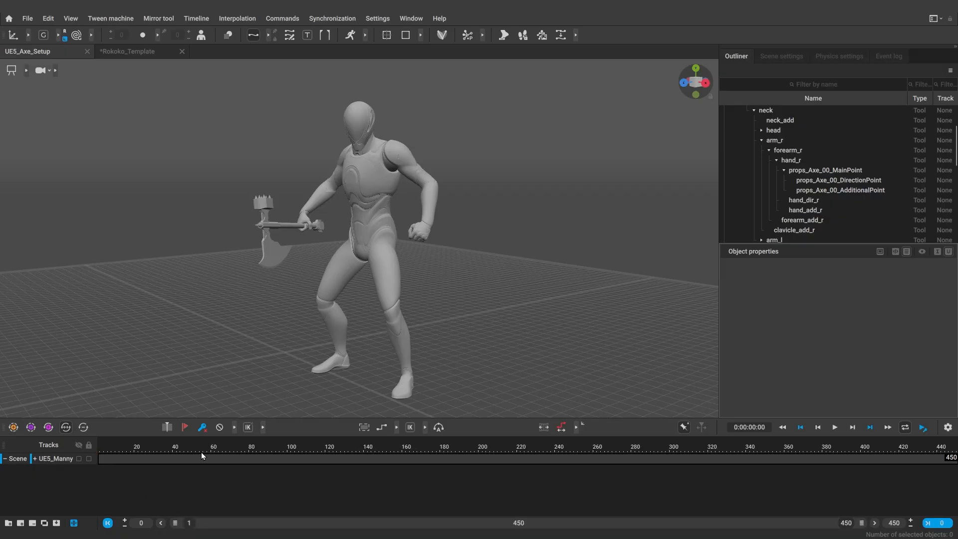
click(47, 18)
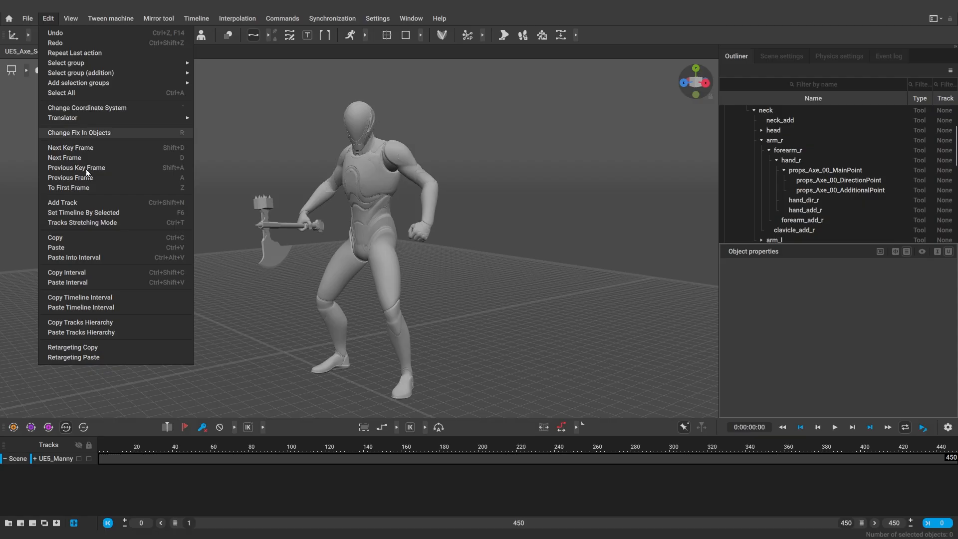
mouse_move(323, 350)
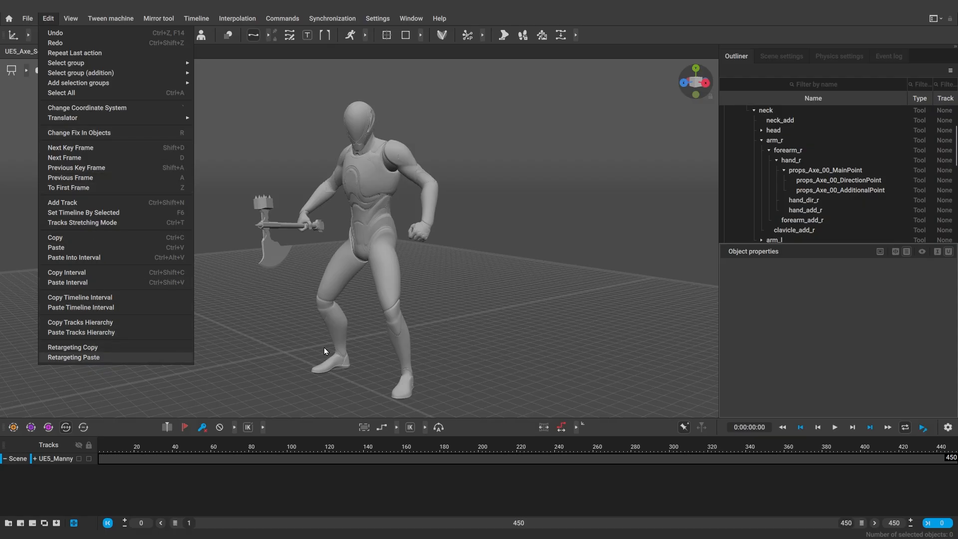
click(73, 357)
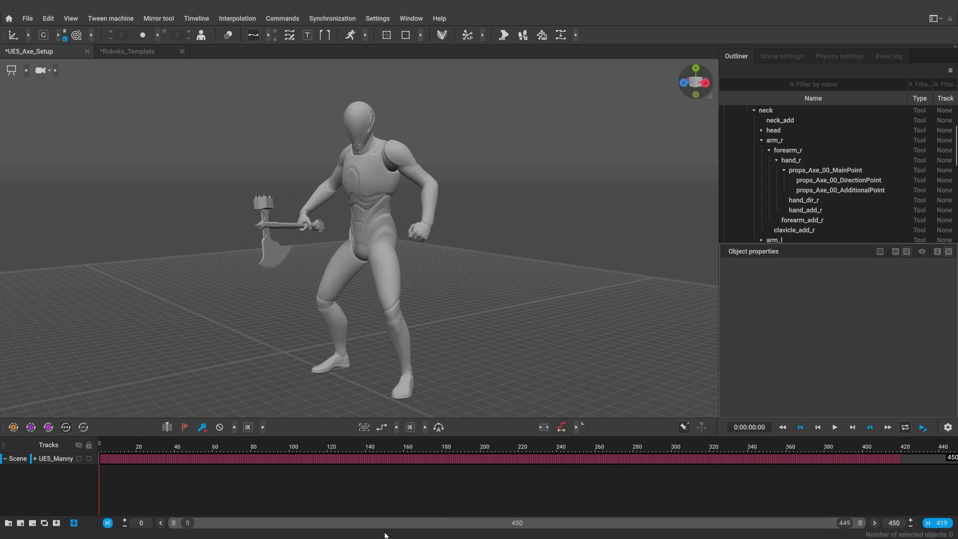
mouse_move(99, 445)
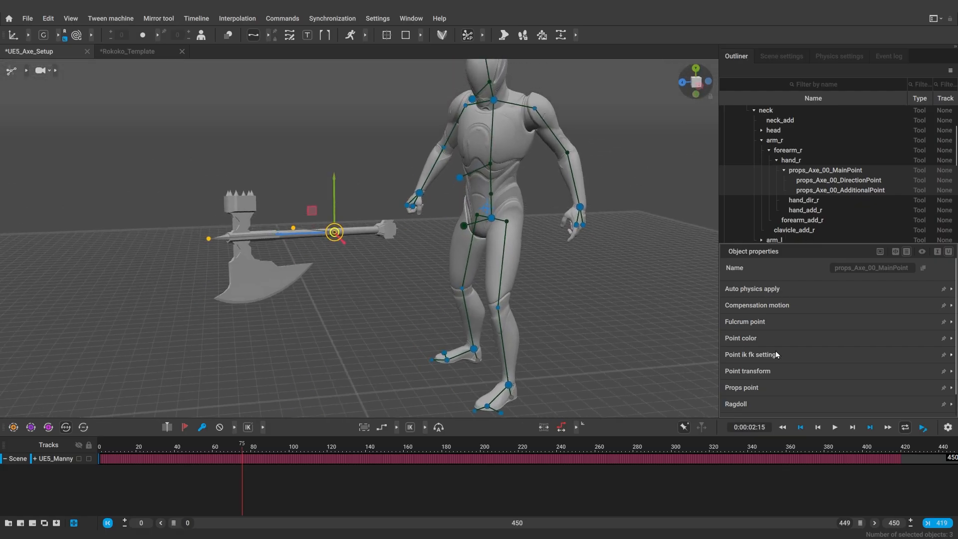
scroll(down, 3)
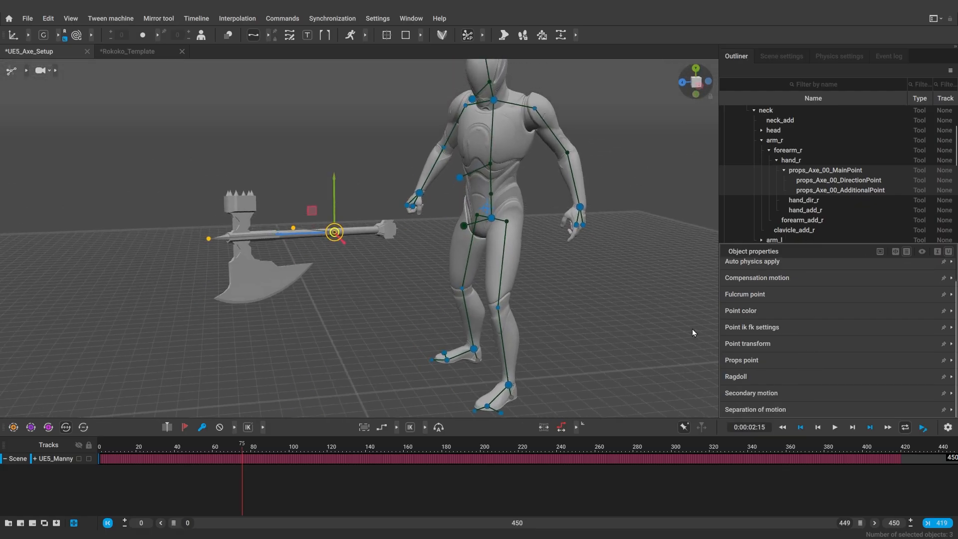
click(752, 327)
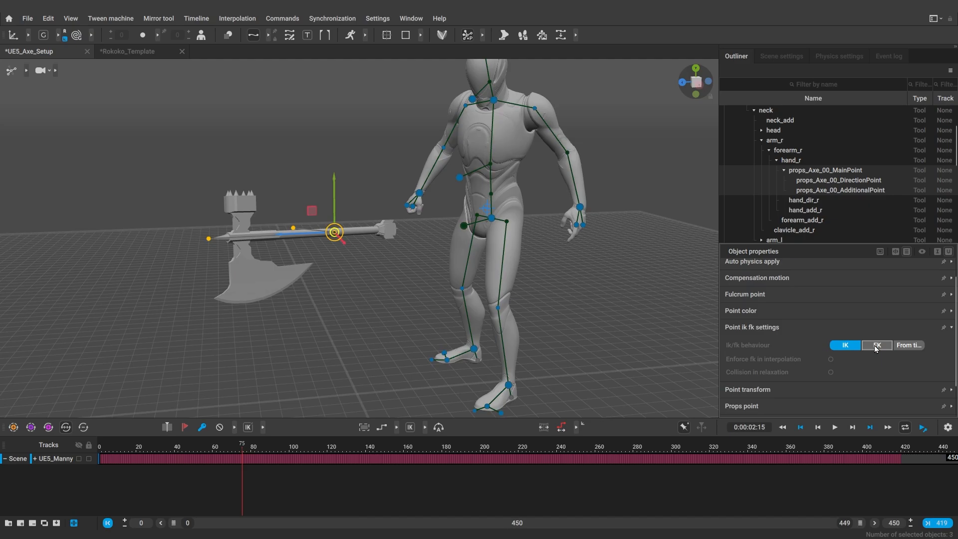
click(877, 346)
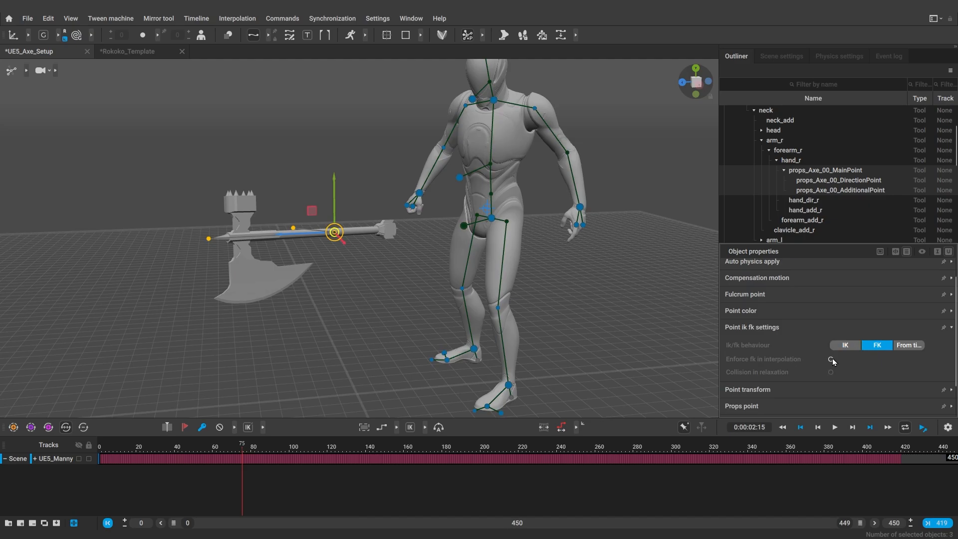
click(832, 359)
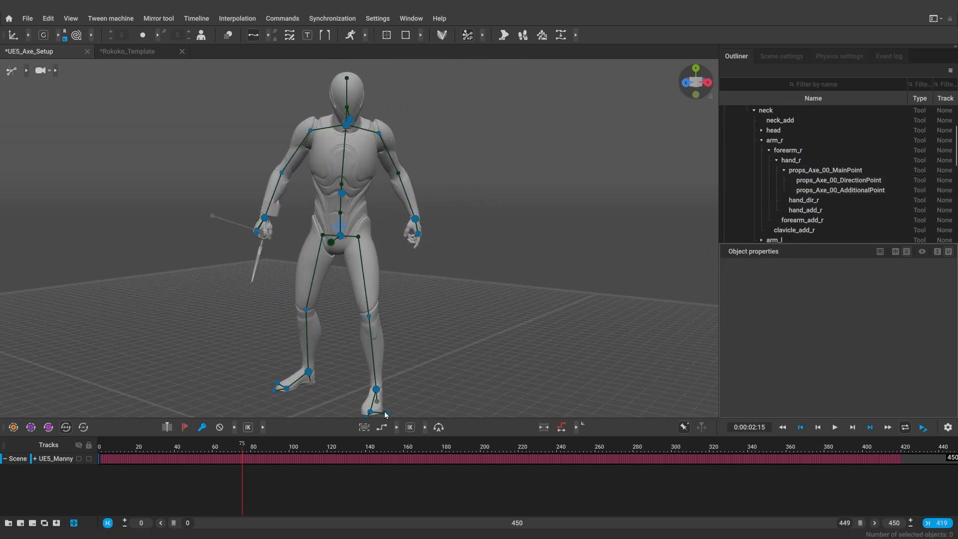
click(164, 453)
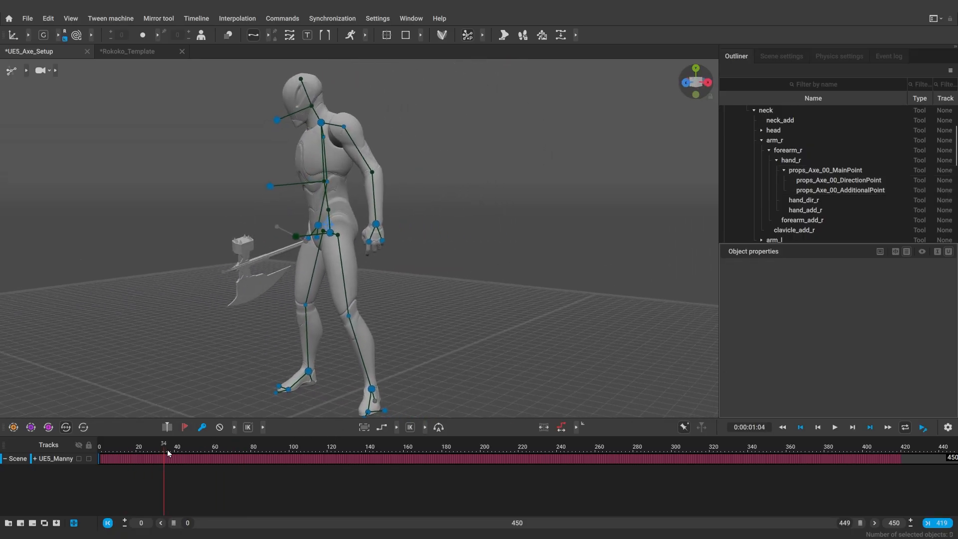
click(289, 458)
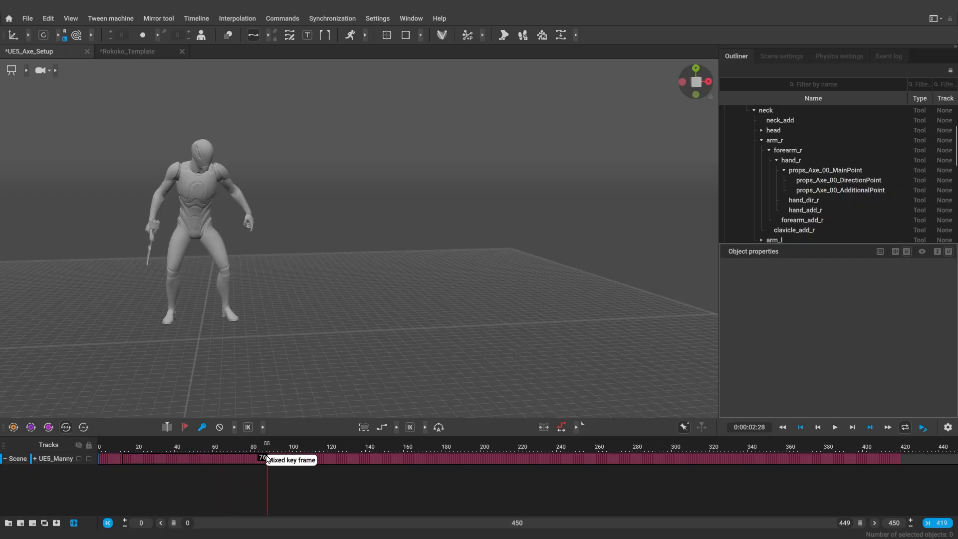
Select the 74–212 swing interval and unbake it into editable keyframes.
click(311, 458)
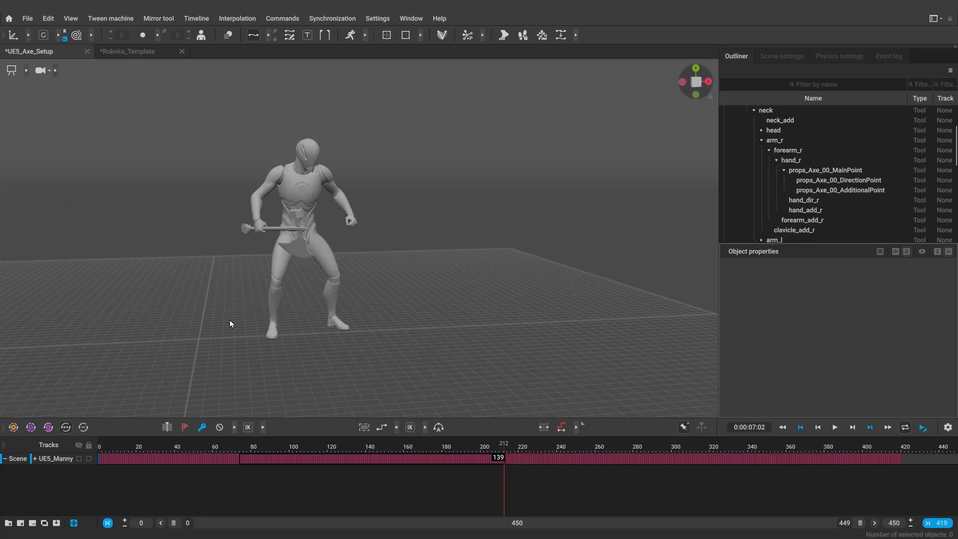
mouse_move(688, 67)
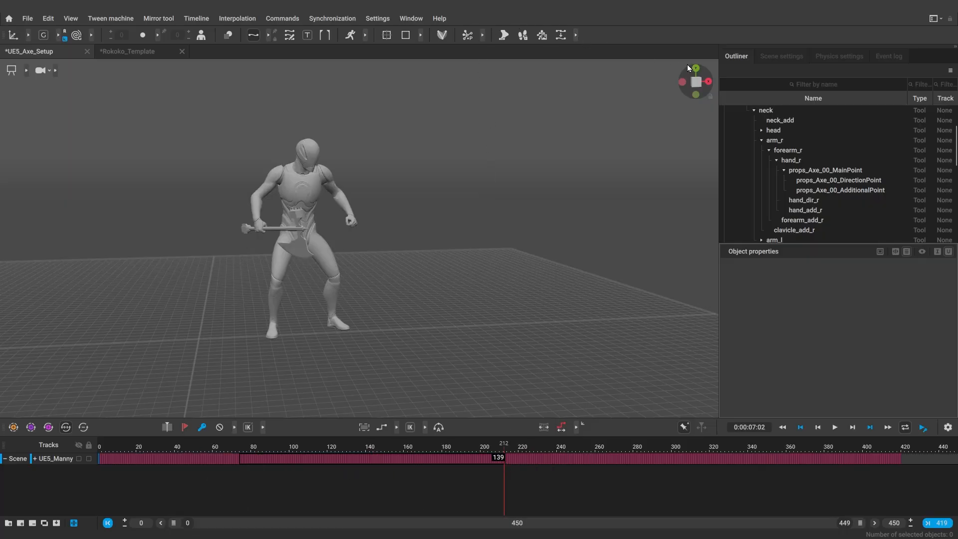
click(781, 56)
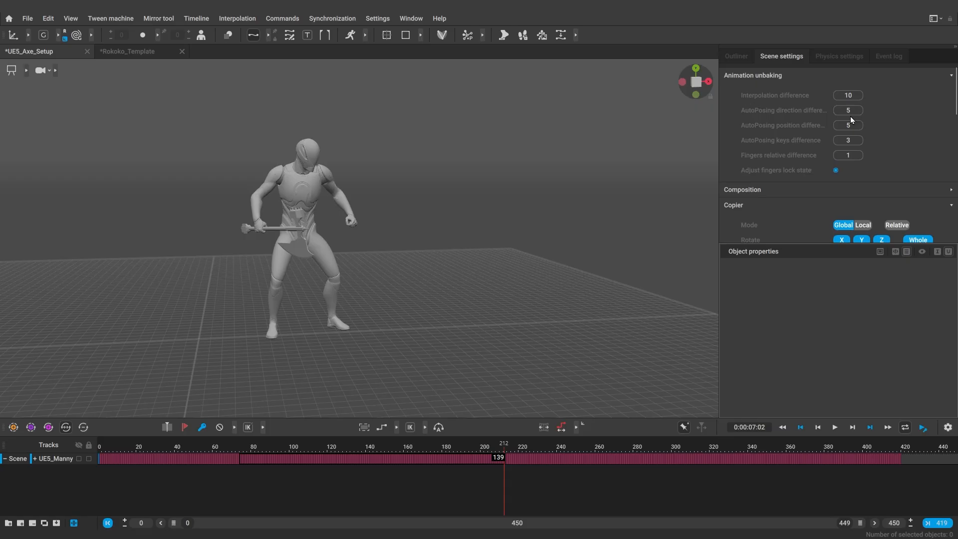
mouse_move(560, 35)
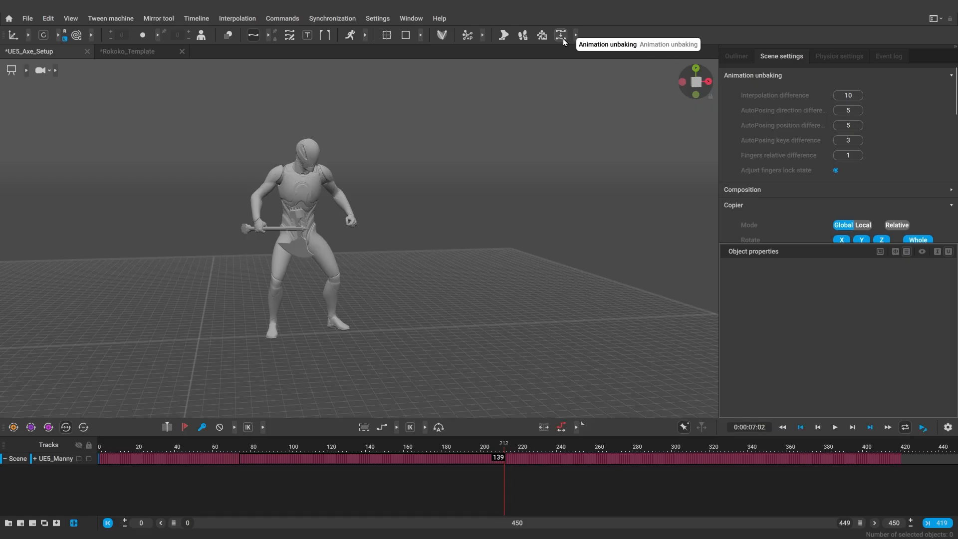
click(561, 35)
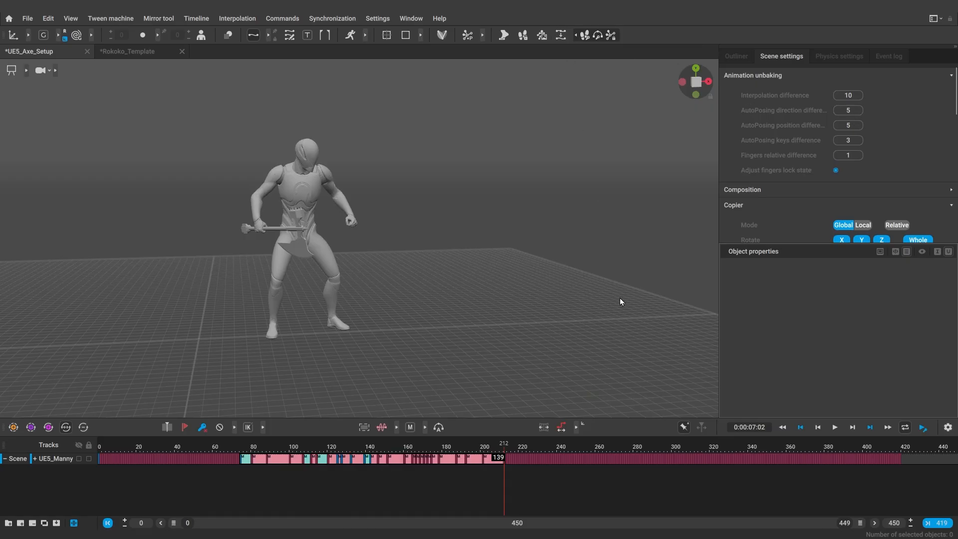
Expand UE5_Manny into Body, Head, Legs and Arms rows and scrub the swing around frames 78–110.
click(260, 458)
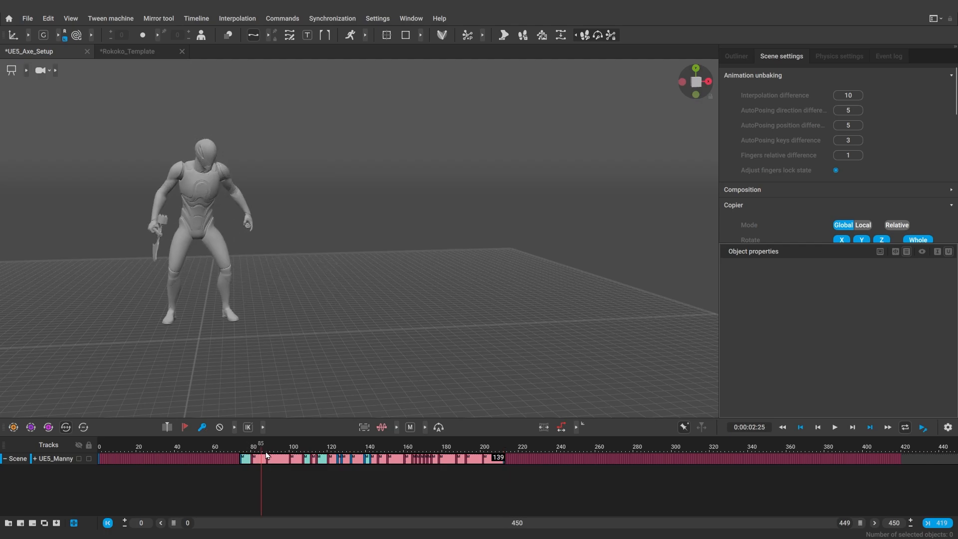
click(309, 458)
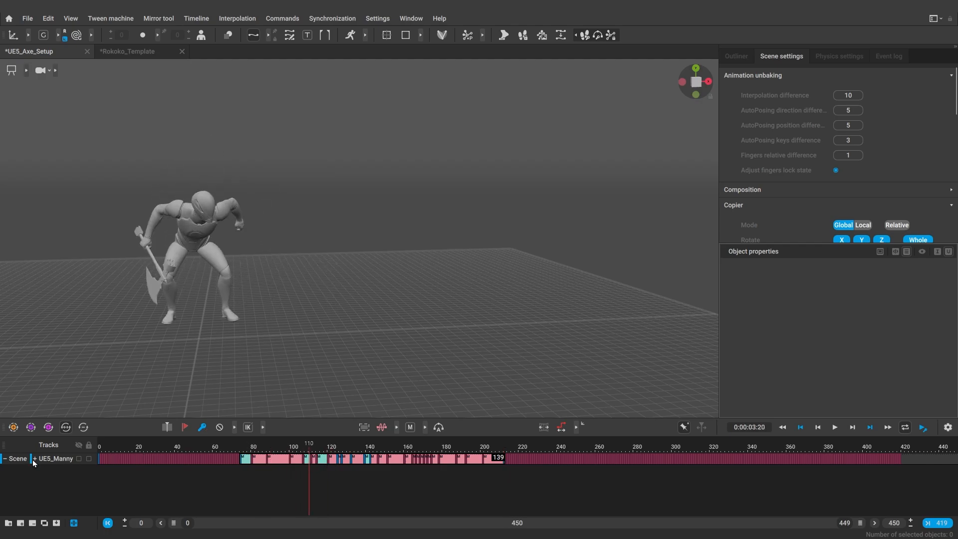
click(35, 458)
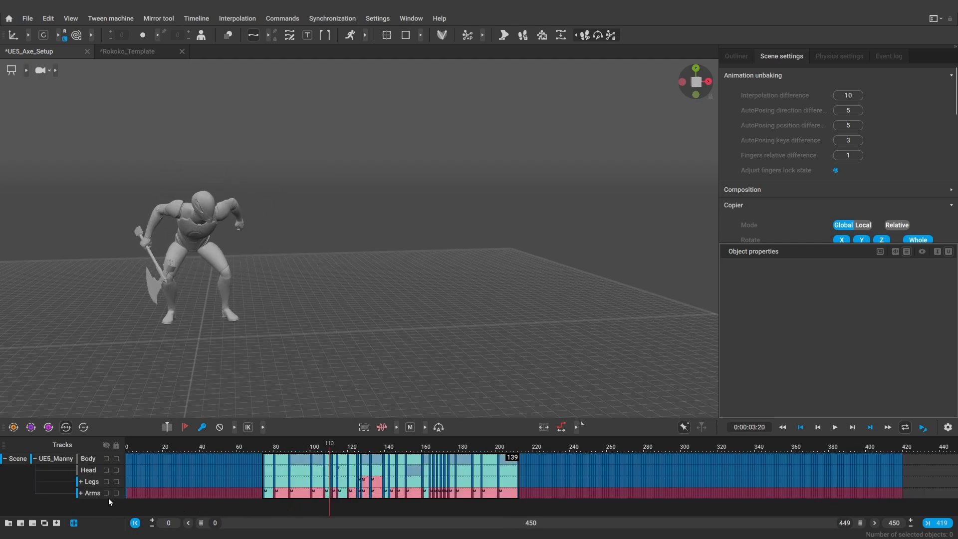
click(285, 446)
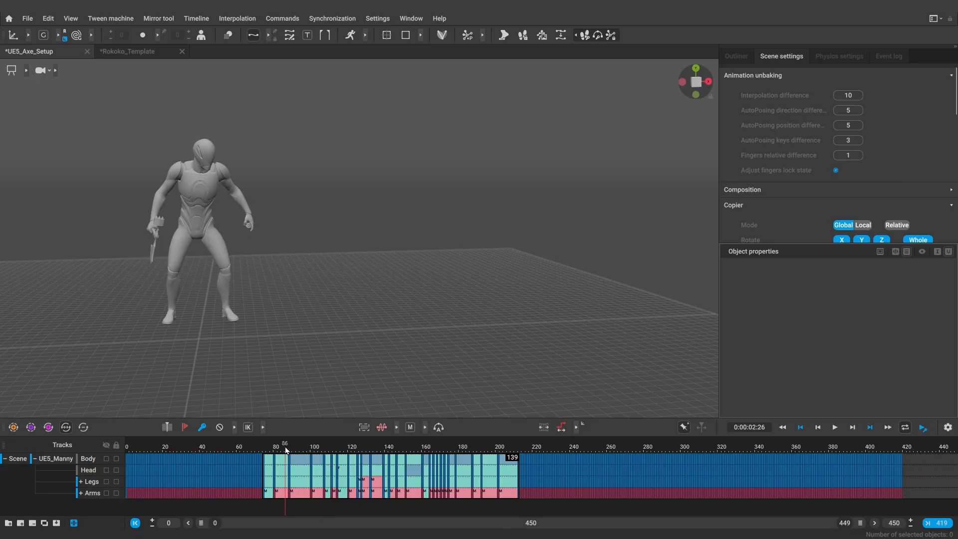
click(834, 427)
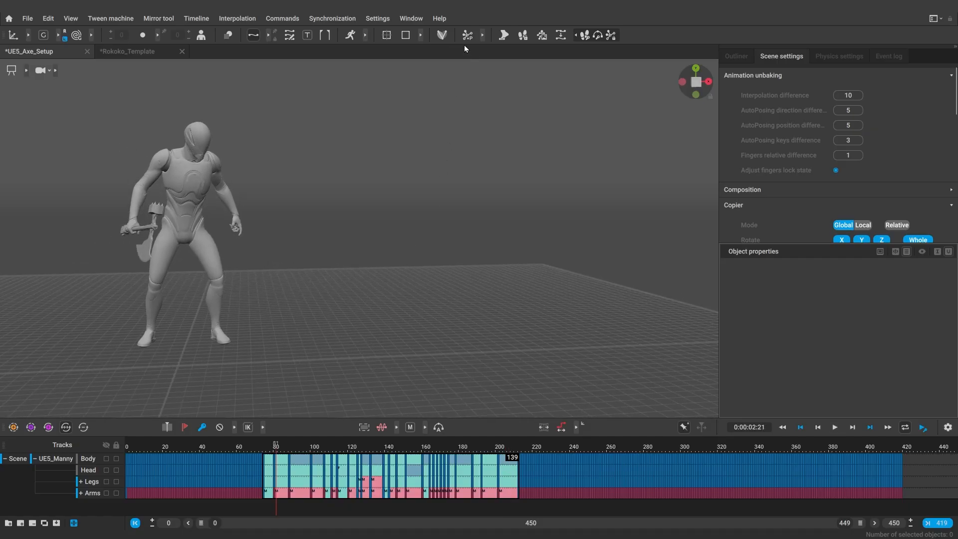
mouse_move(351, 35)
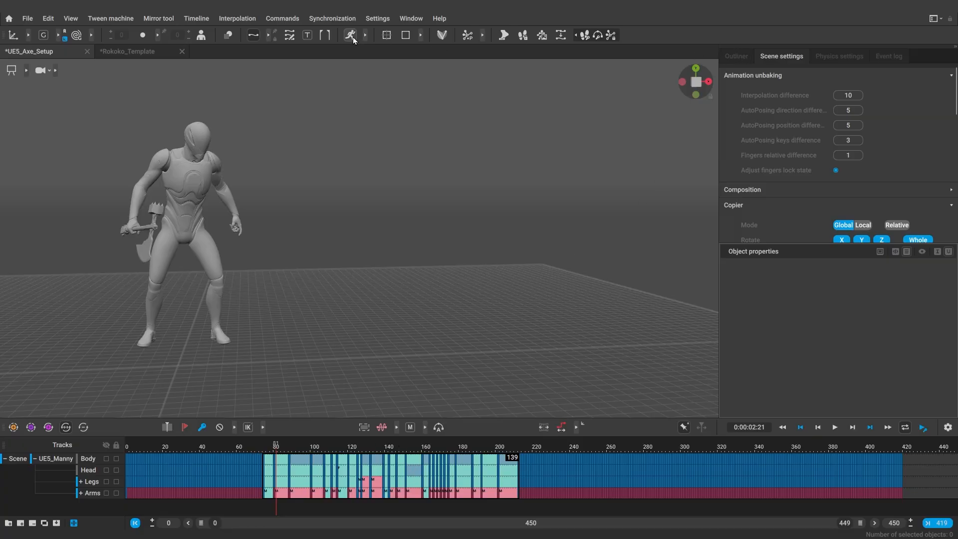
Enable AutoPhysics and show Manny's center of mass trajectory for the swing.
click(839, 56)
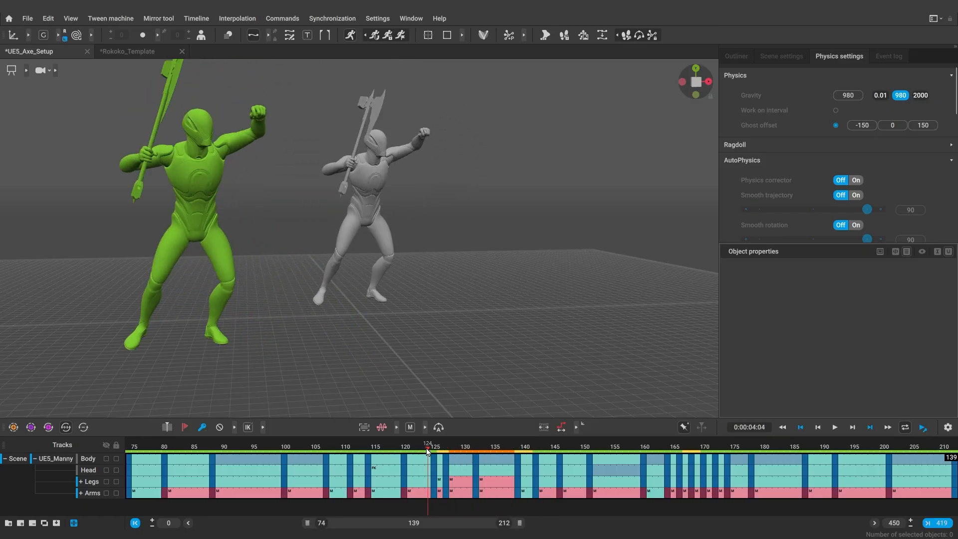
click(489, 449)
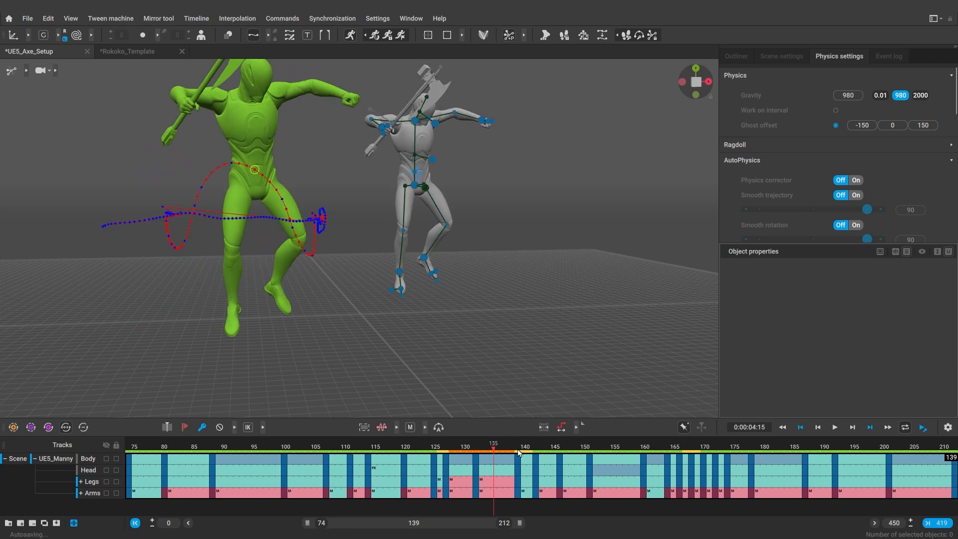
click(282, 18)
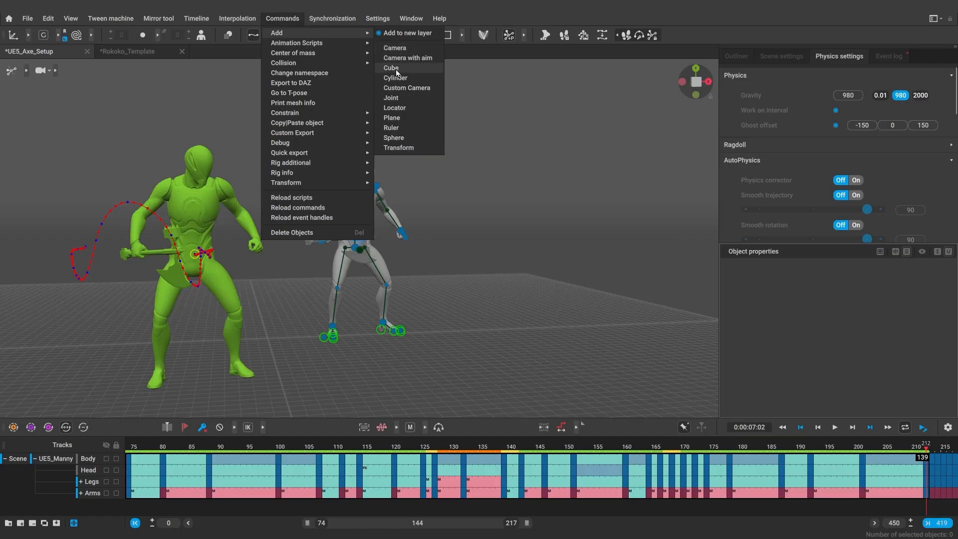
Add a cube with box collision beneath Manny as the axe-strike box.
click(391, 67)
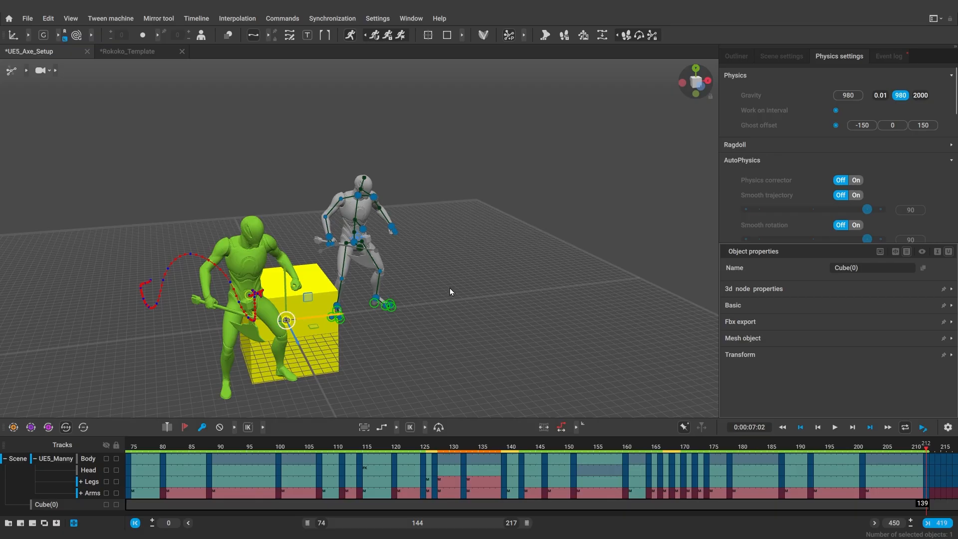
click(281, 18)
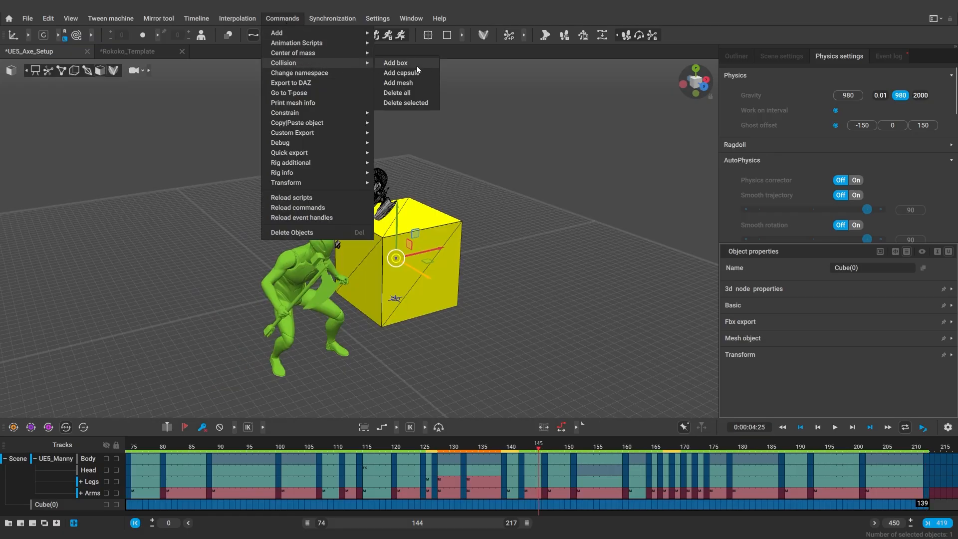
click(395, 62)
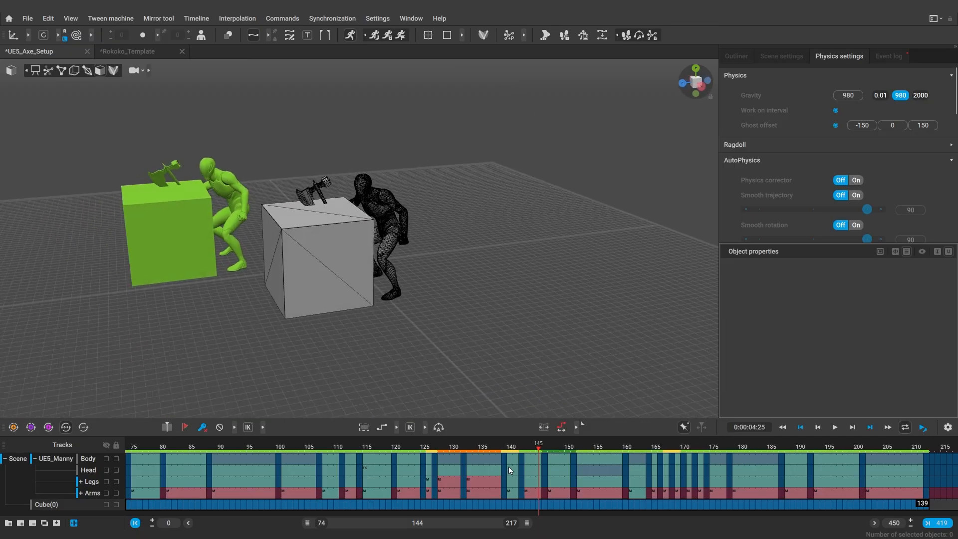
mouse_move(510, 470)
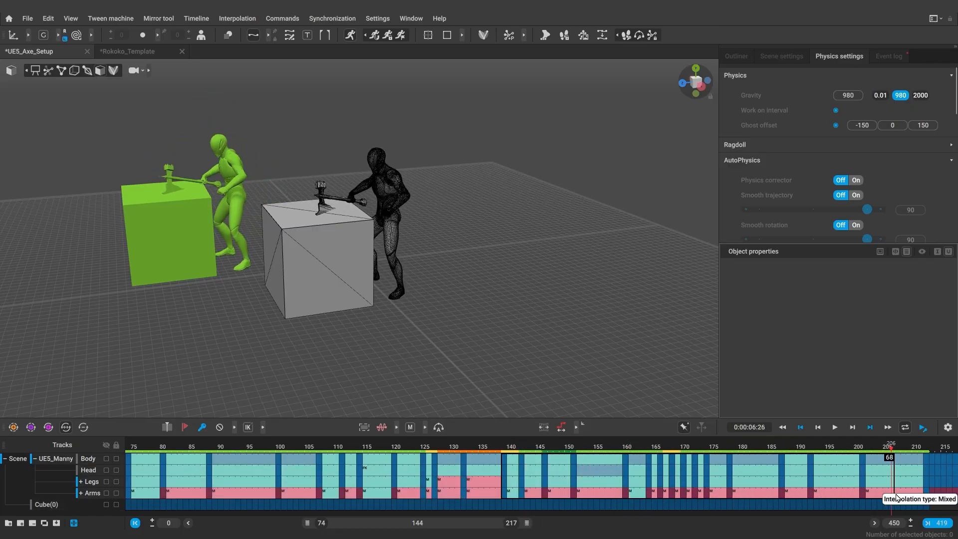
click(503, 452)
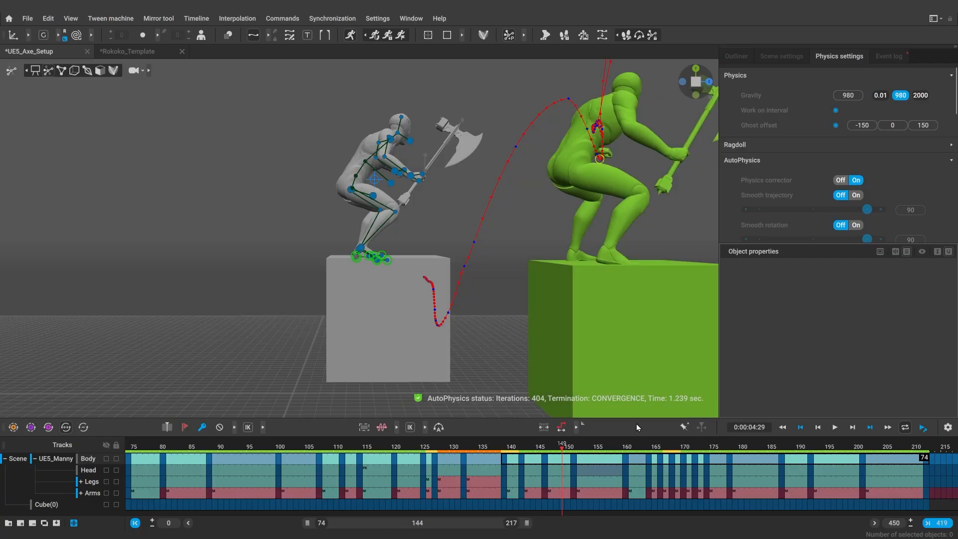
Extend the physics interval end to frame 222 and review Manny landing on the box.
click(525, 455)
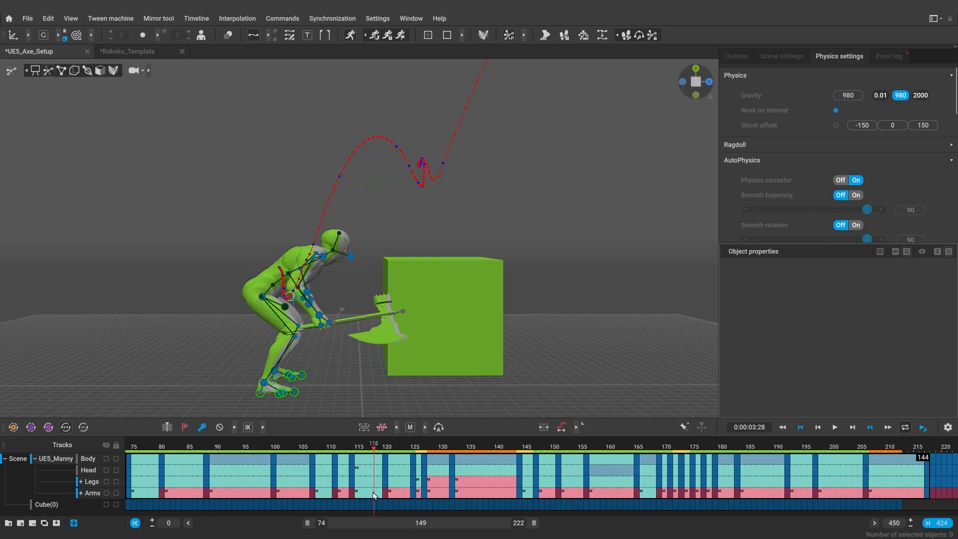
click(834, 427)
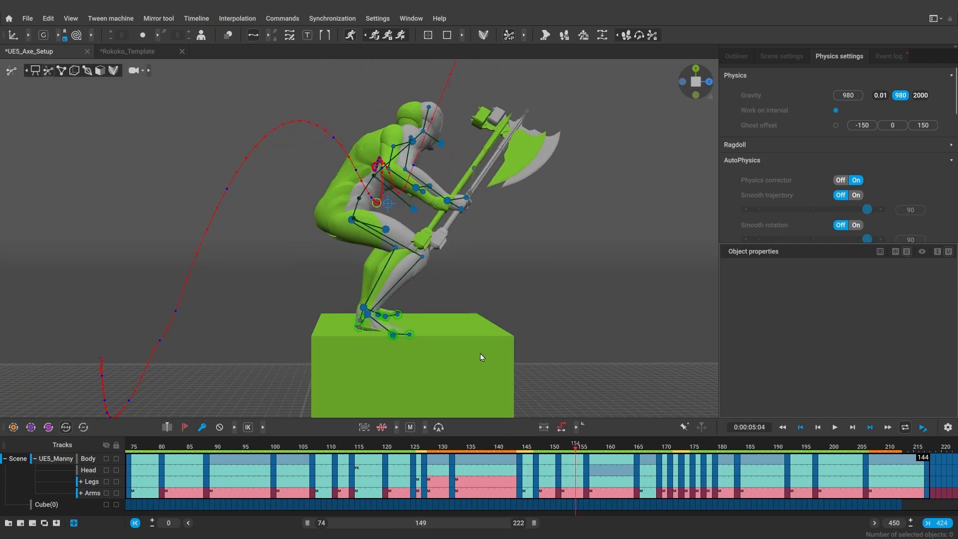
mouse_move(531, 212)
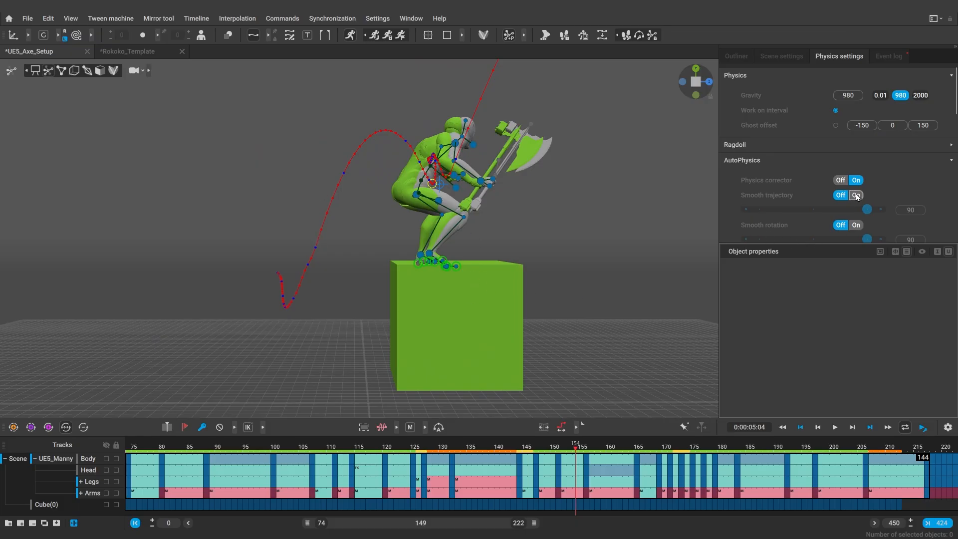
mouse_move(861, 201)
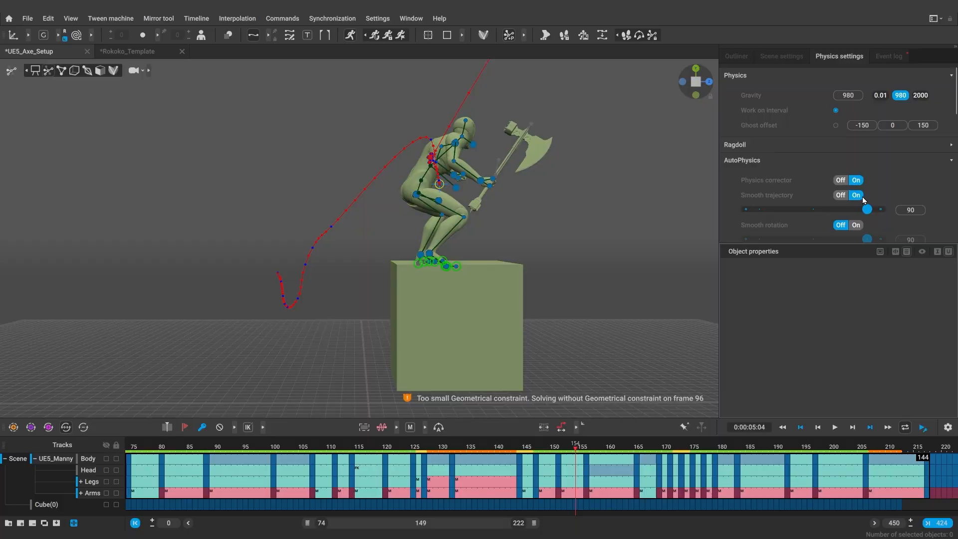
Enable AutoPhysics trajectory smoothing at strength 85 and scrub the jump through to the landing.
click(339, 457)
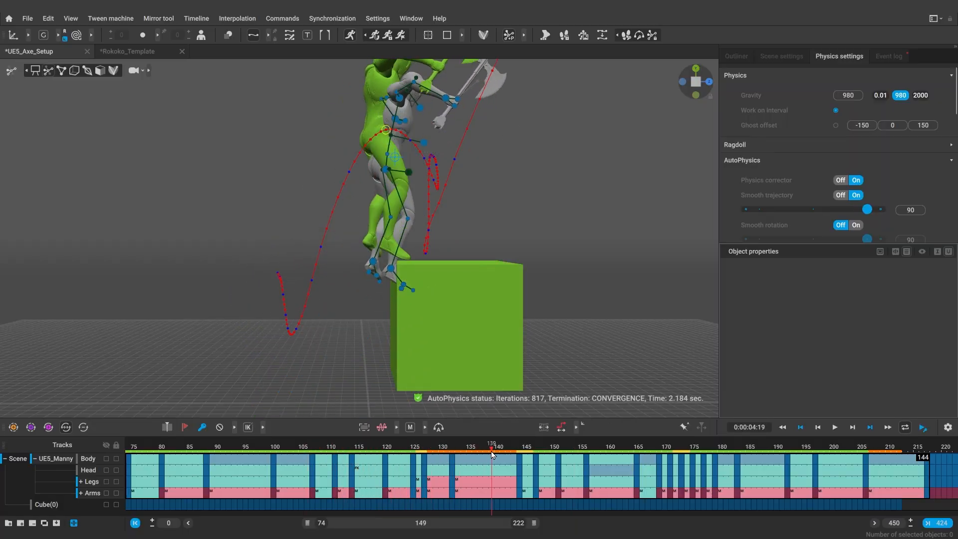
click(579, 446)
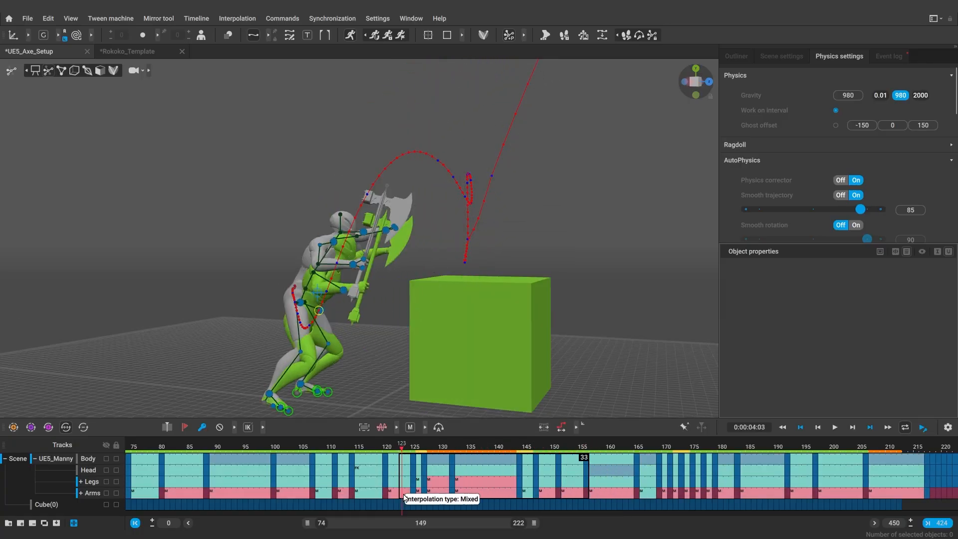
click(273, 446)
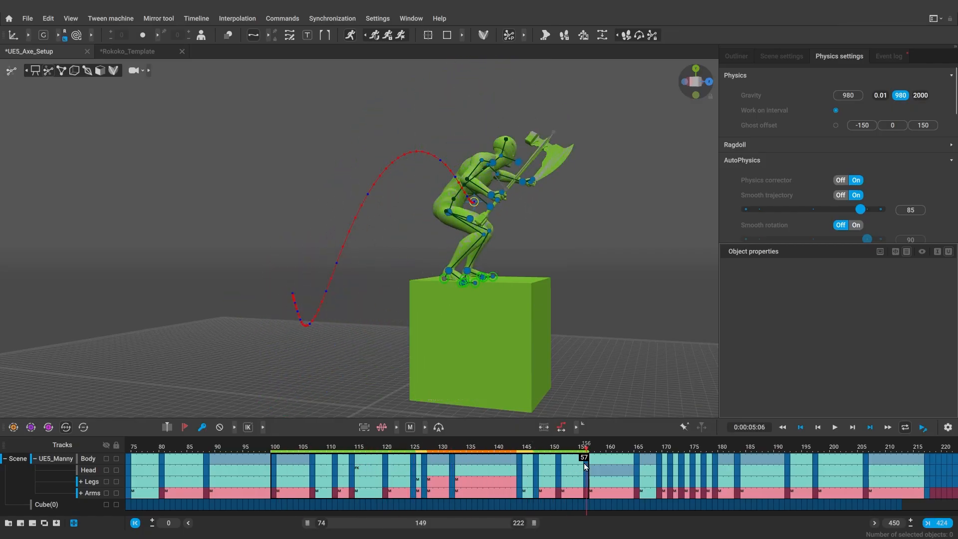
click(273, 451)
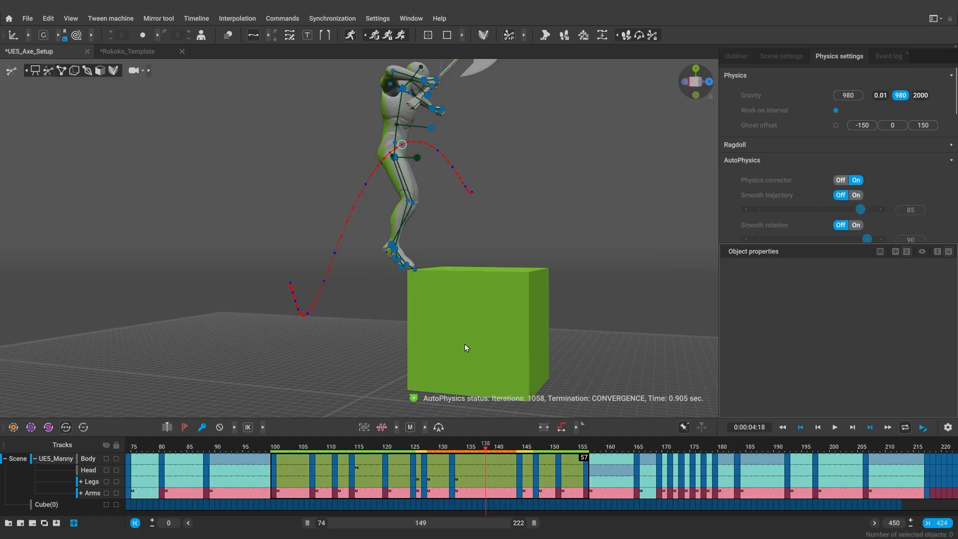
click(413, 447)
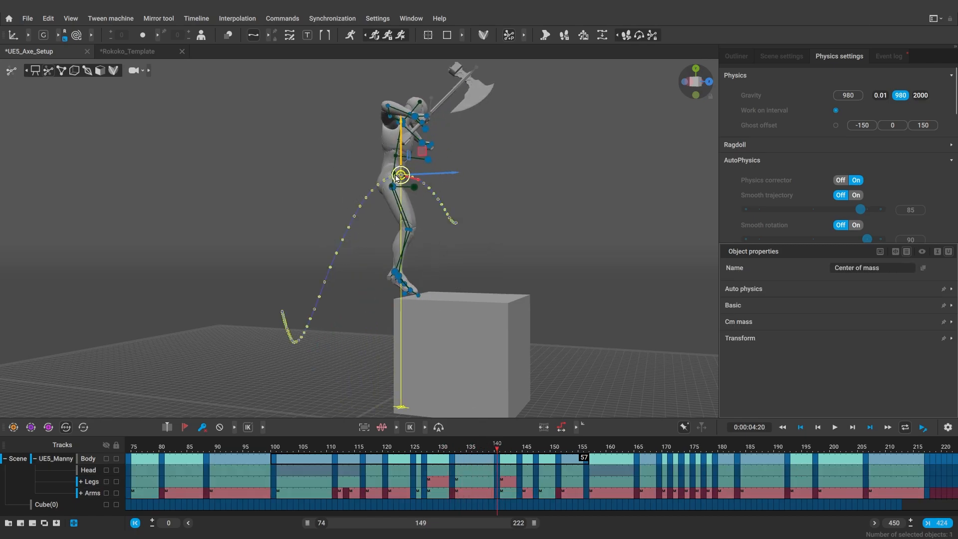
Scrub back through the jump to inspect the center-of-mass trajectory with AutoPhysics off.
click(424, 448)
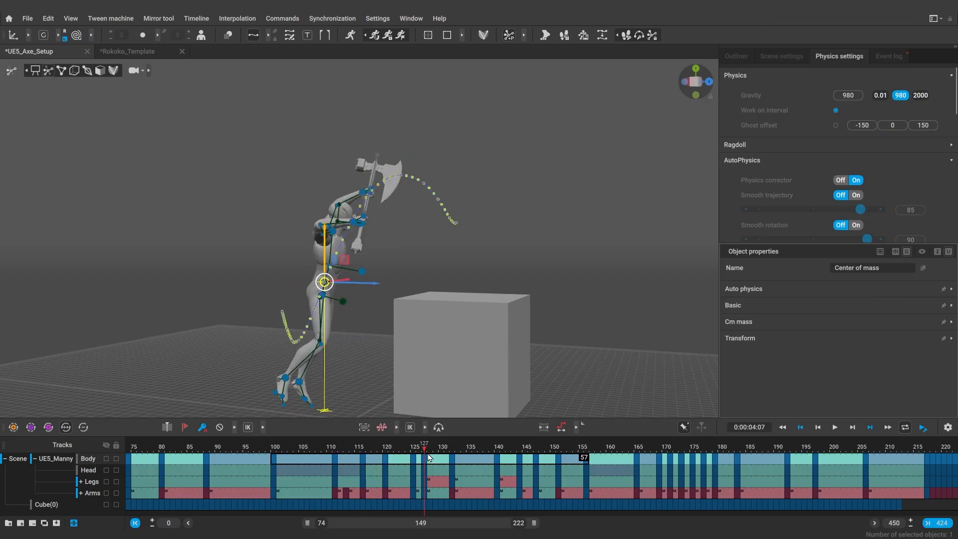
click(602, 446)
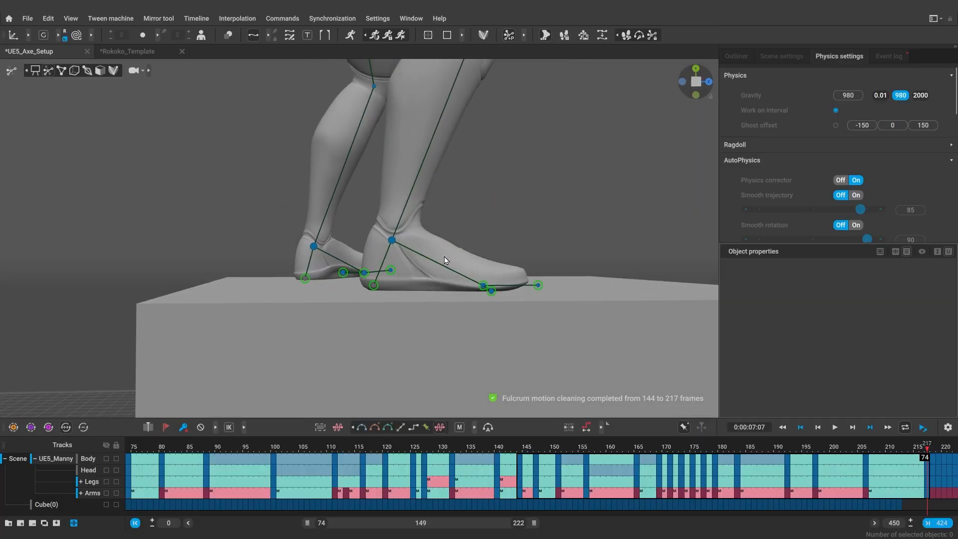
Run Fulcrum motion cleaning on the feet over frames 144–217 and check them near frames 142 and 211.
click(808, 458)
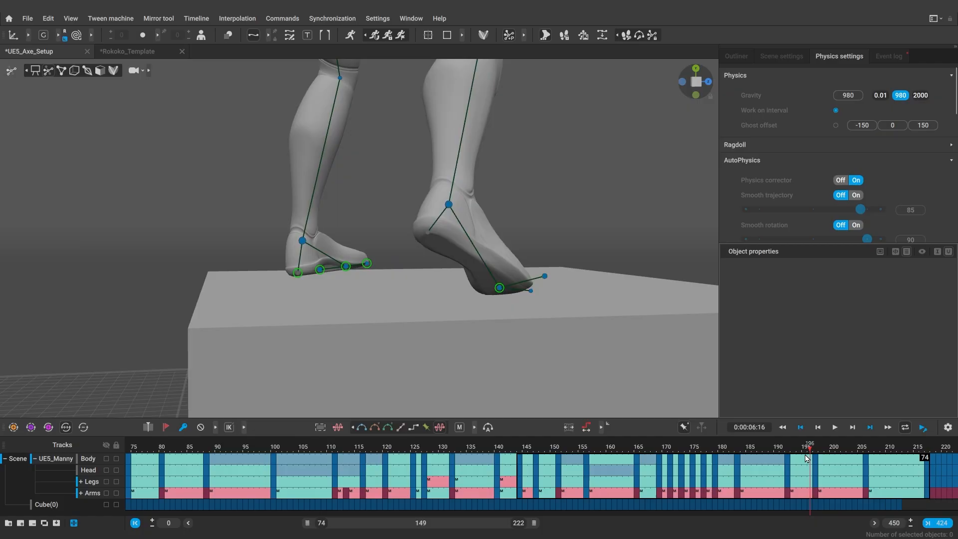
click(507, 457)
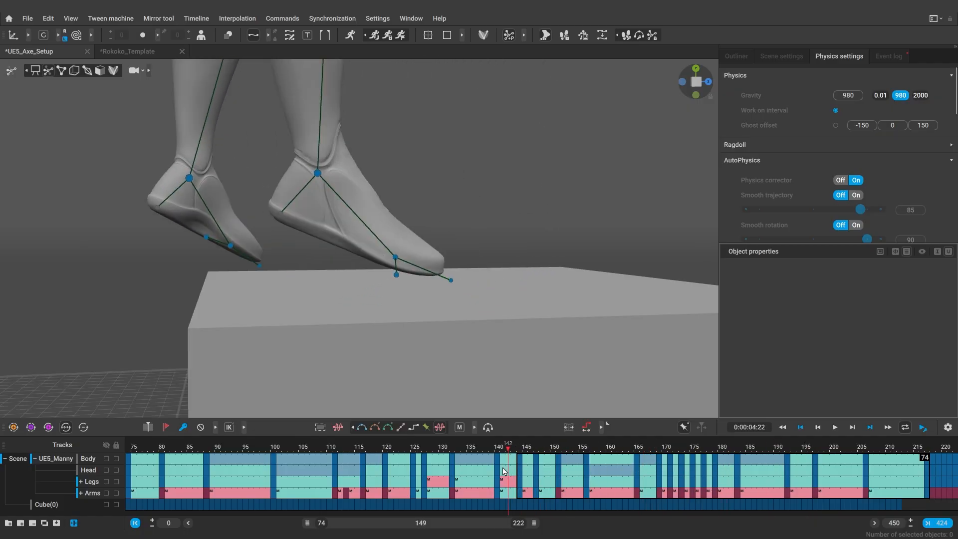
click(536, 449)
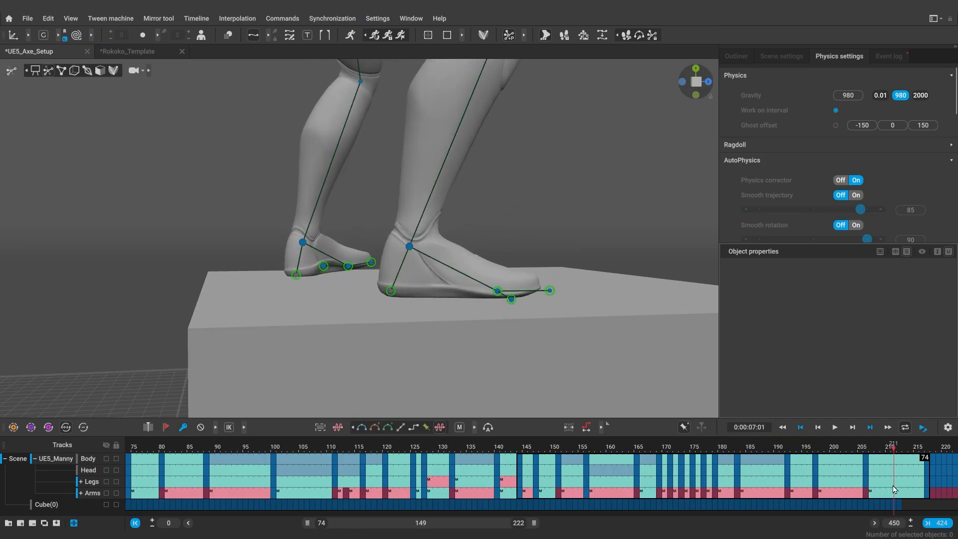
click(835, 426)
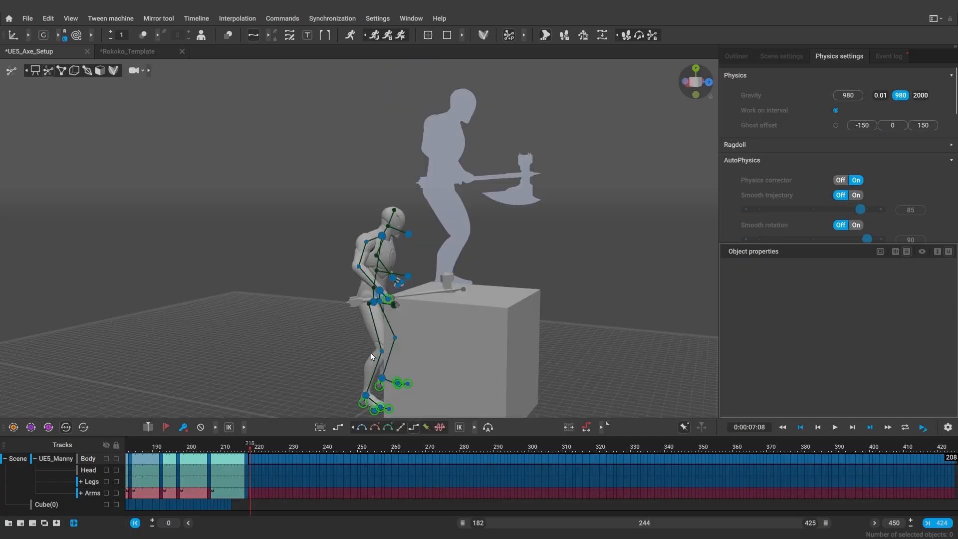
Select the center of mass and adjust Manny's post-landing stance on top of the box.
click(543, 125)
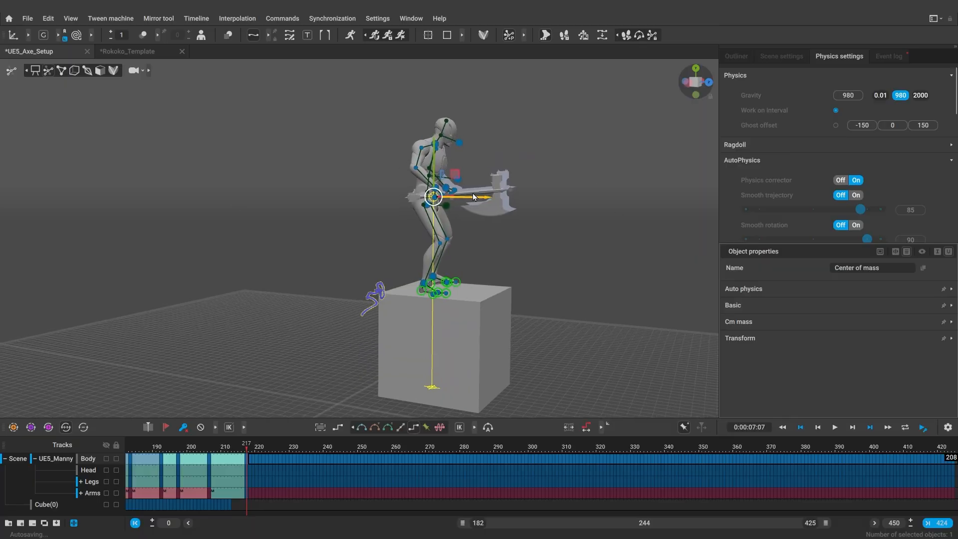
mouse_move(279, 290)
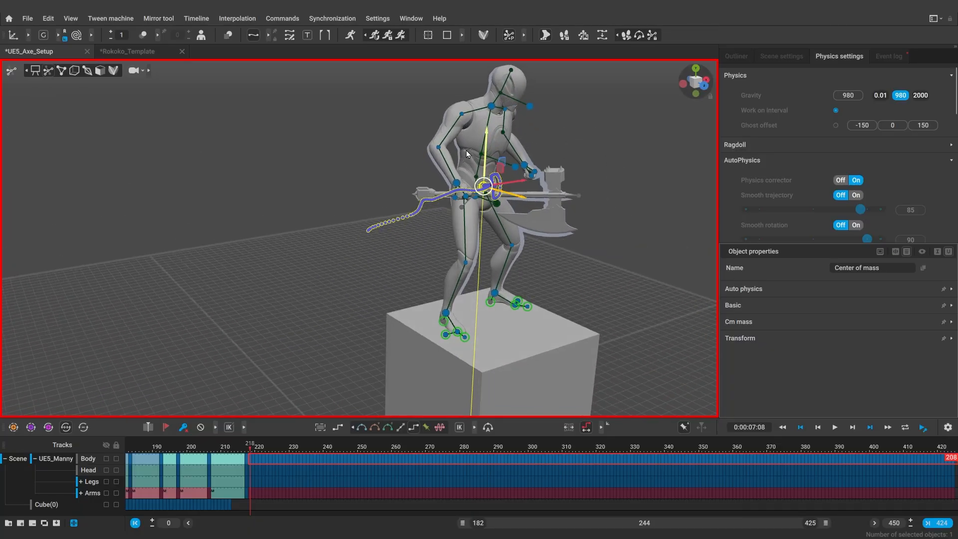
click(835, 428)
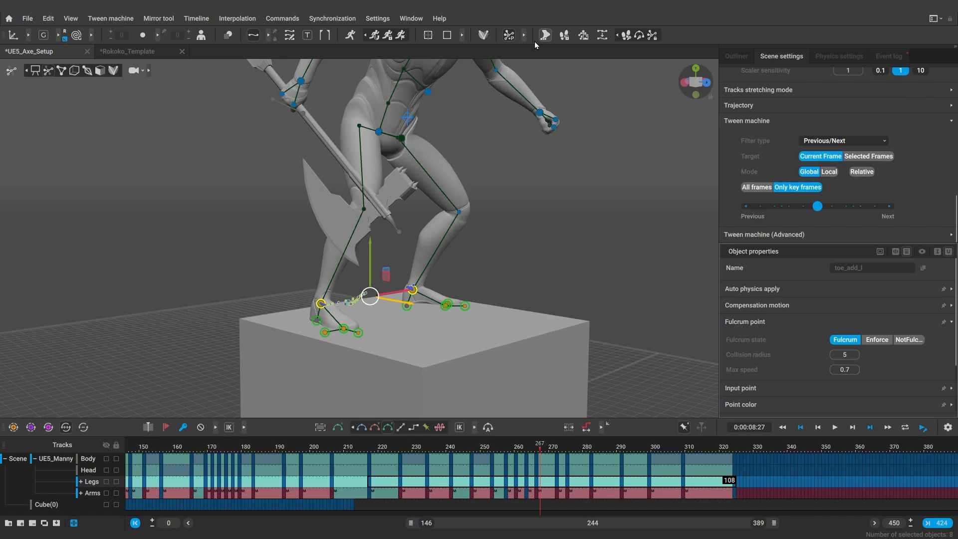
Run Fulcrum motion cleaning on the toe points over frames 217–324 and check the planted feet.
click(543, 35)
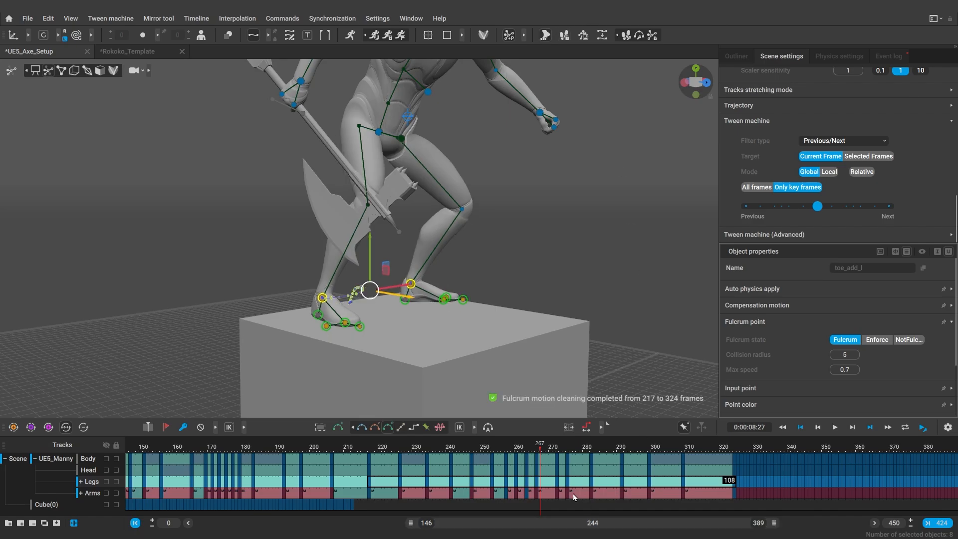
click(492, 452)
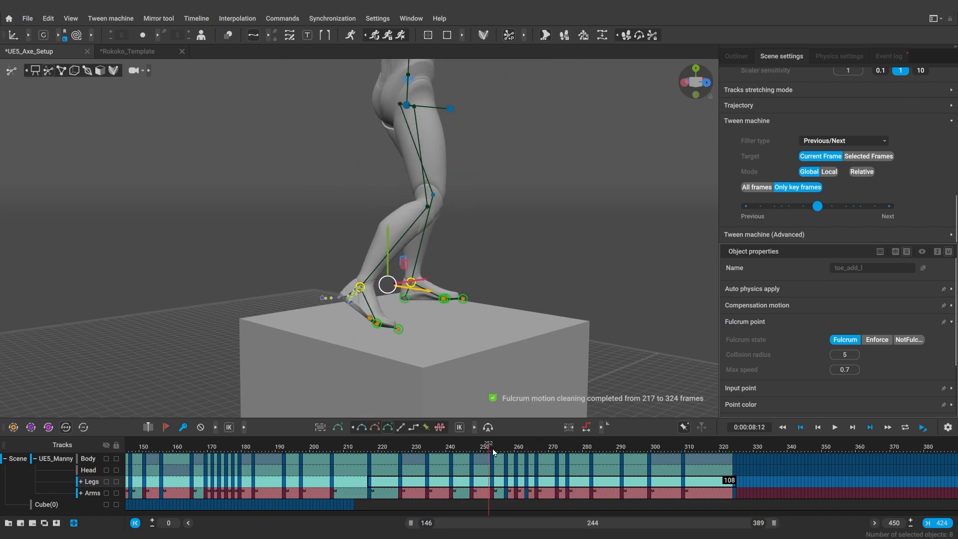
click(693, 455)
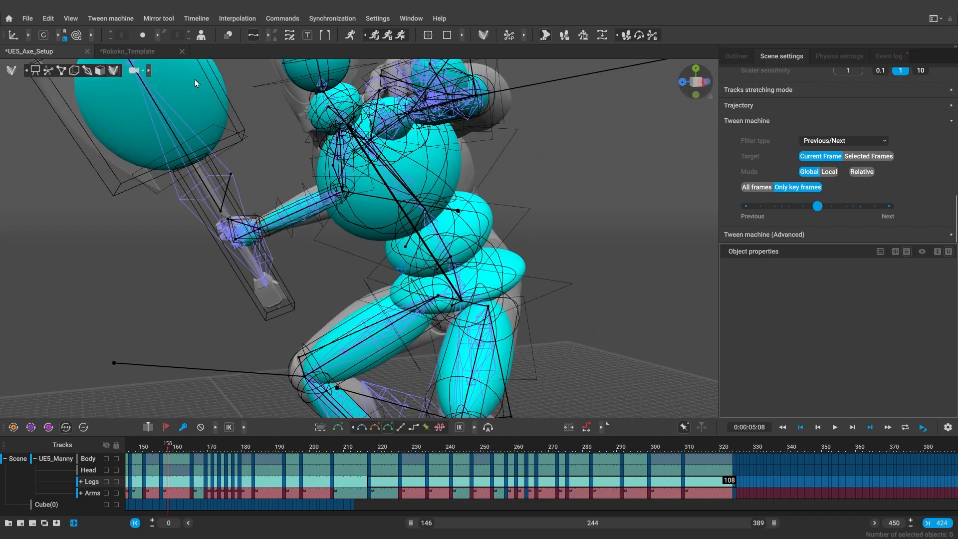
Check the physics bodies view, enable AutoPhysics over frames 147–324 and review the result around frame 178.
click(153, 129)
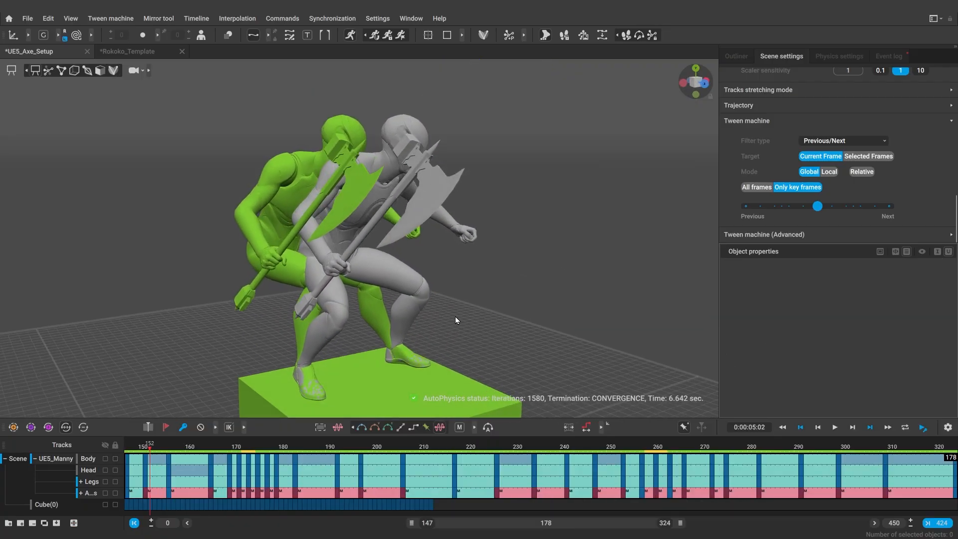
click(129, 446)
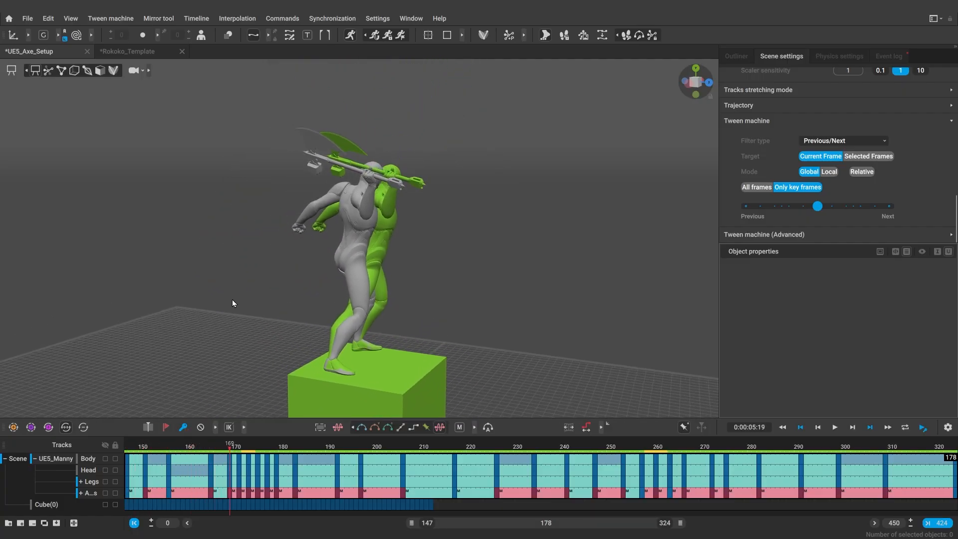
click(839, 56)
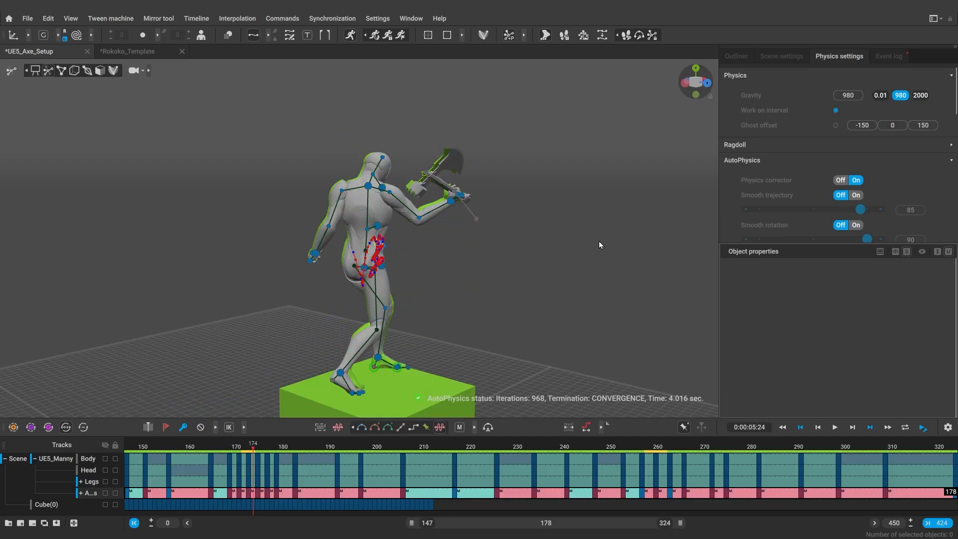
click(271, 460)
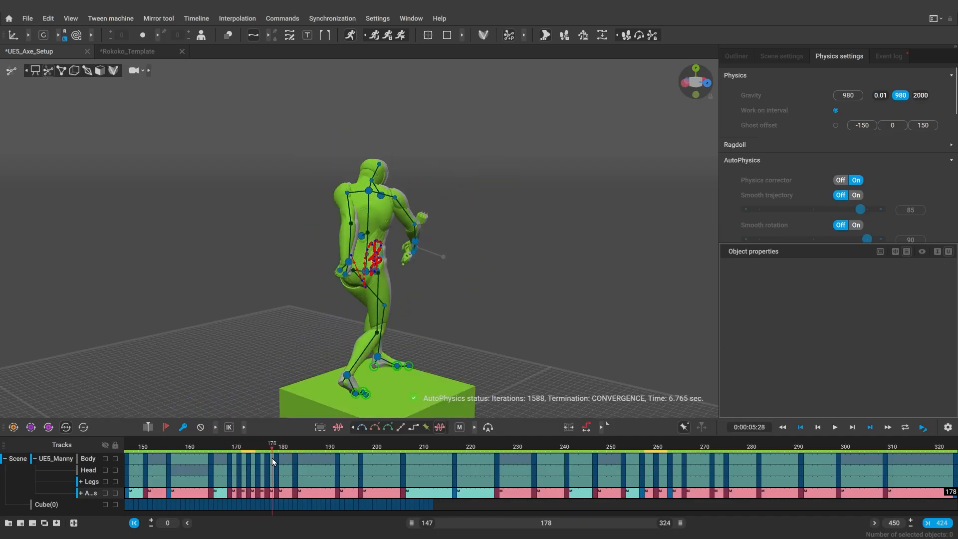
click(380, 455)
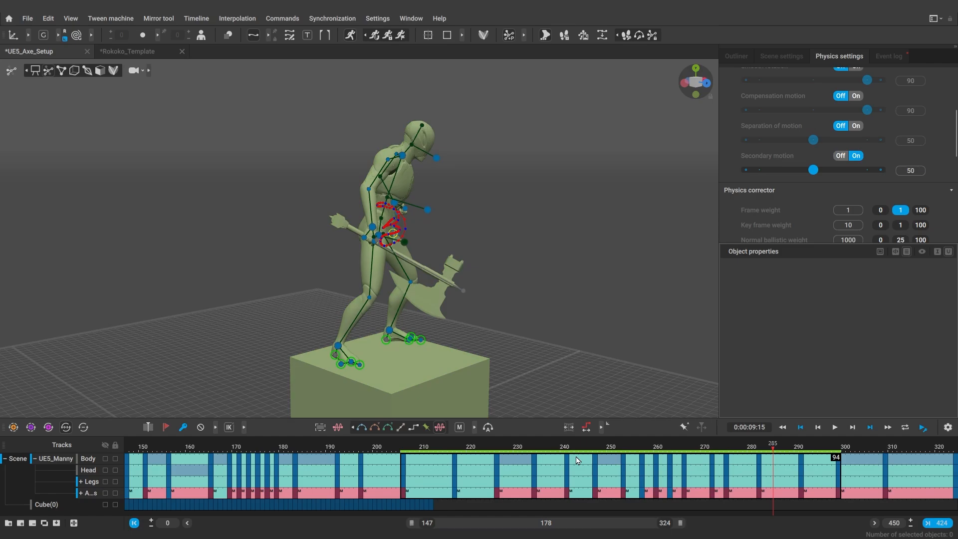
Turn Secondary motion on at 50, review the swing around frames 222–256 and show the axe main point properties.
click(478, 457)
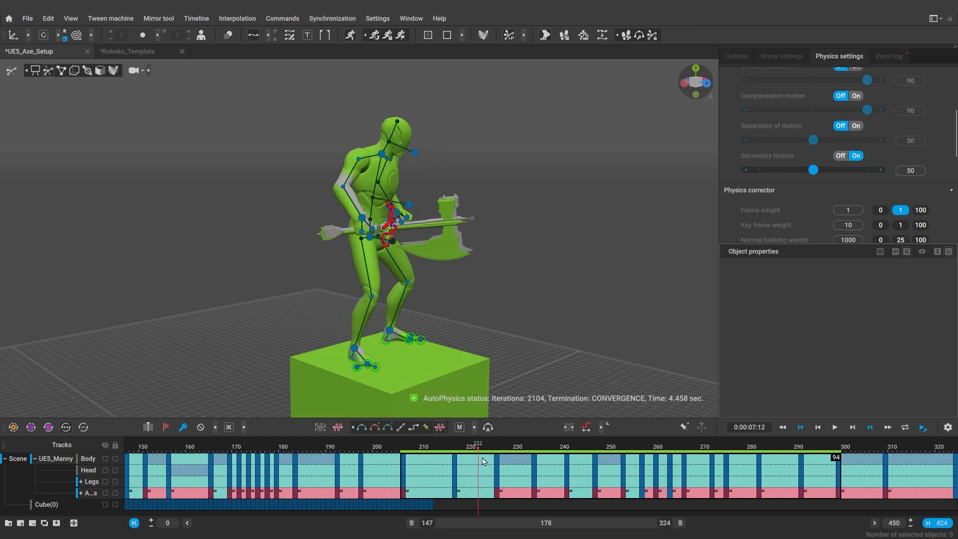
click(637, 458)
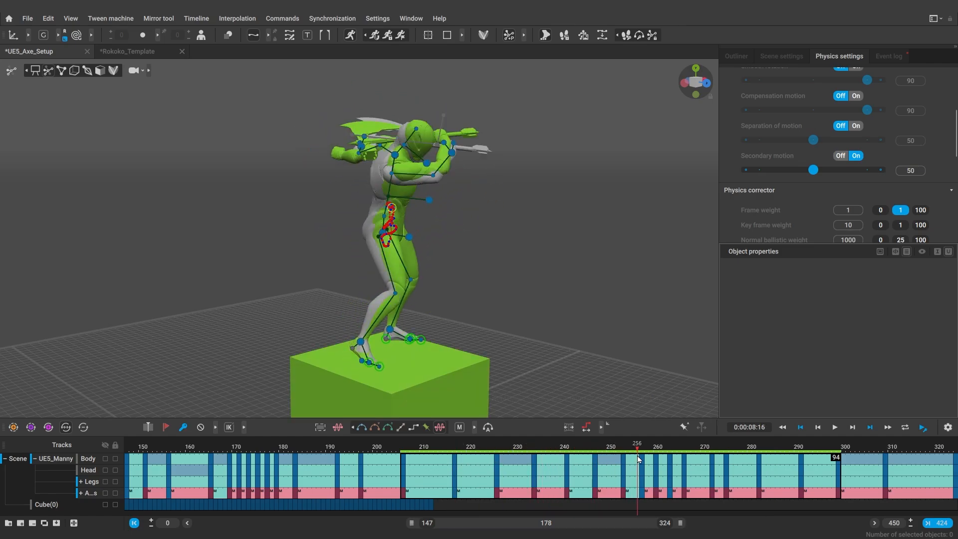
mouse_move(642, 472)
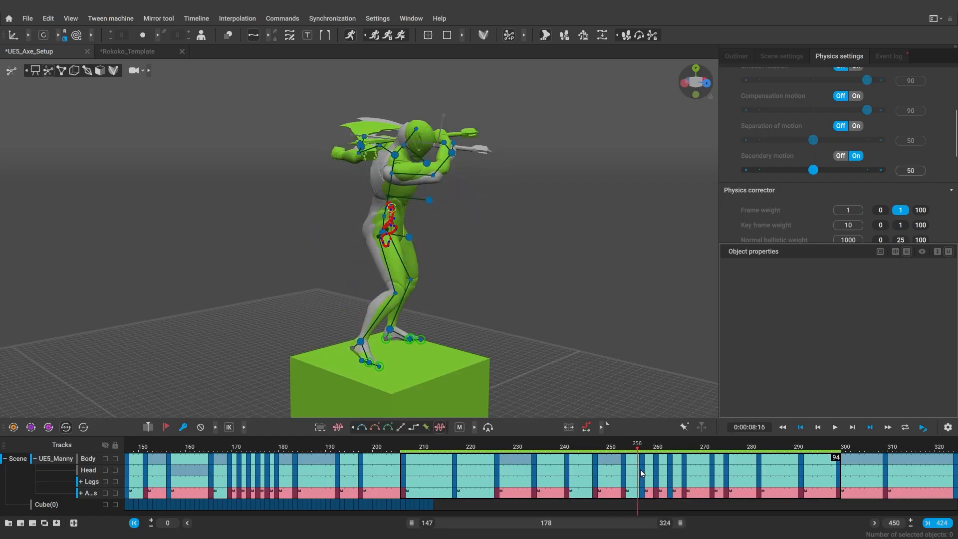
click(655, 449)
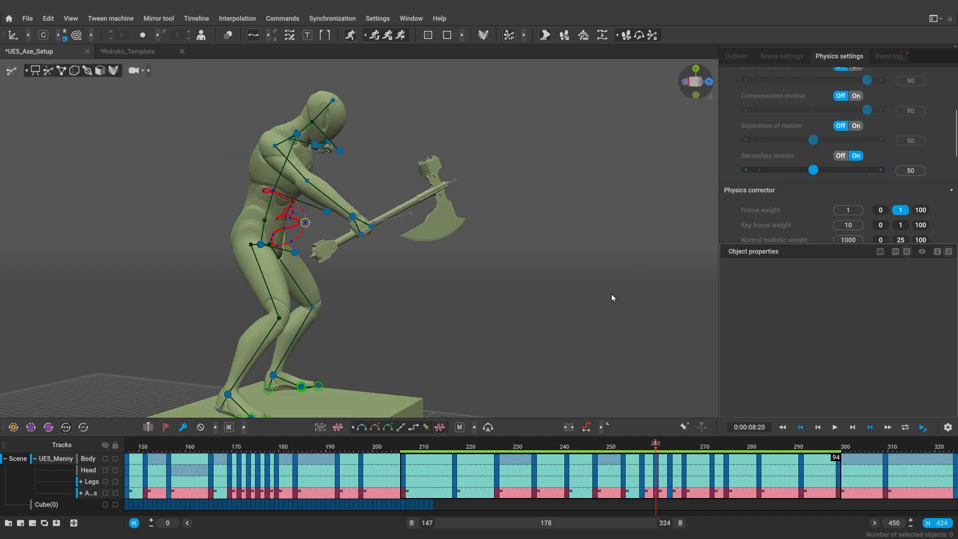
scroll(up, 3)
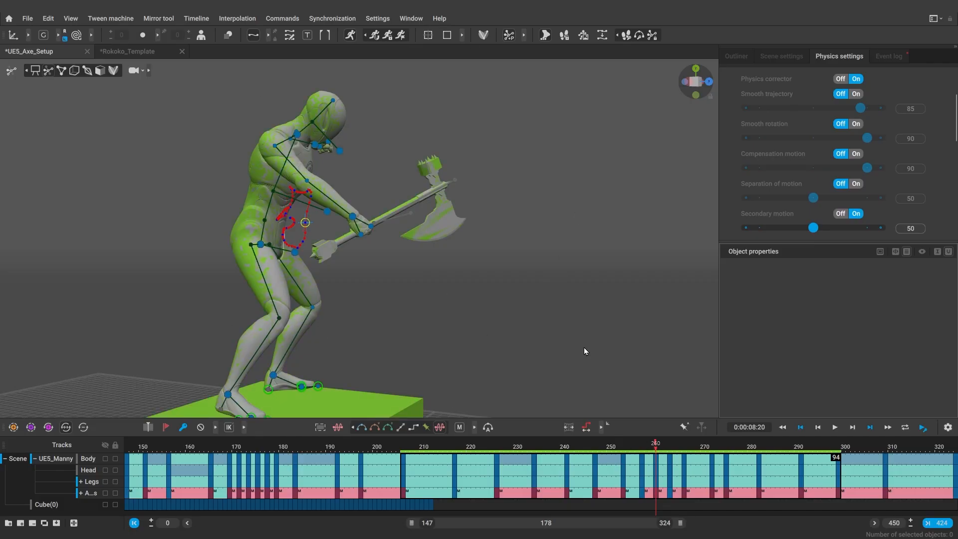
click(641, 446)
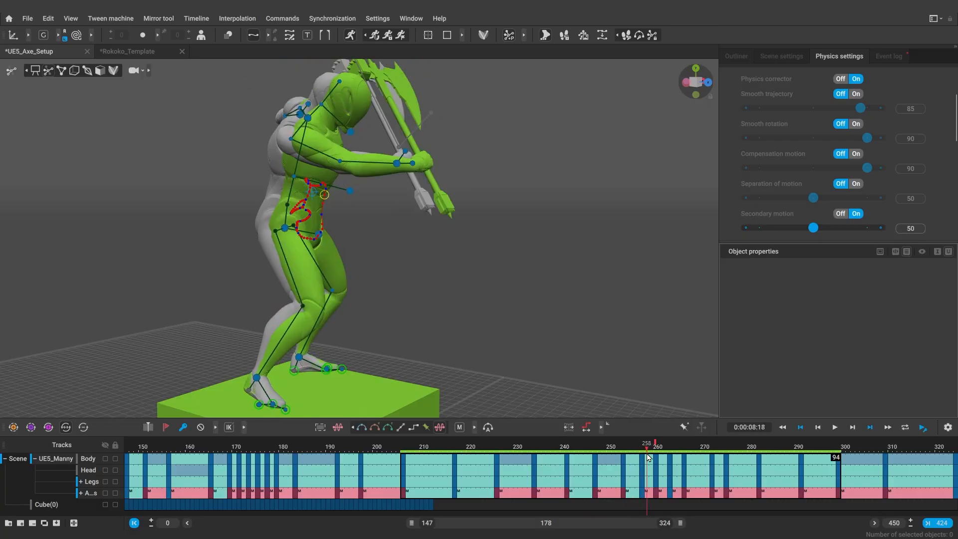
click(656, 458)
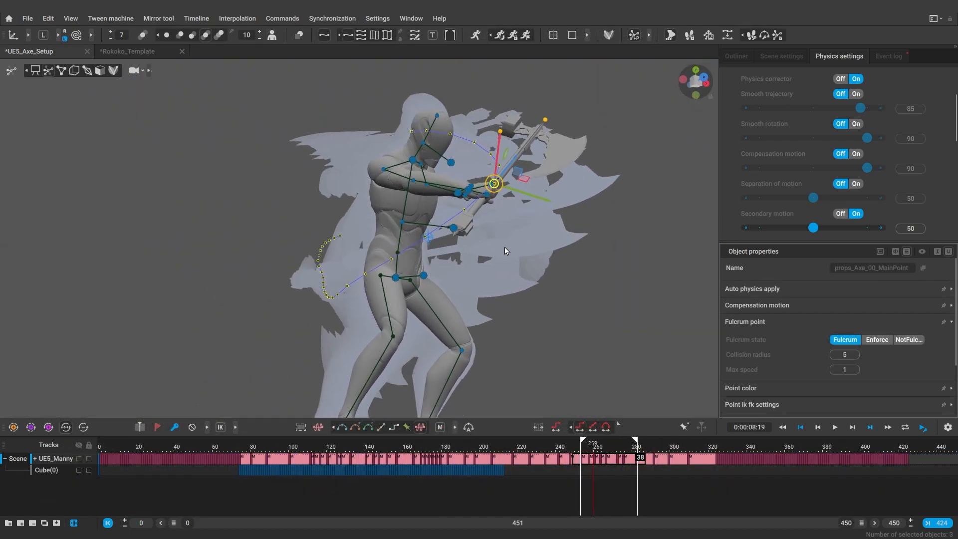
Select the axe main point and display ghosted trails of the slash around frame 260.
click(524, 177)
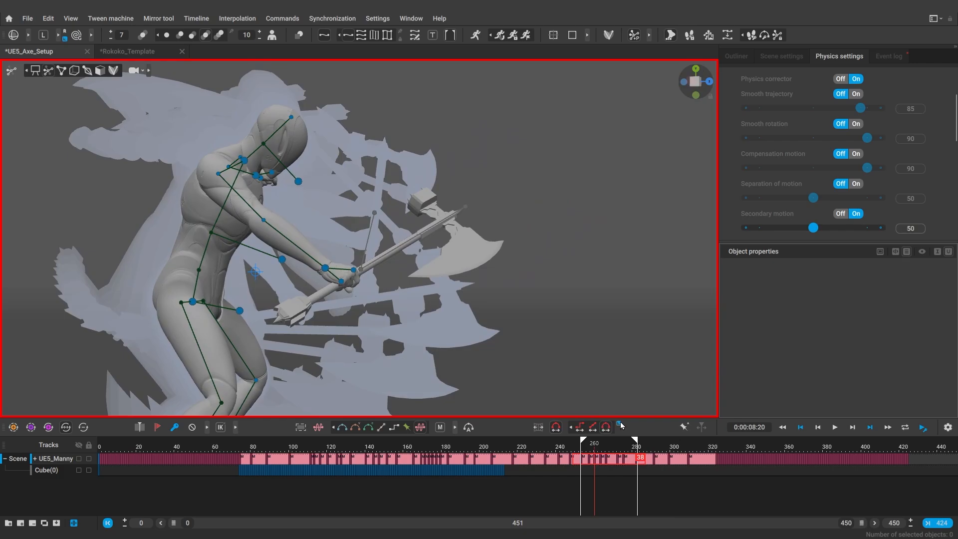
mouse_move(620, 426)
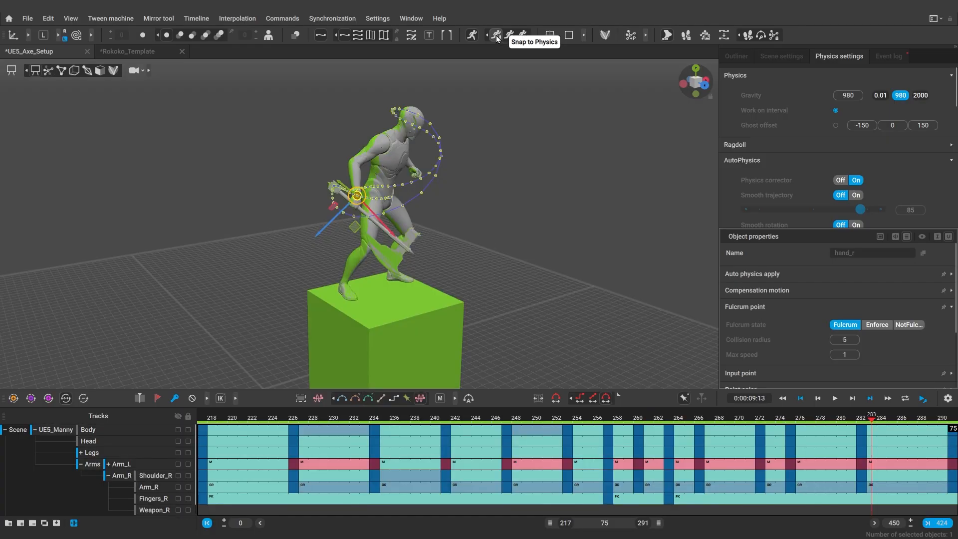
Snap the poses over frames 217–291 to physics, check frame 233 and play back the corrected swing.
click(496, 35)
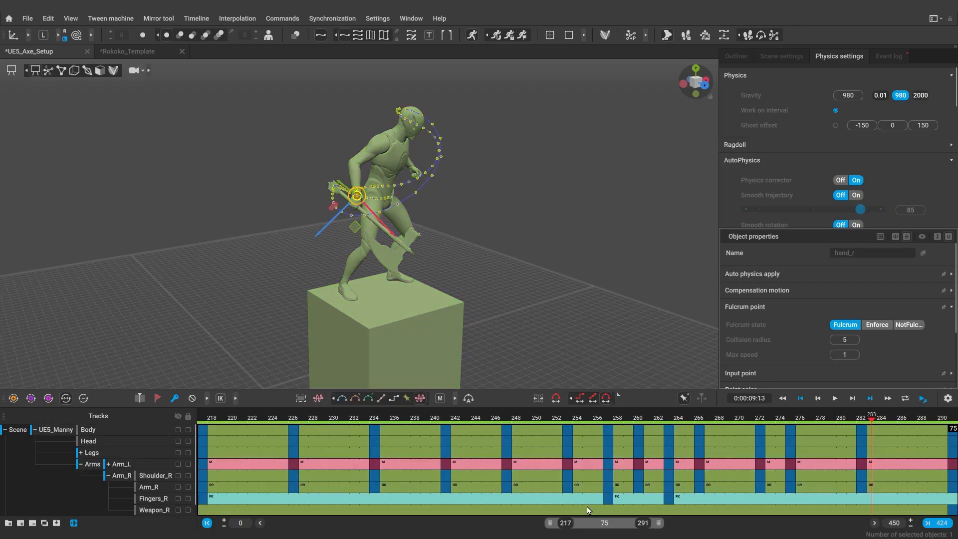
click(472, 35)
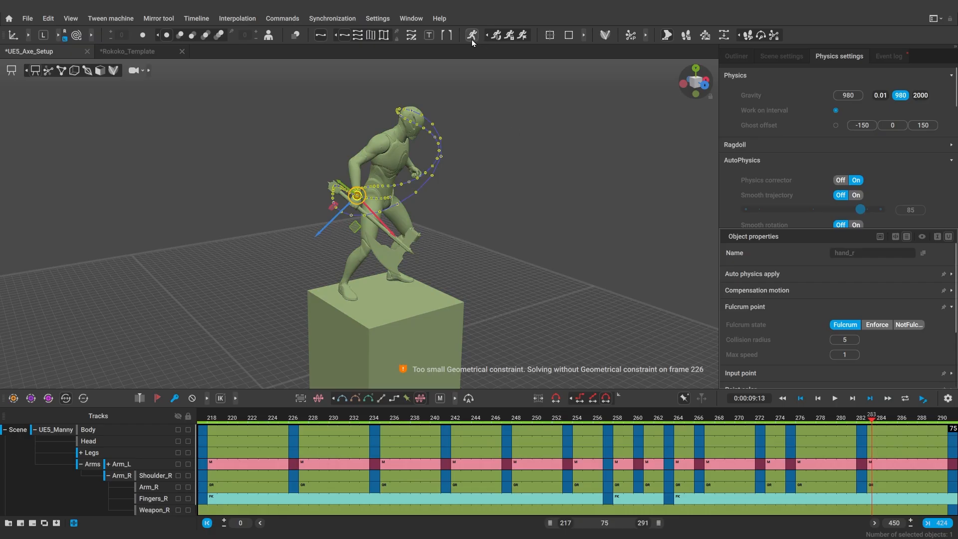
click(364, 421)
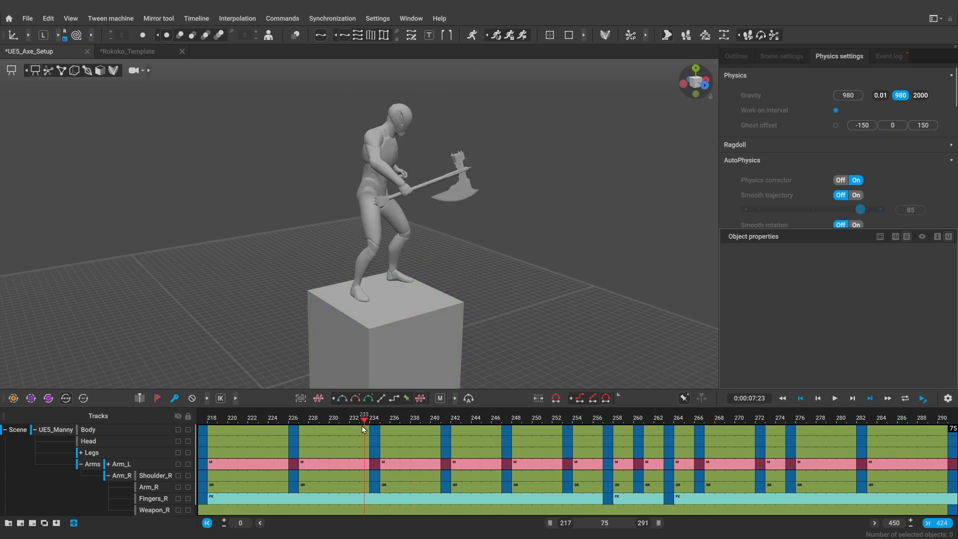
click(834, 398)
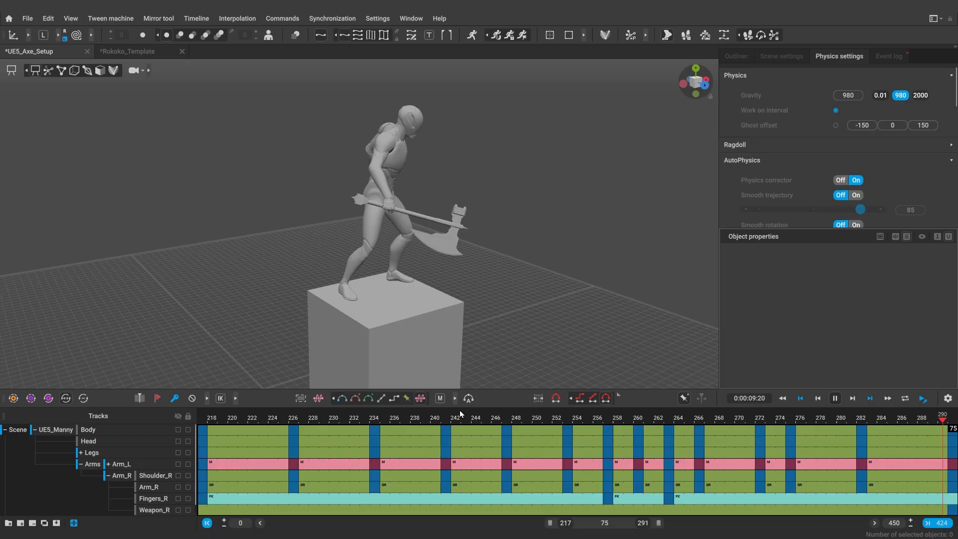
click(476, 417)
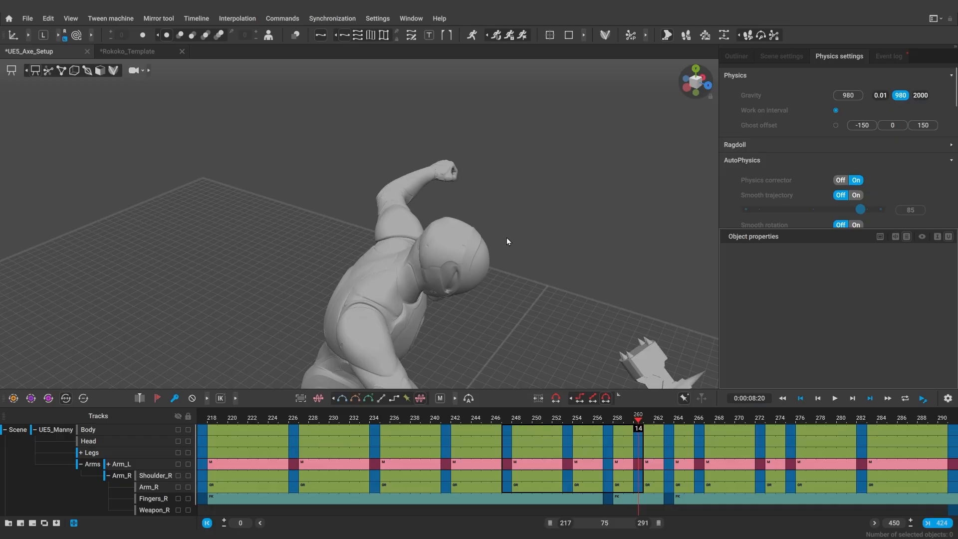
mouse_move(788, 187)
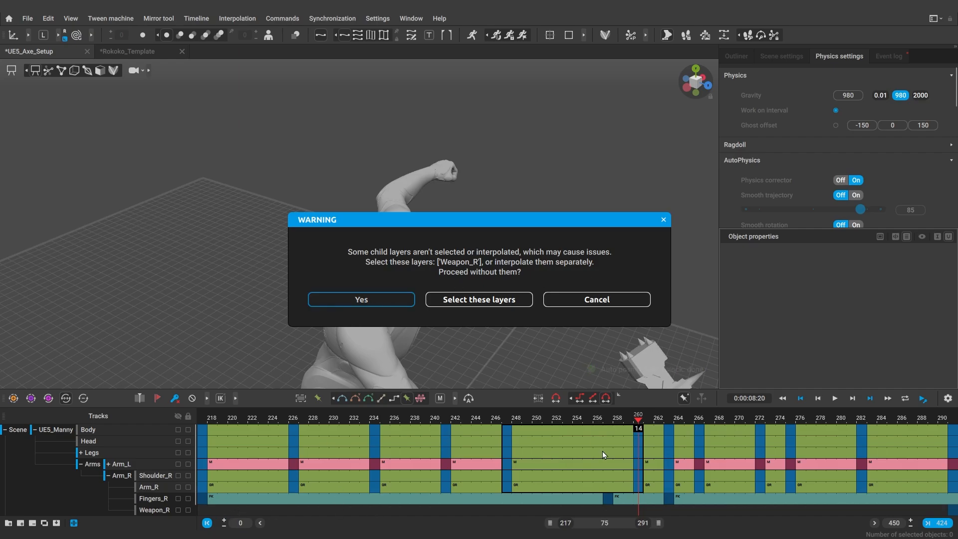
Confirm re-interpolation of frames 248–260 without the Weapon_R layer and check mid-slash frame 254.
click(360, 299)
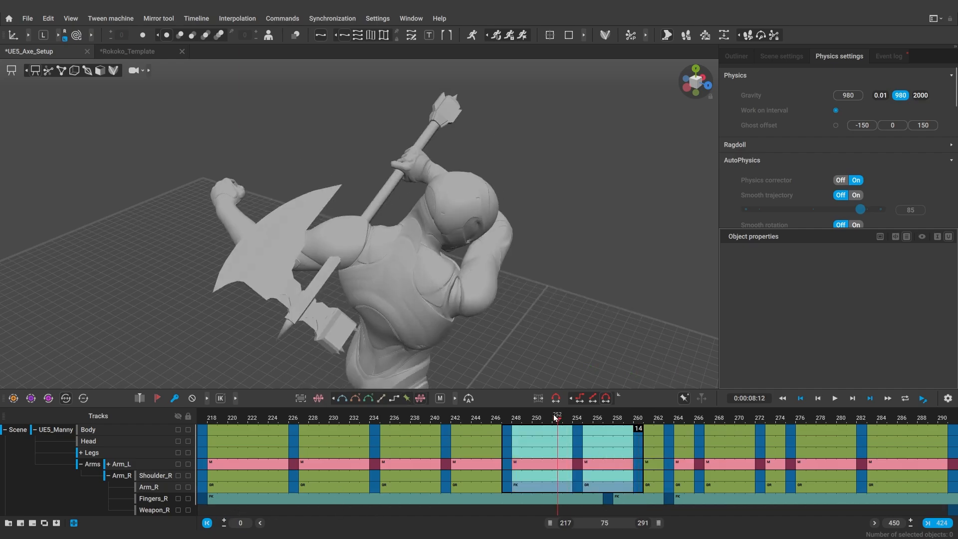
click(575, 417)
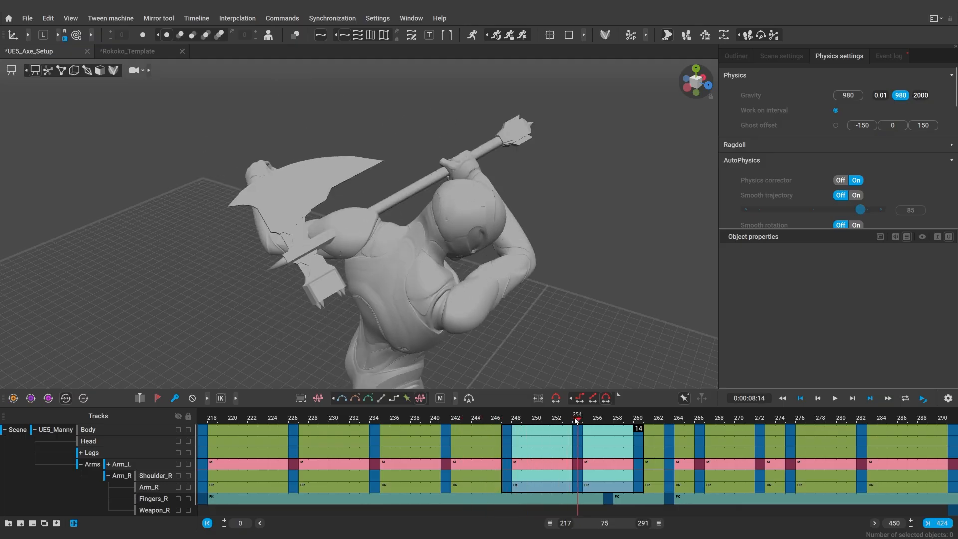
click(477, 159)
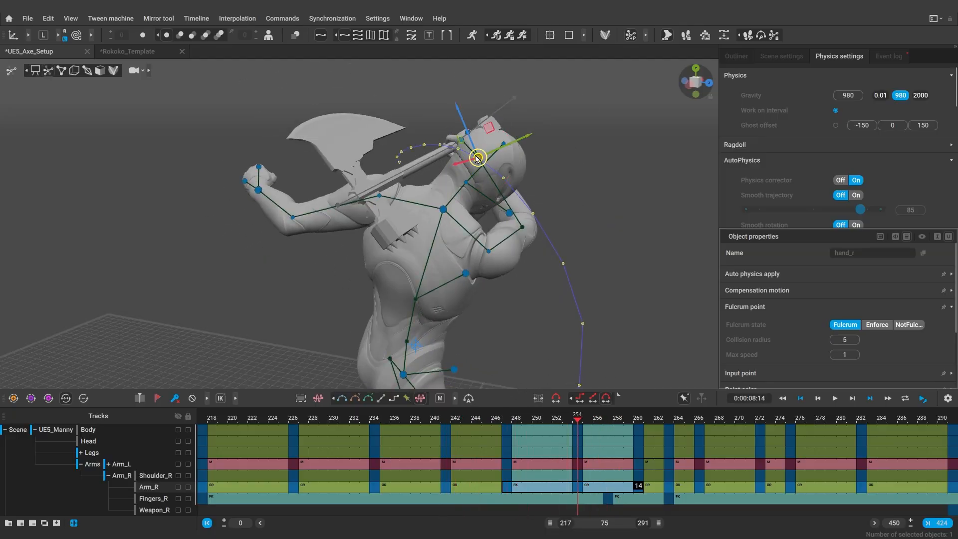
Scrub frames 249 and 257 to review the right hand's swing arc.
click(526, 420)
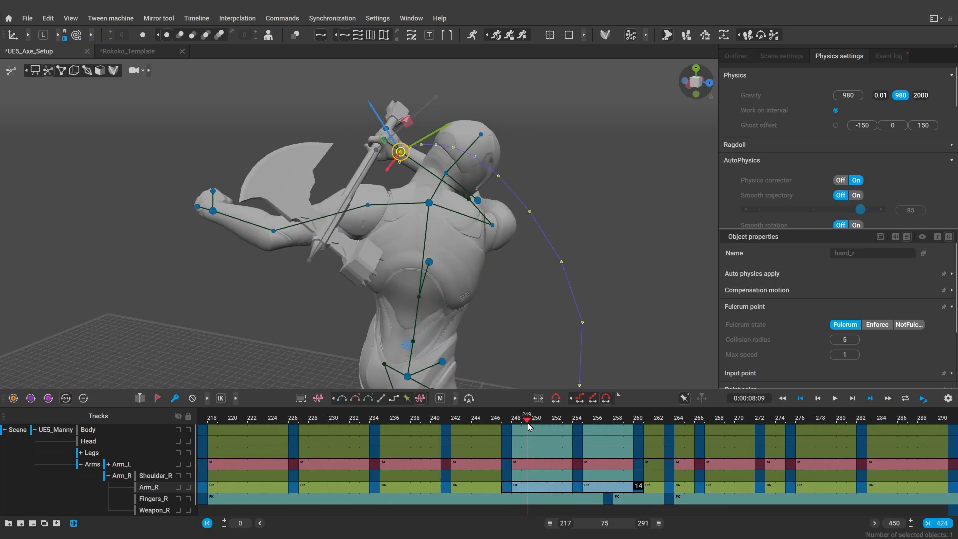
click(607, 417)
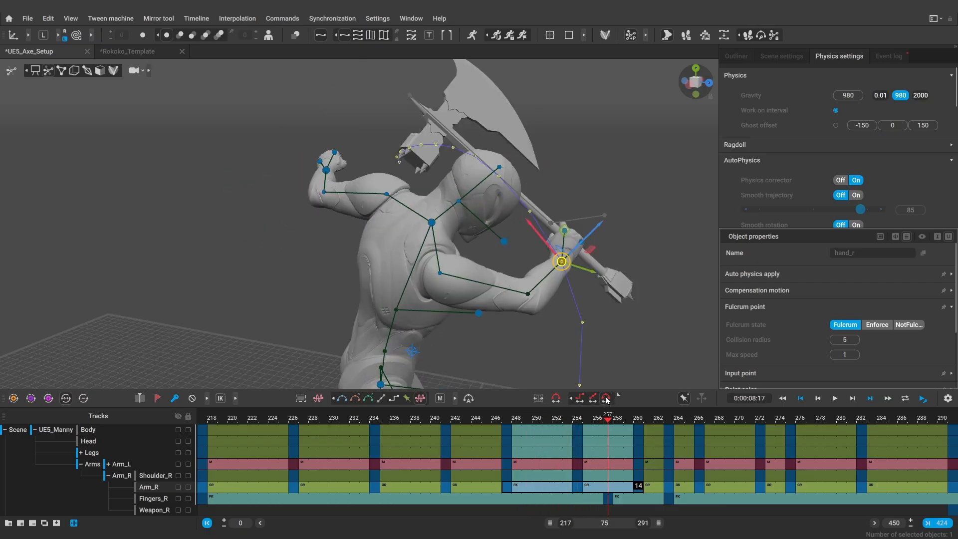
click(835, 398)
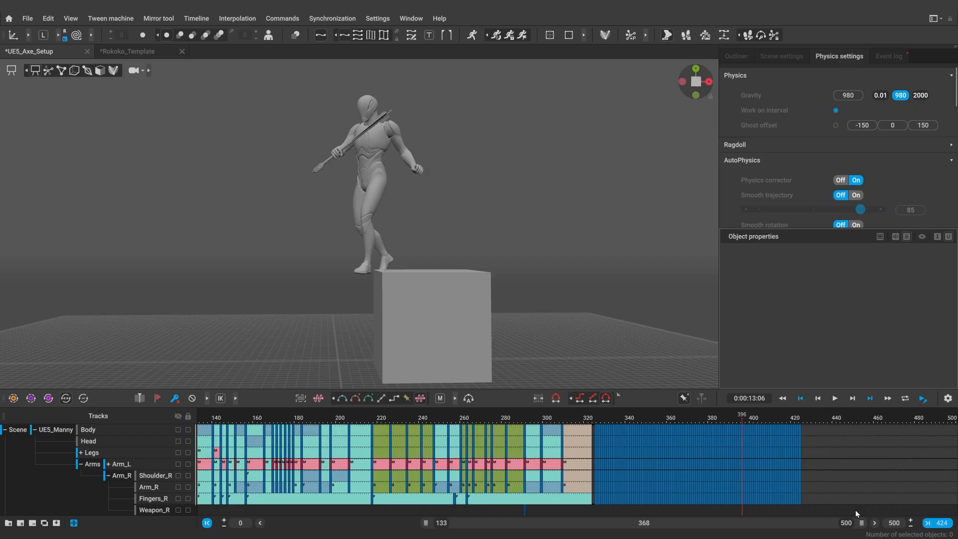
Lengthen the scene, raise ragdoll strength to 95 and play back the baked fall from its start.
click(728, 431)
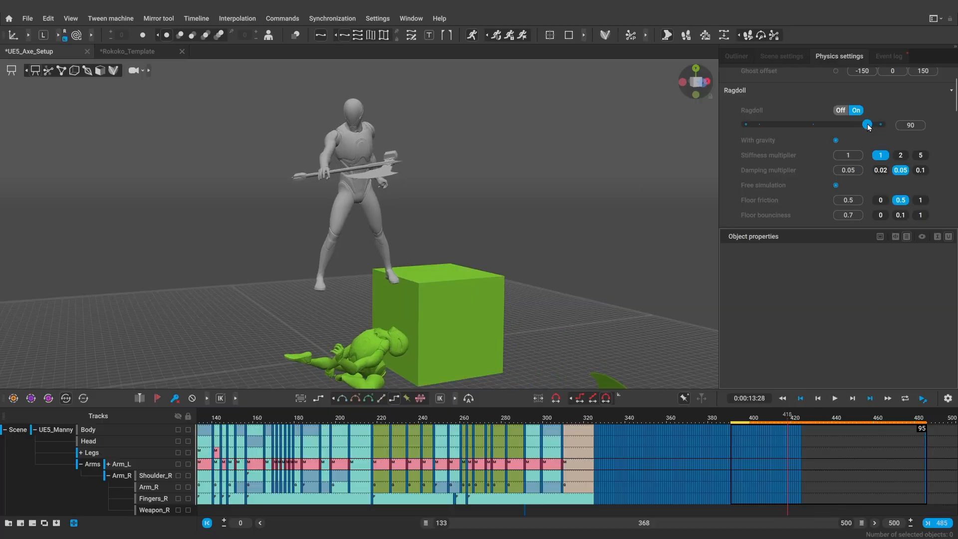
click(834, 398)
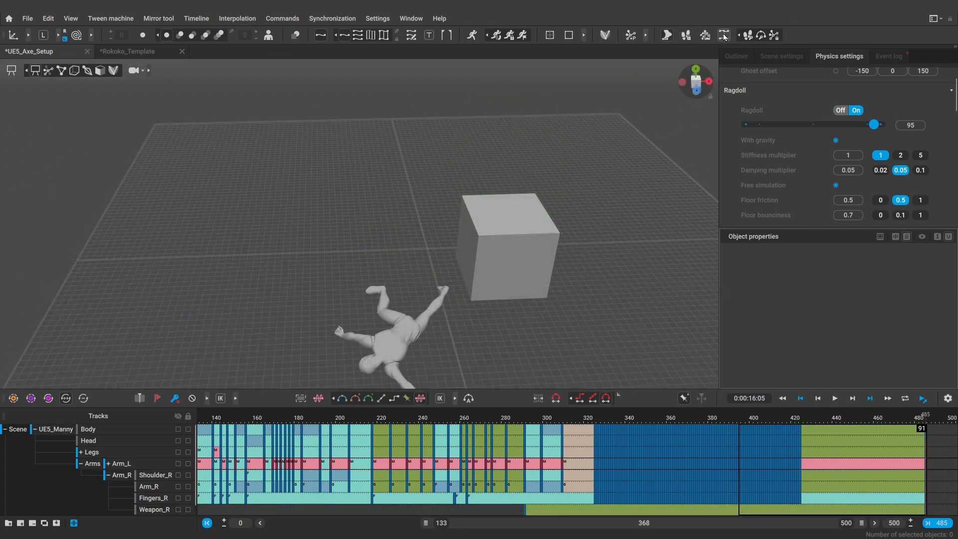
mouse_move(724, 35)
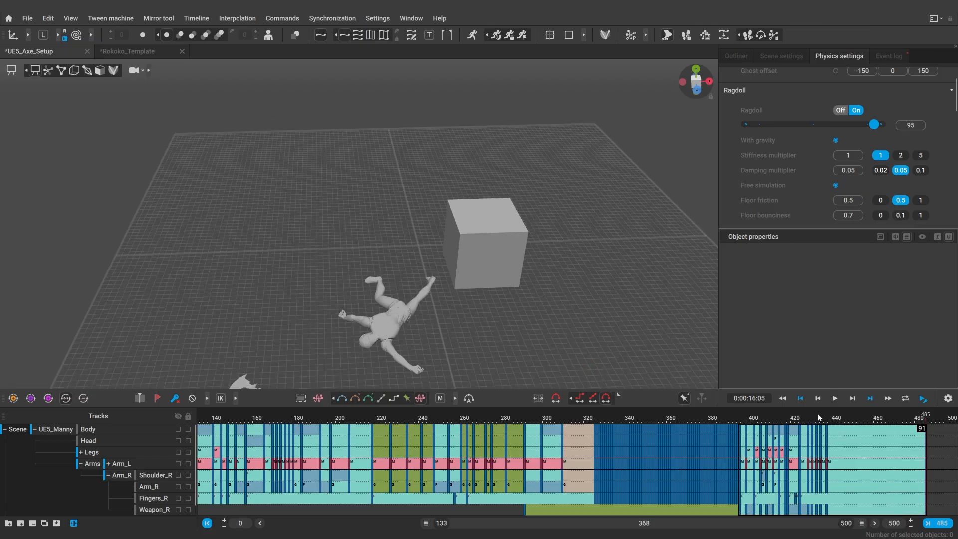
click(901, 428)
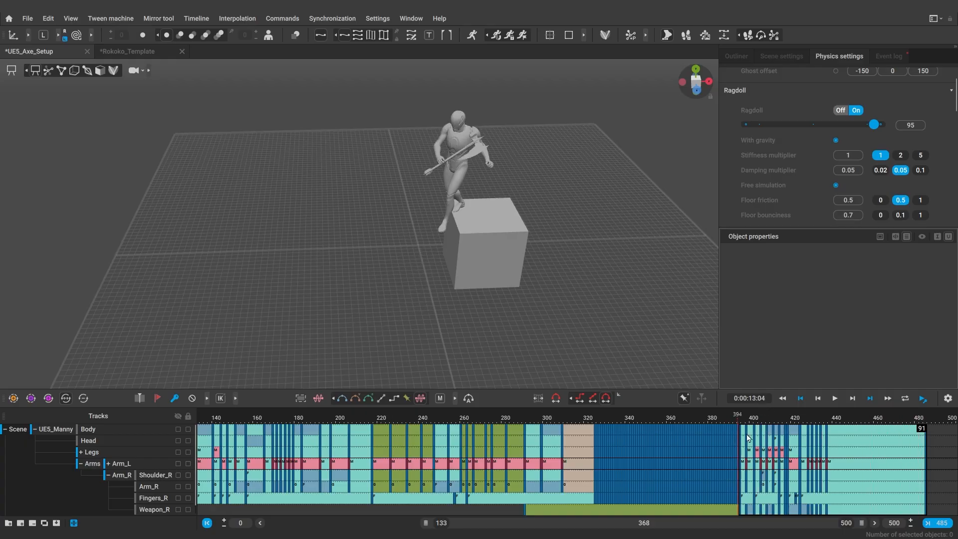
click(809, 418)
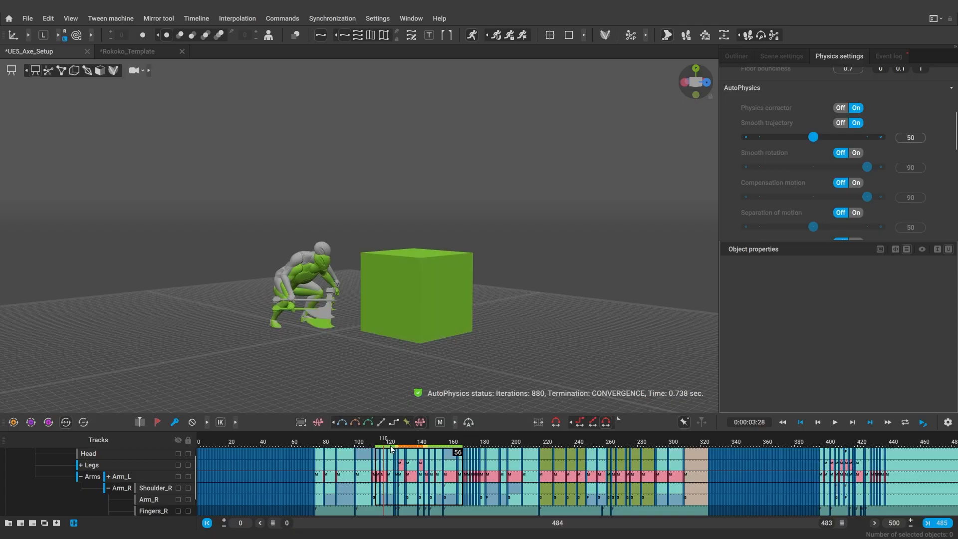
Preview the physics-corrected jump onto the box, stopping back at the jump start.
click(835, 422)
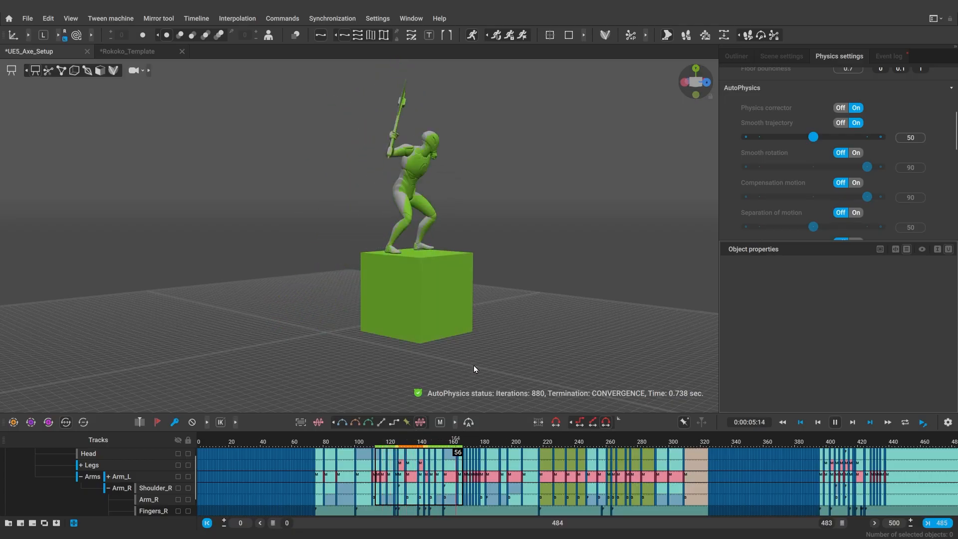
click(422, 441)
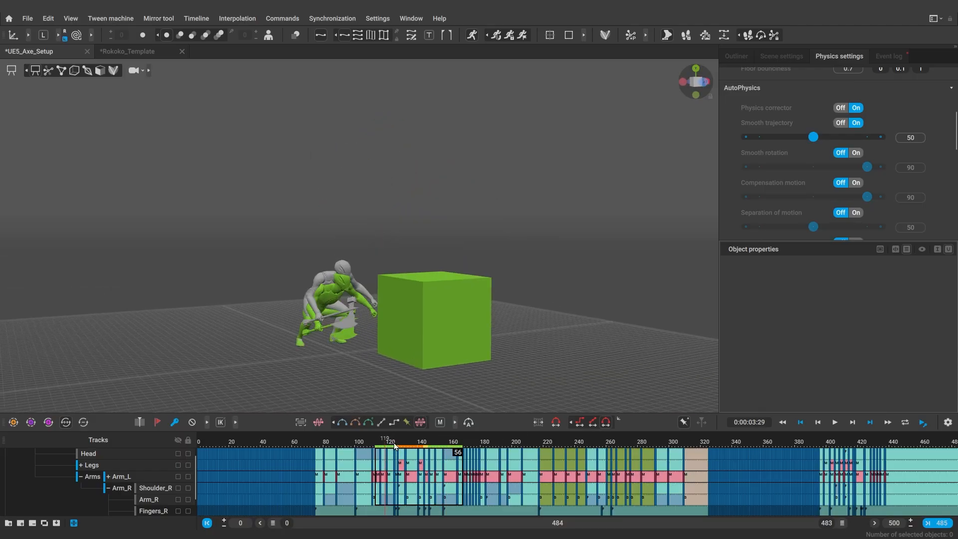
click(835, 422)
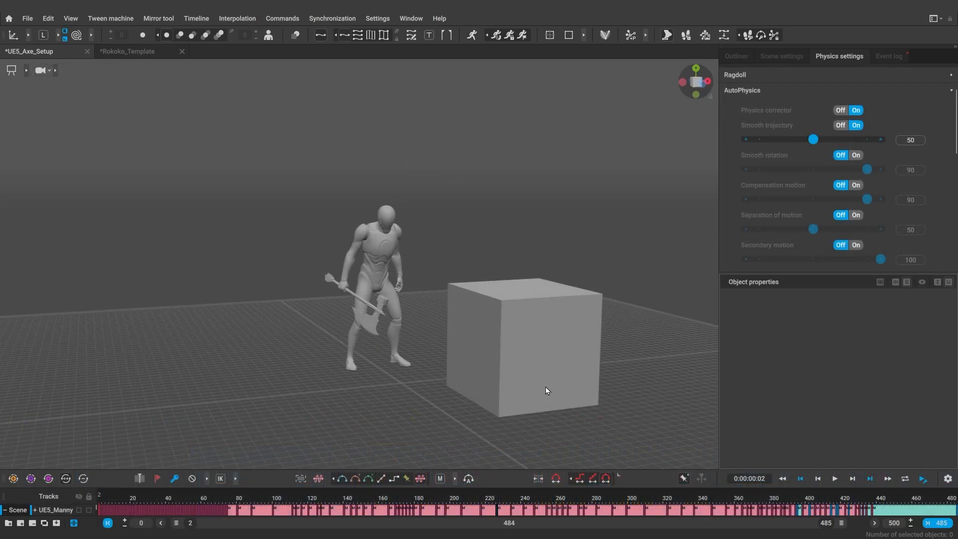
Play the full 485-frame animation from the first frame and stop it.
click(833, 478)
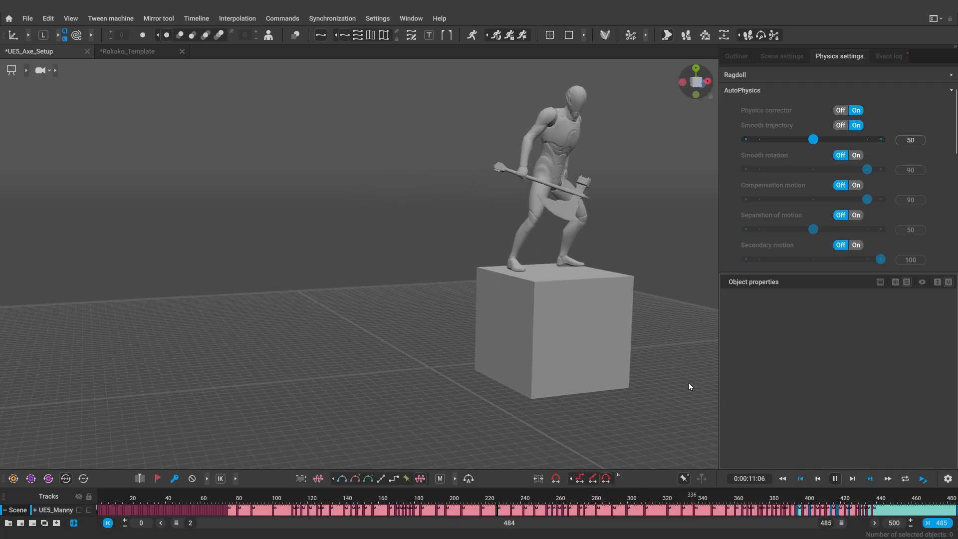
click(832, 478)
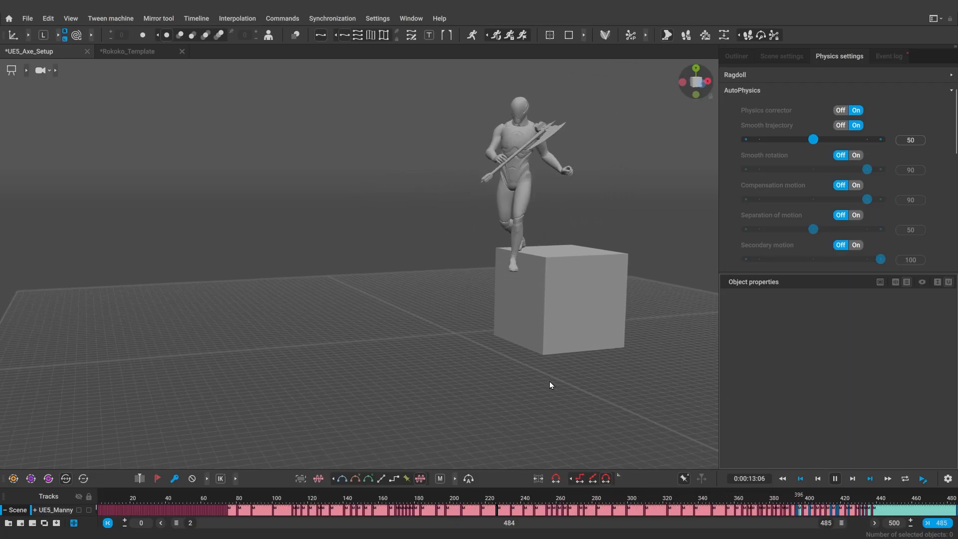